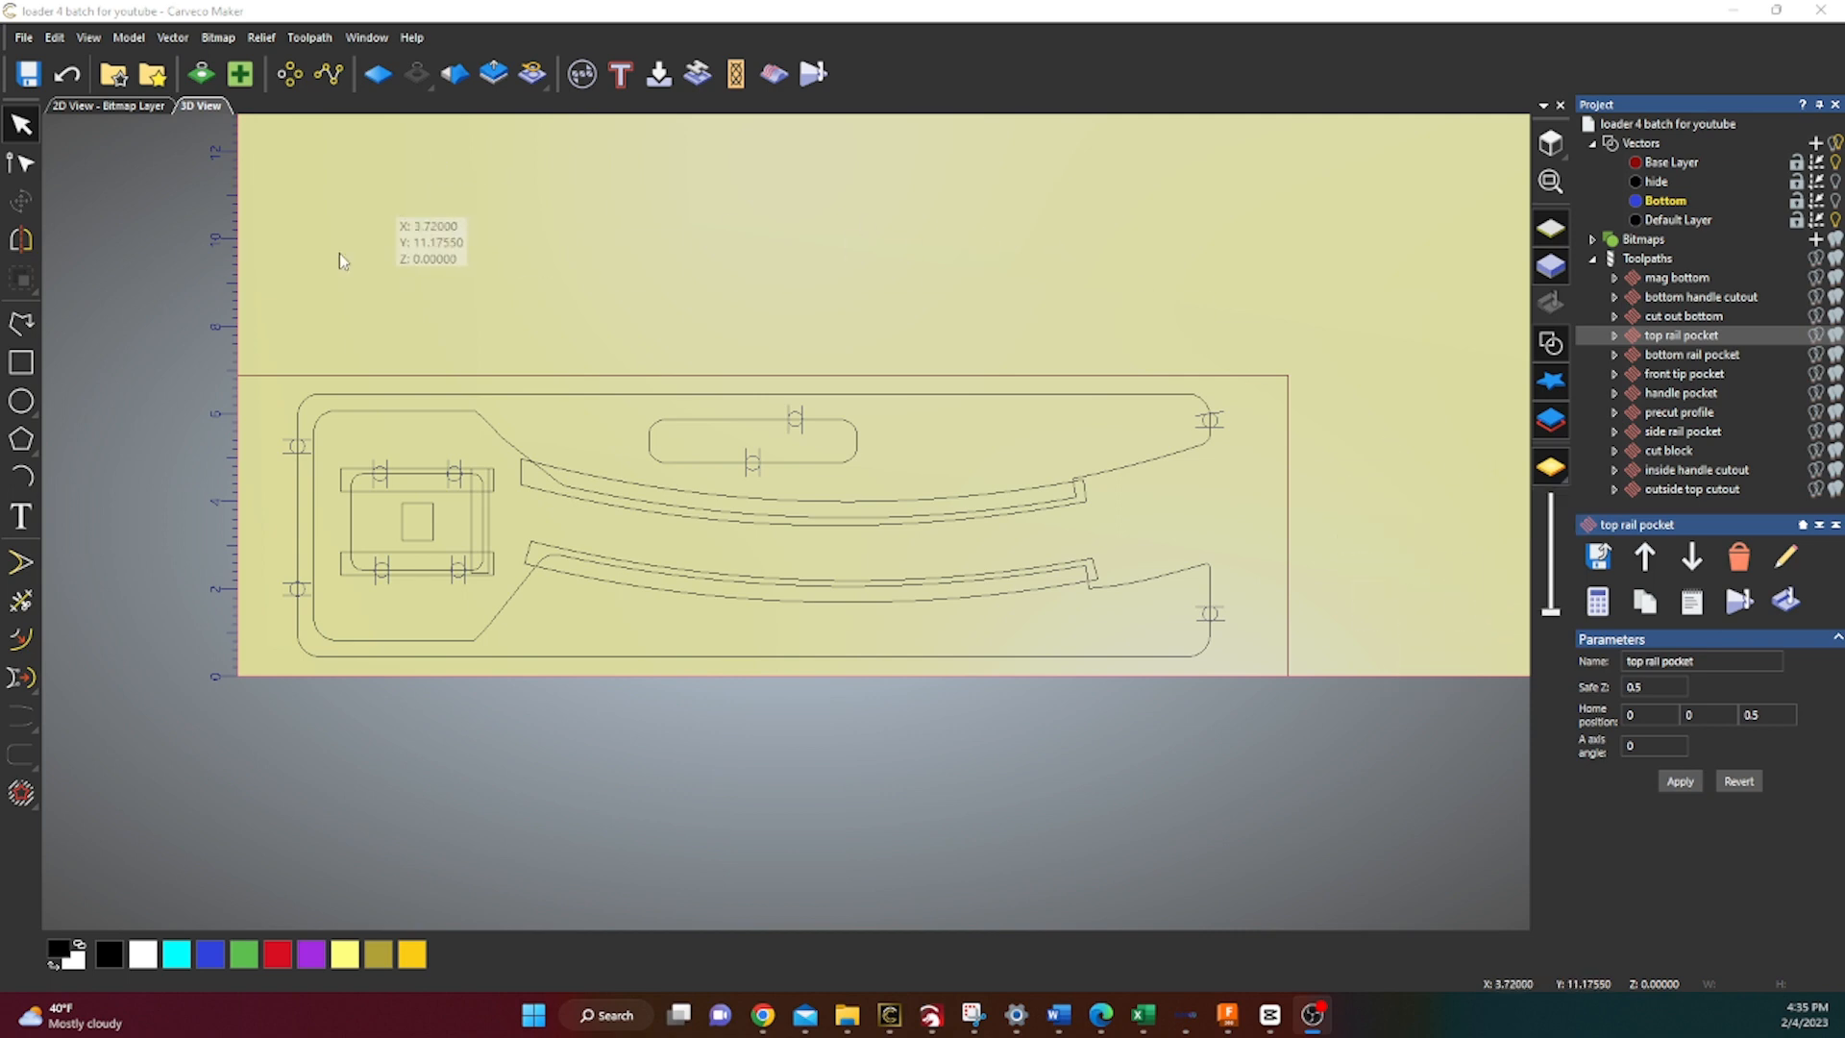
{"action": "mouse_move", "coordinate": [1191, 601]}
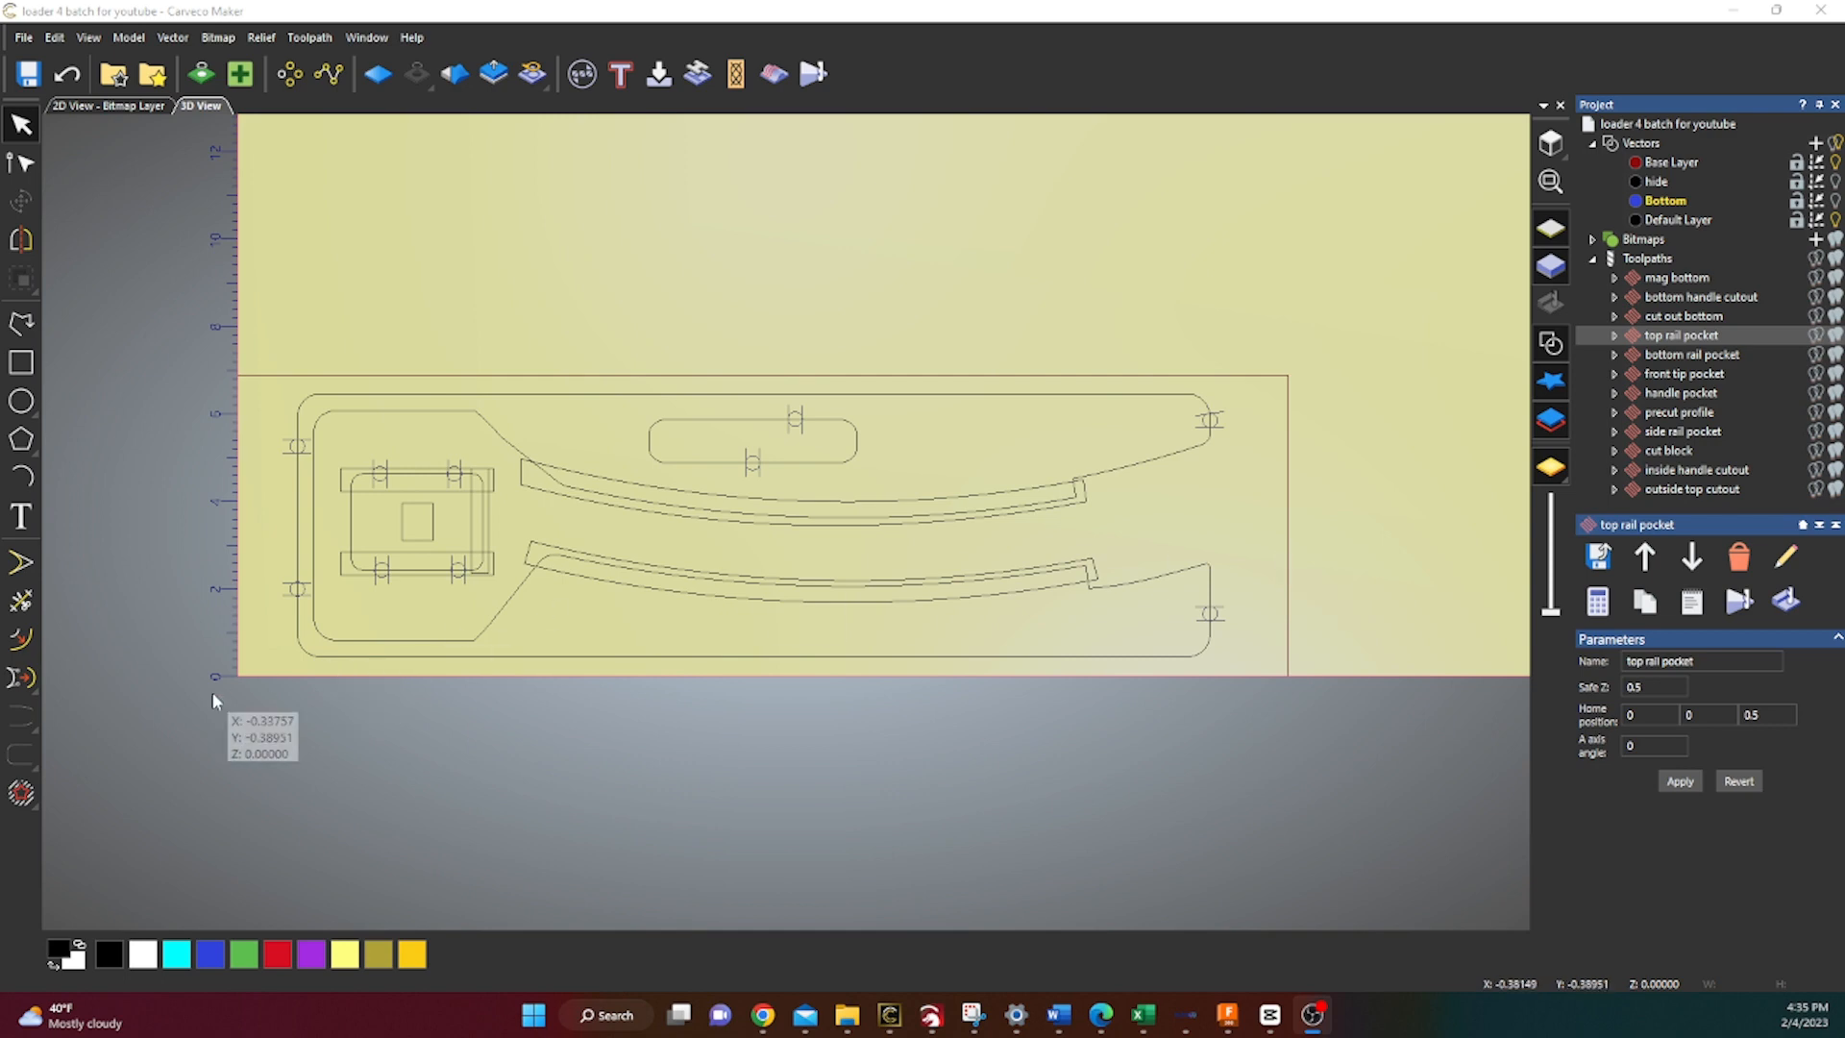
{"action": "mouse_move", "coordinate": [292, 381]}
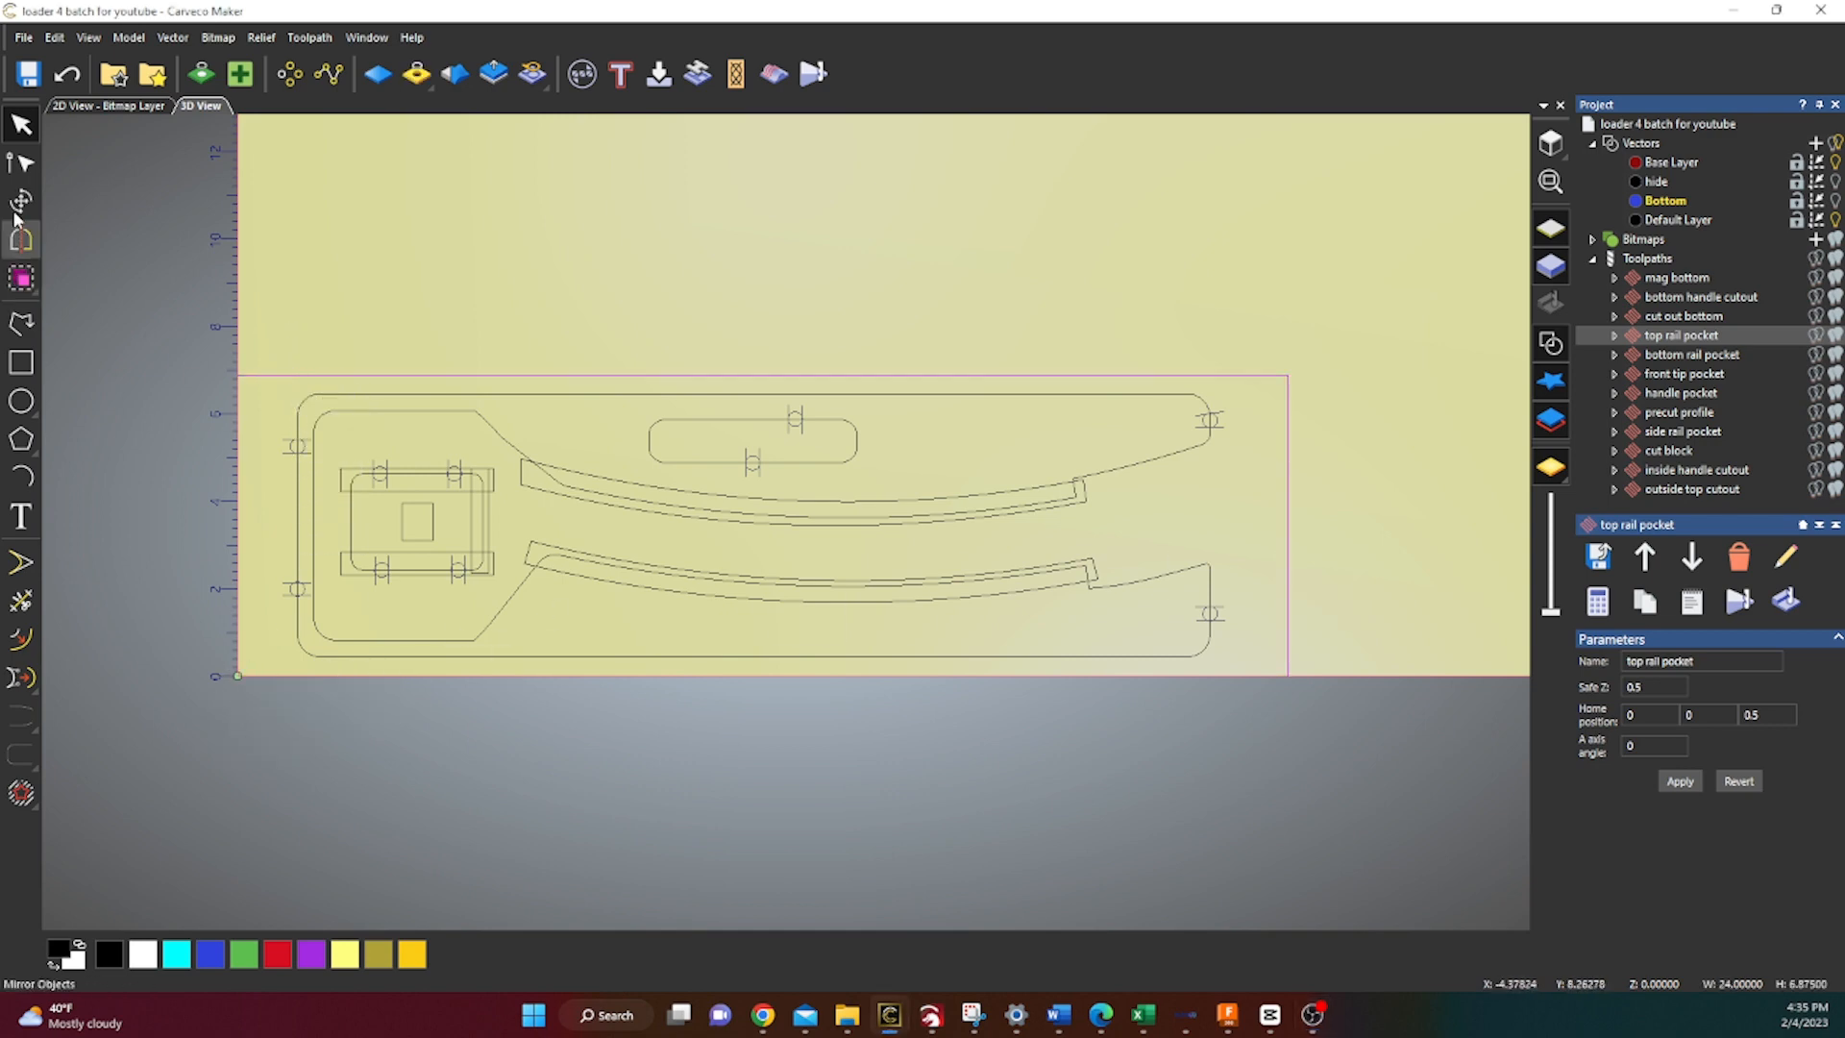
Select the upper curved rail outline for the top rail pocket toolpath
{"action": "left_click", "coordinate": [19, 200]}
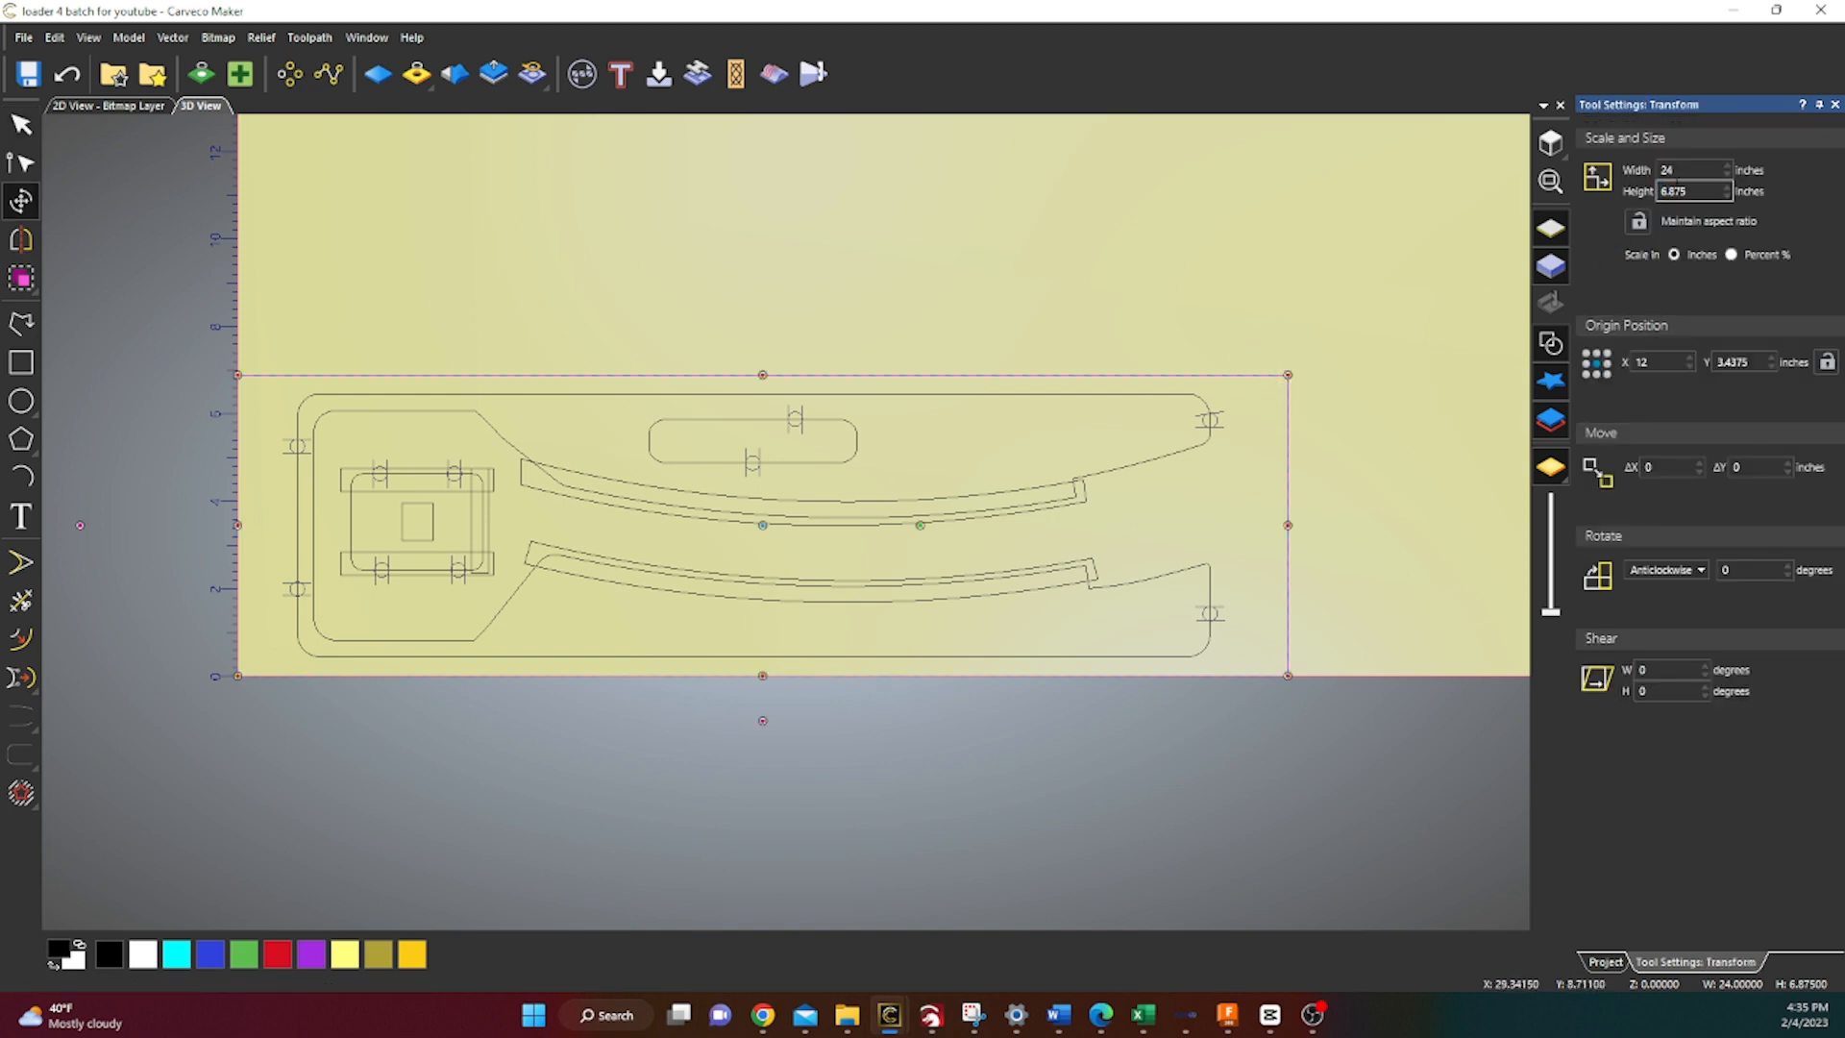
{"action": "mouse_move", "coordinate": [1282, 417]}
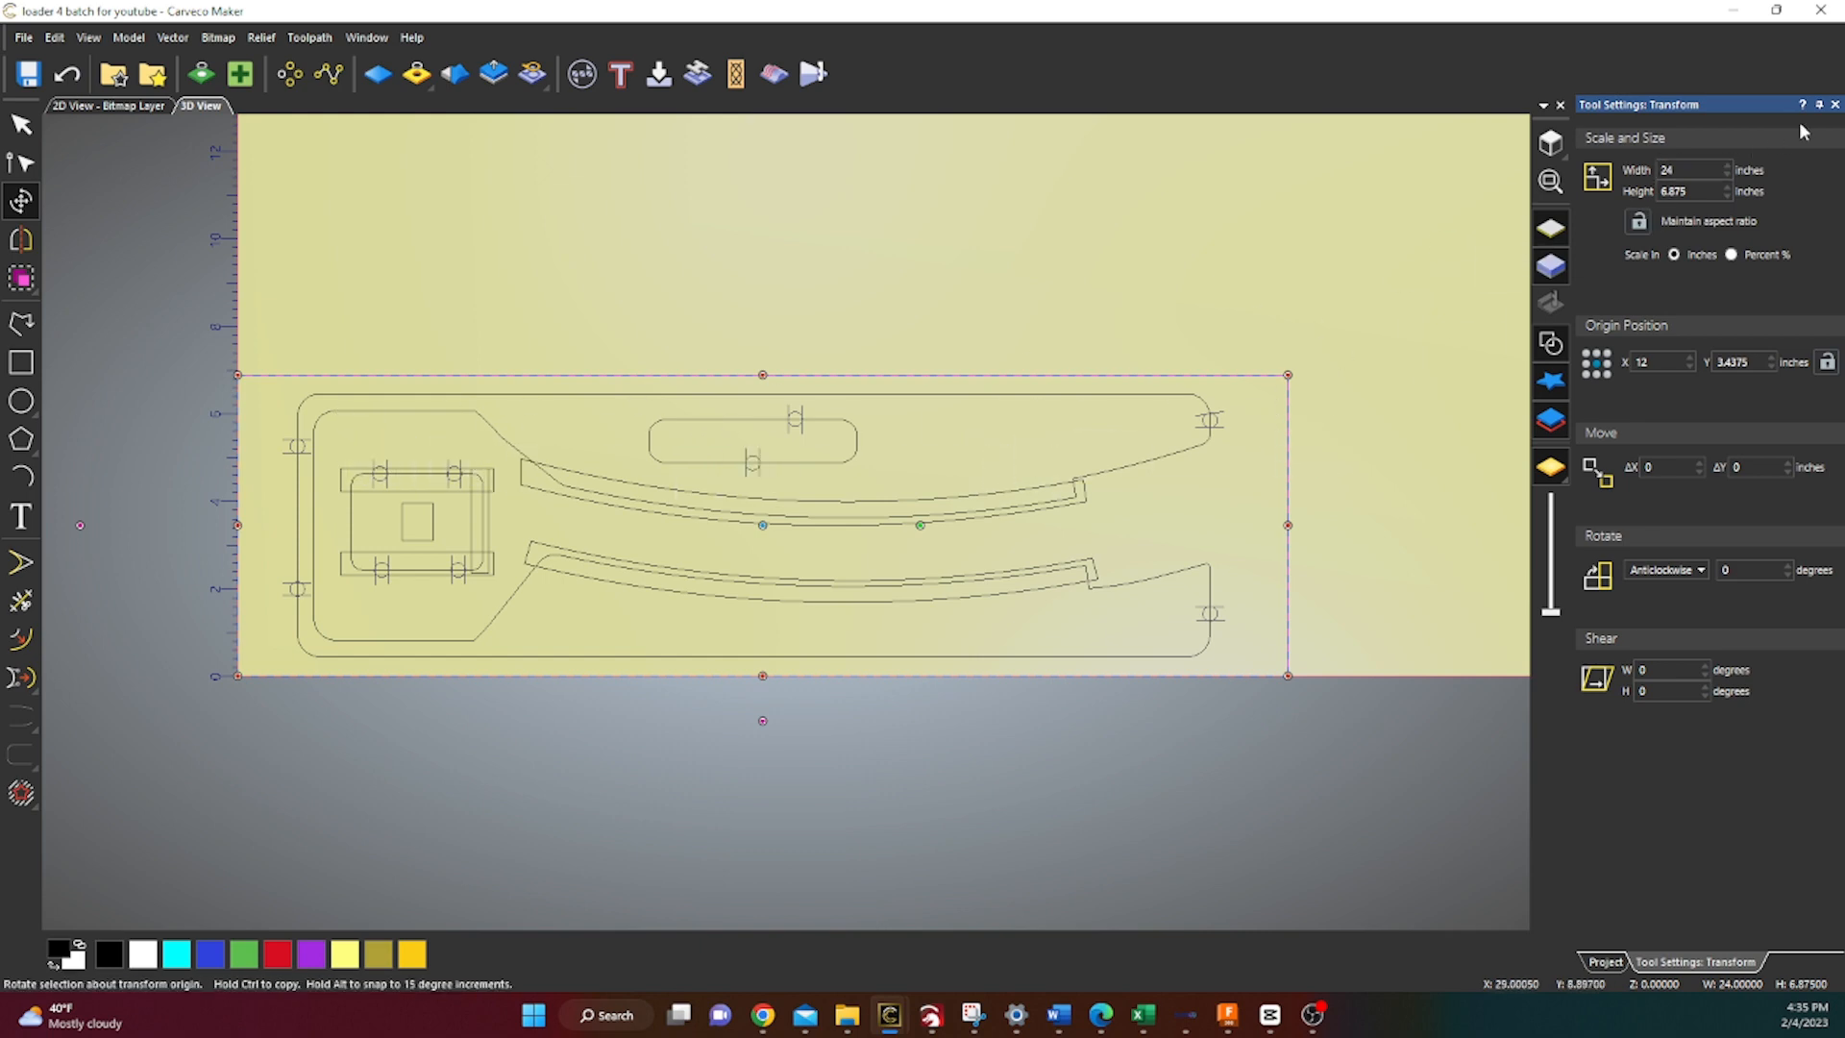
{"action": "mouse_move", "coordinate": [238, 674]}
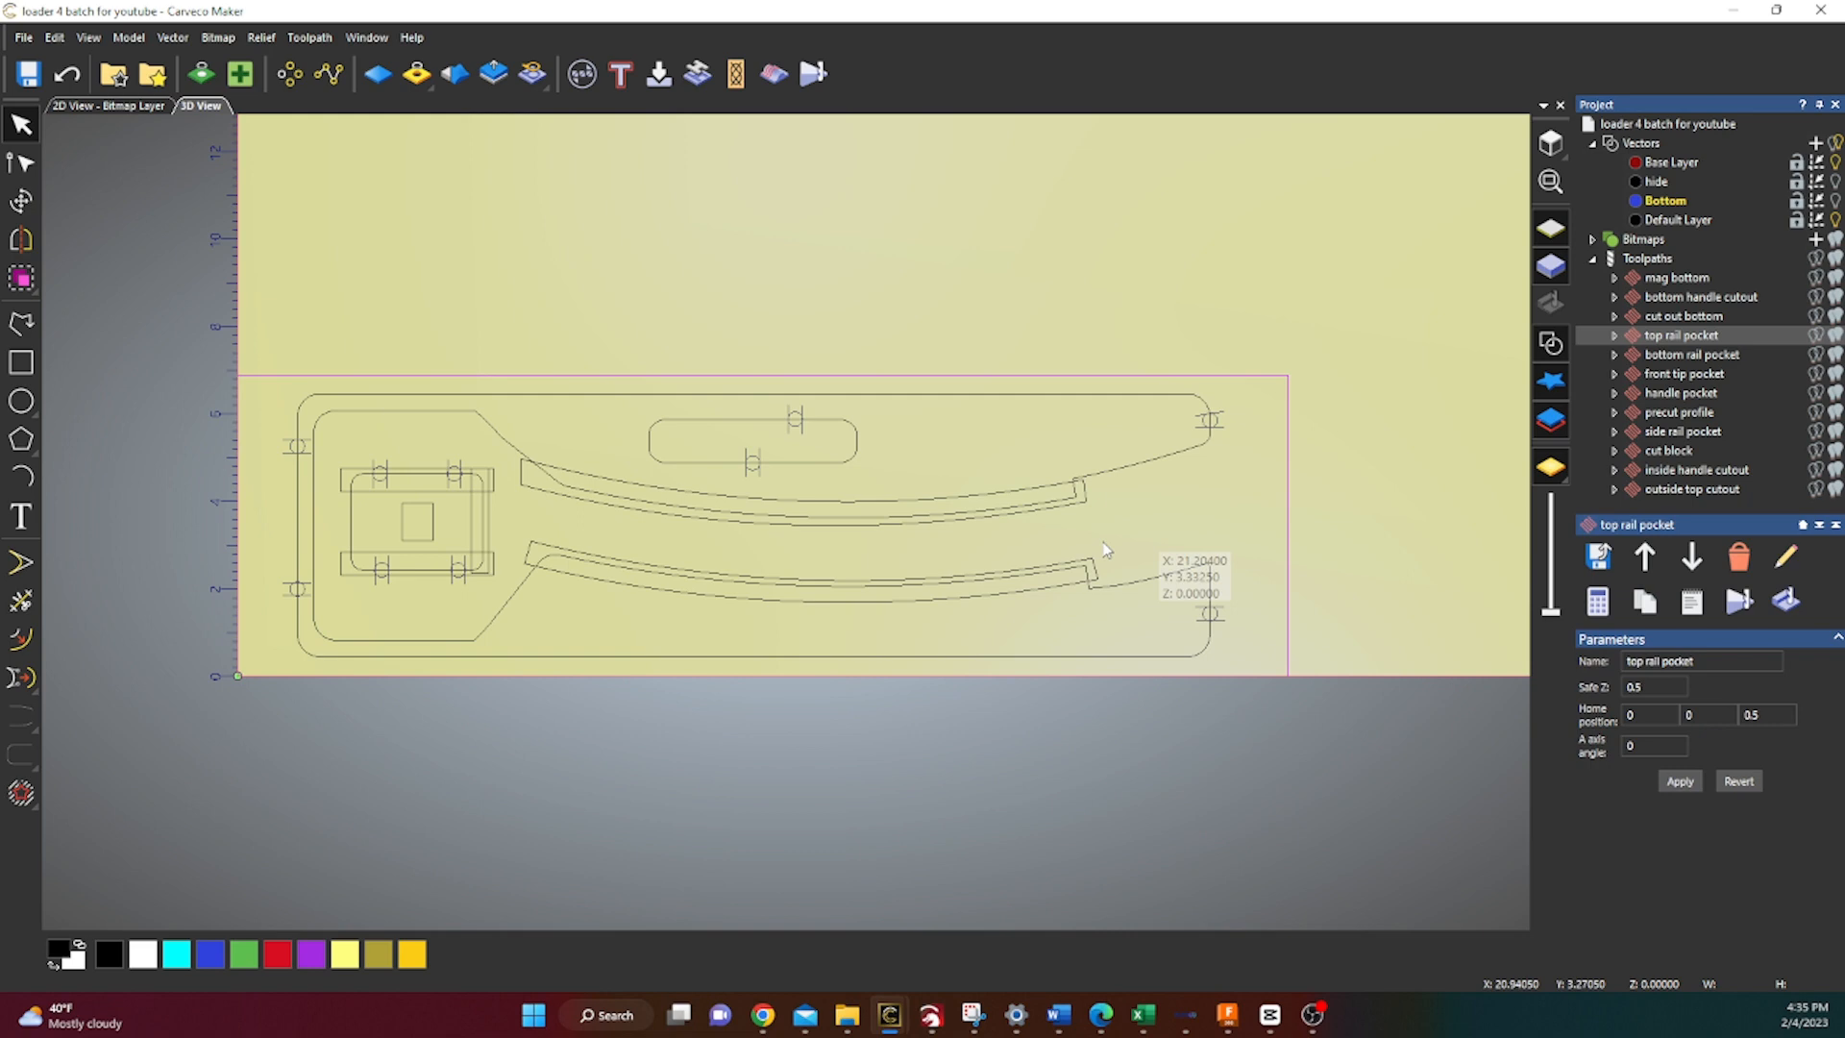
{"action": "mouse_move", "coordinate": [481, 628]}
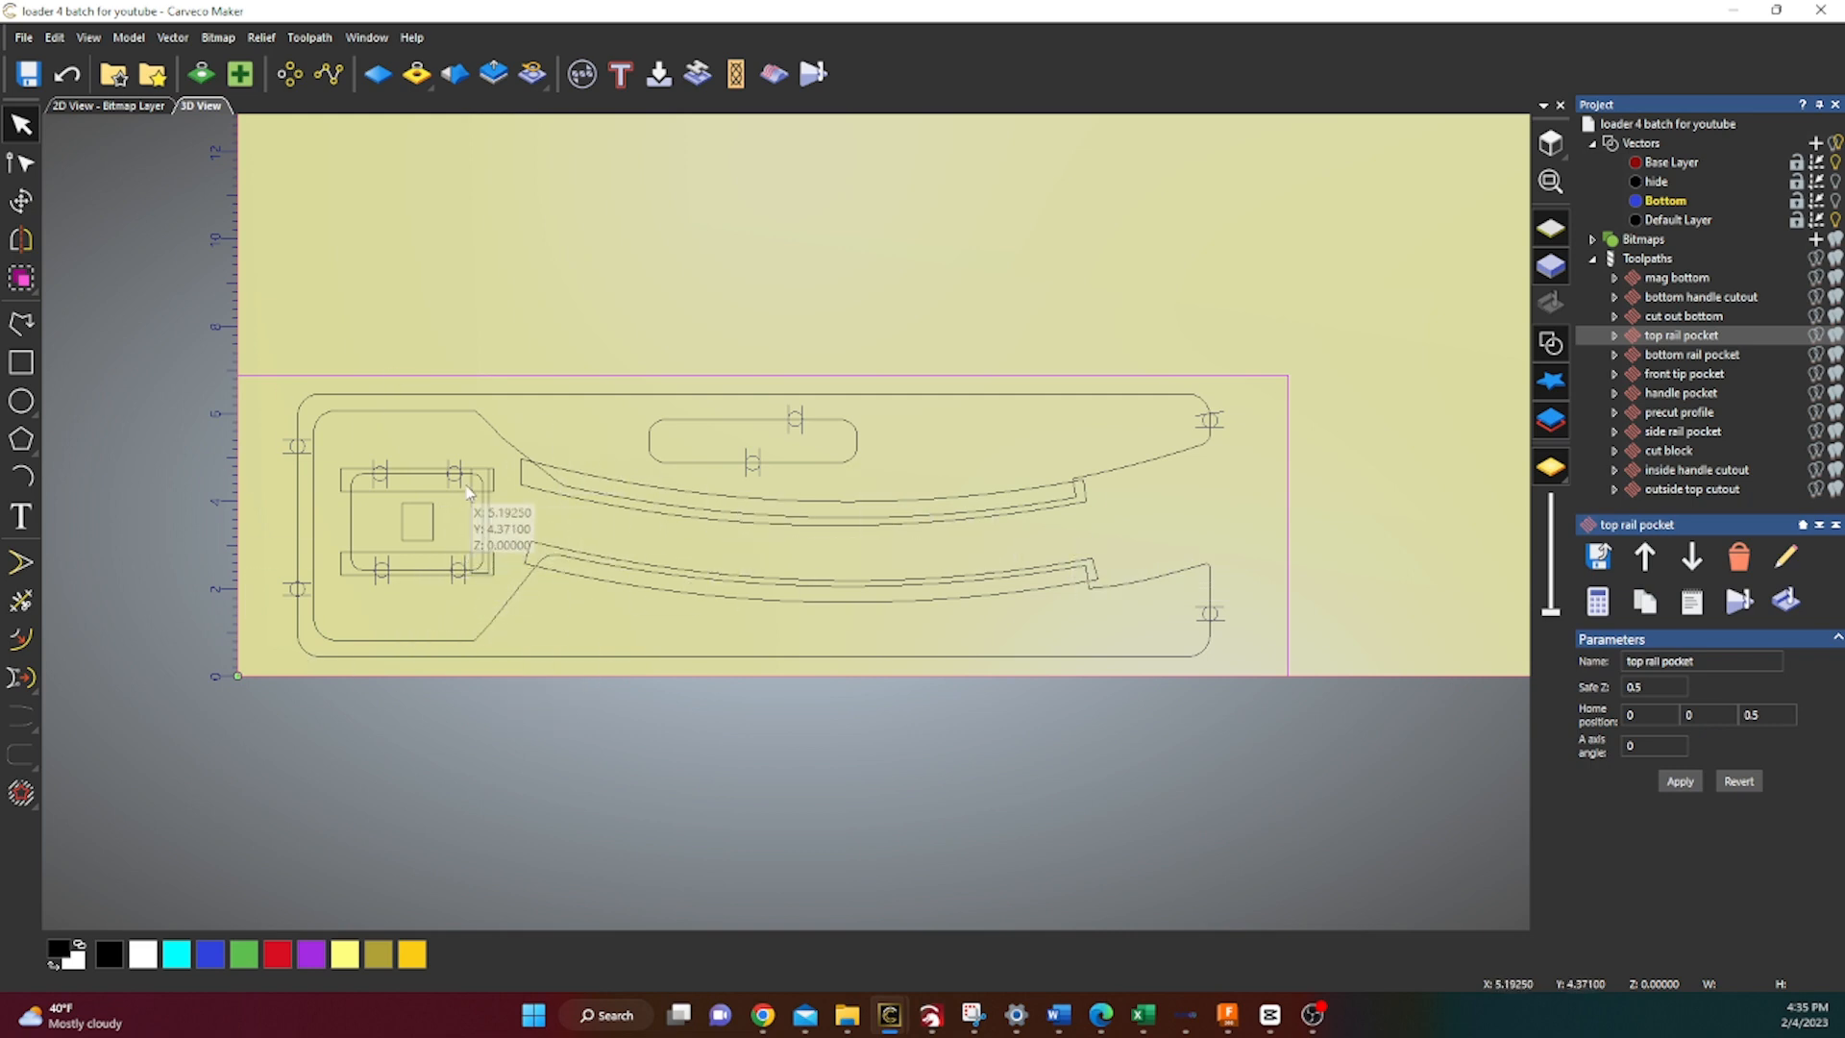
{"action": "mouse_move", "coordinate": [475, 486]}
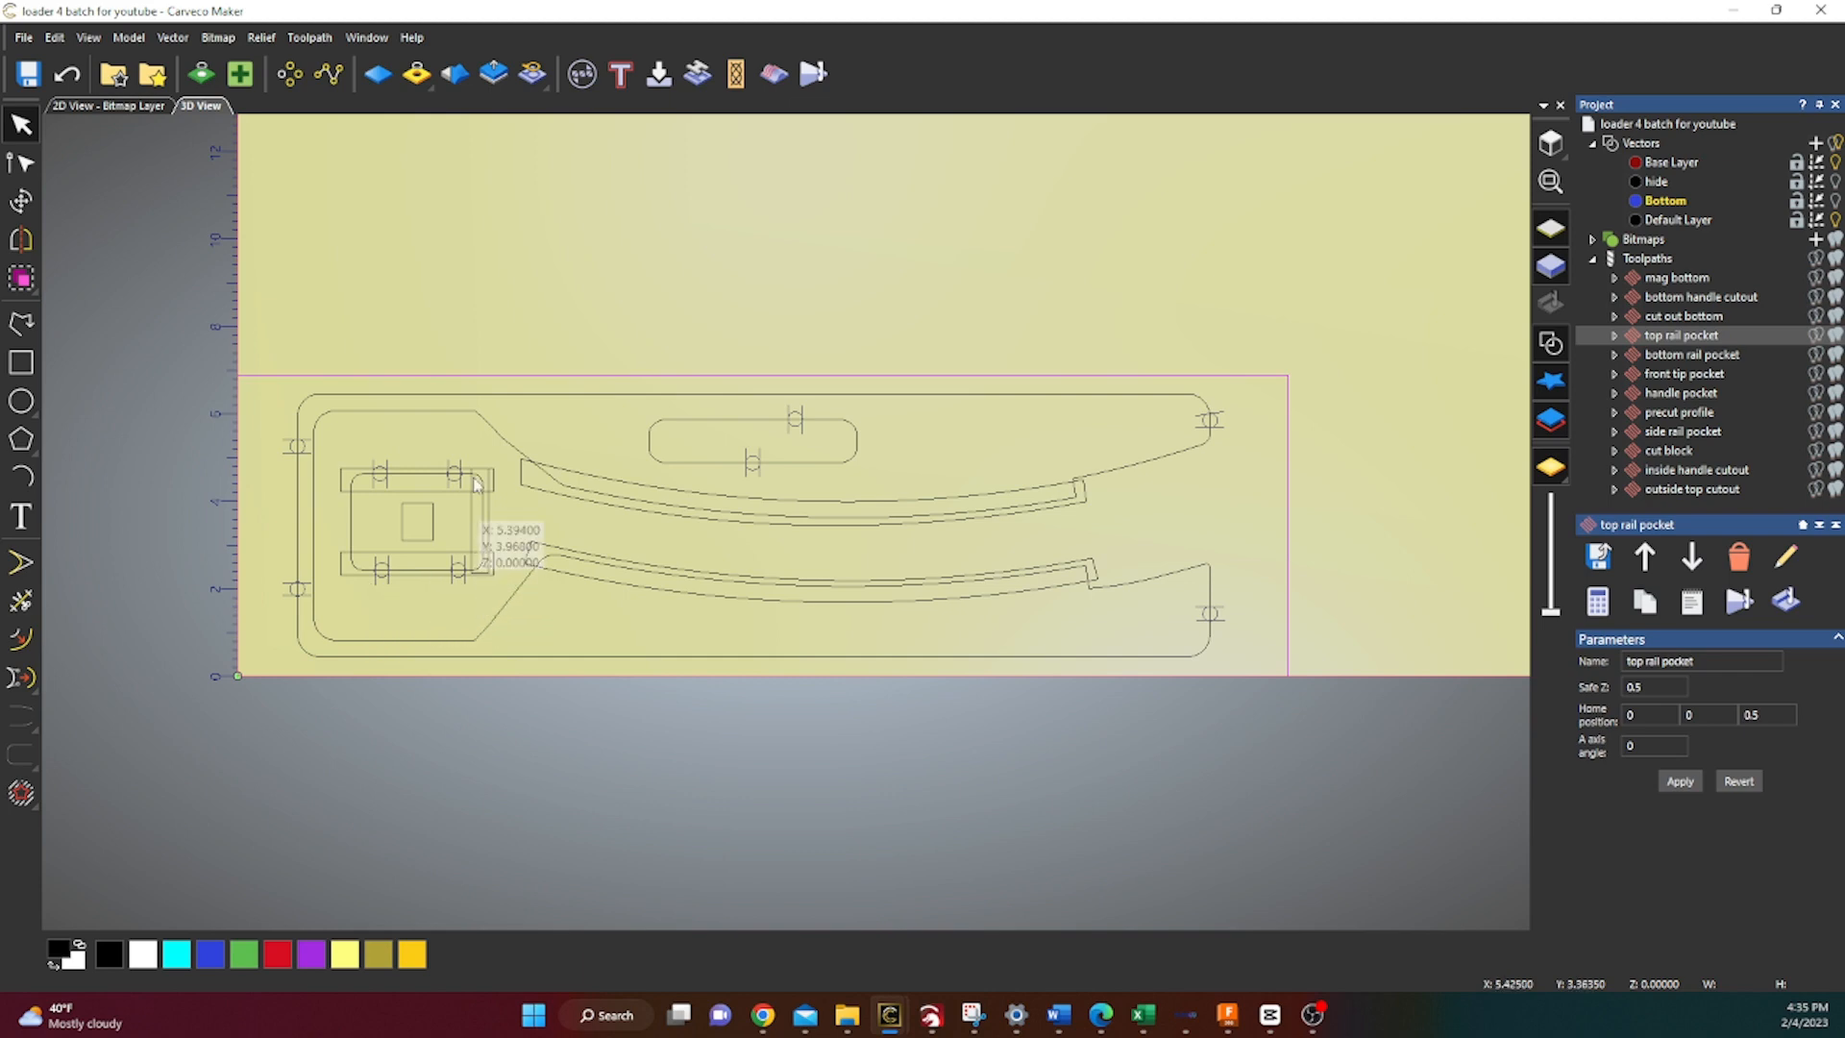
{"action": "mouse_move", "coordinate": [432, 515]}
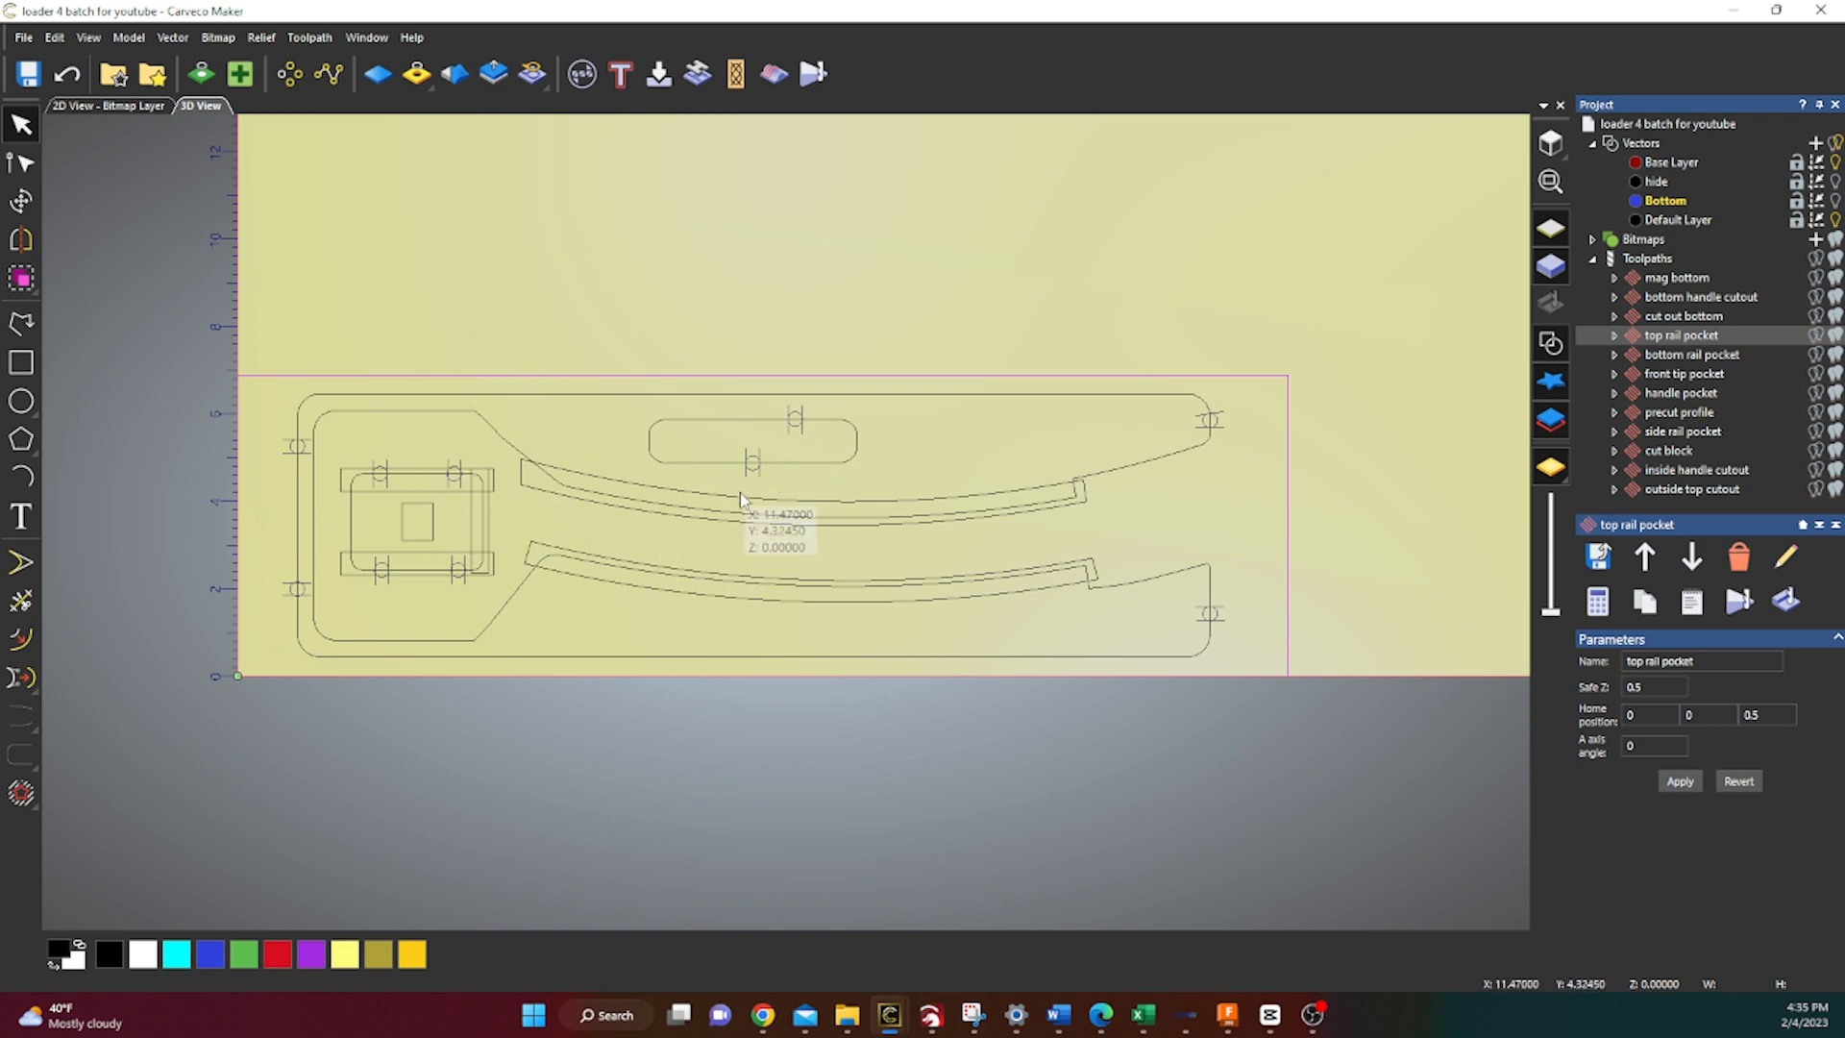
{"action": "mouse_move", "coordinate": [759, 527]}
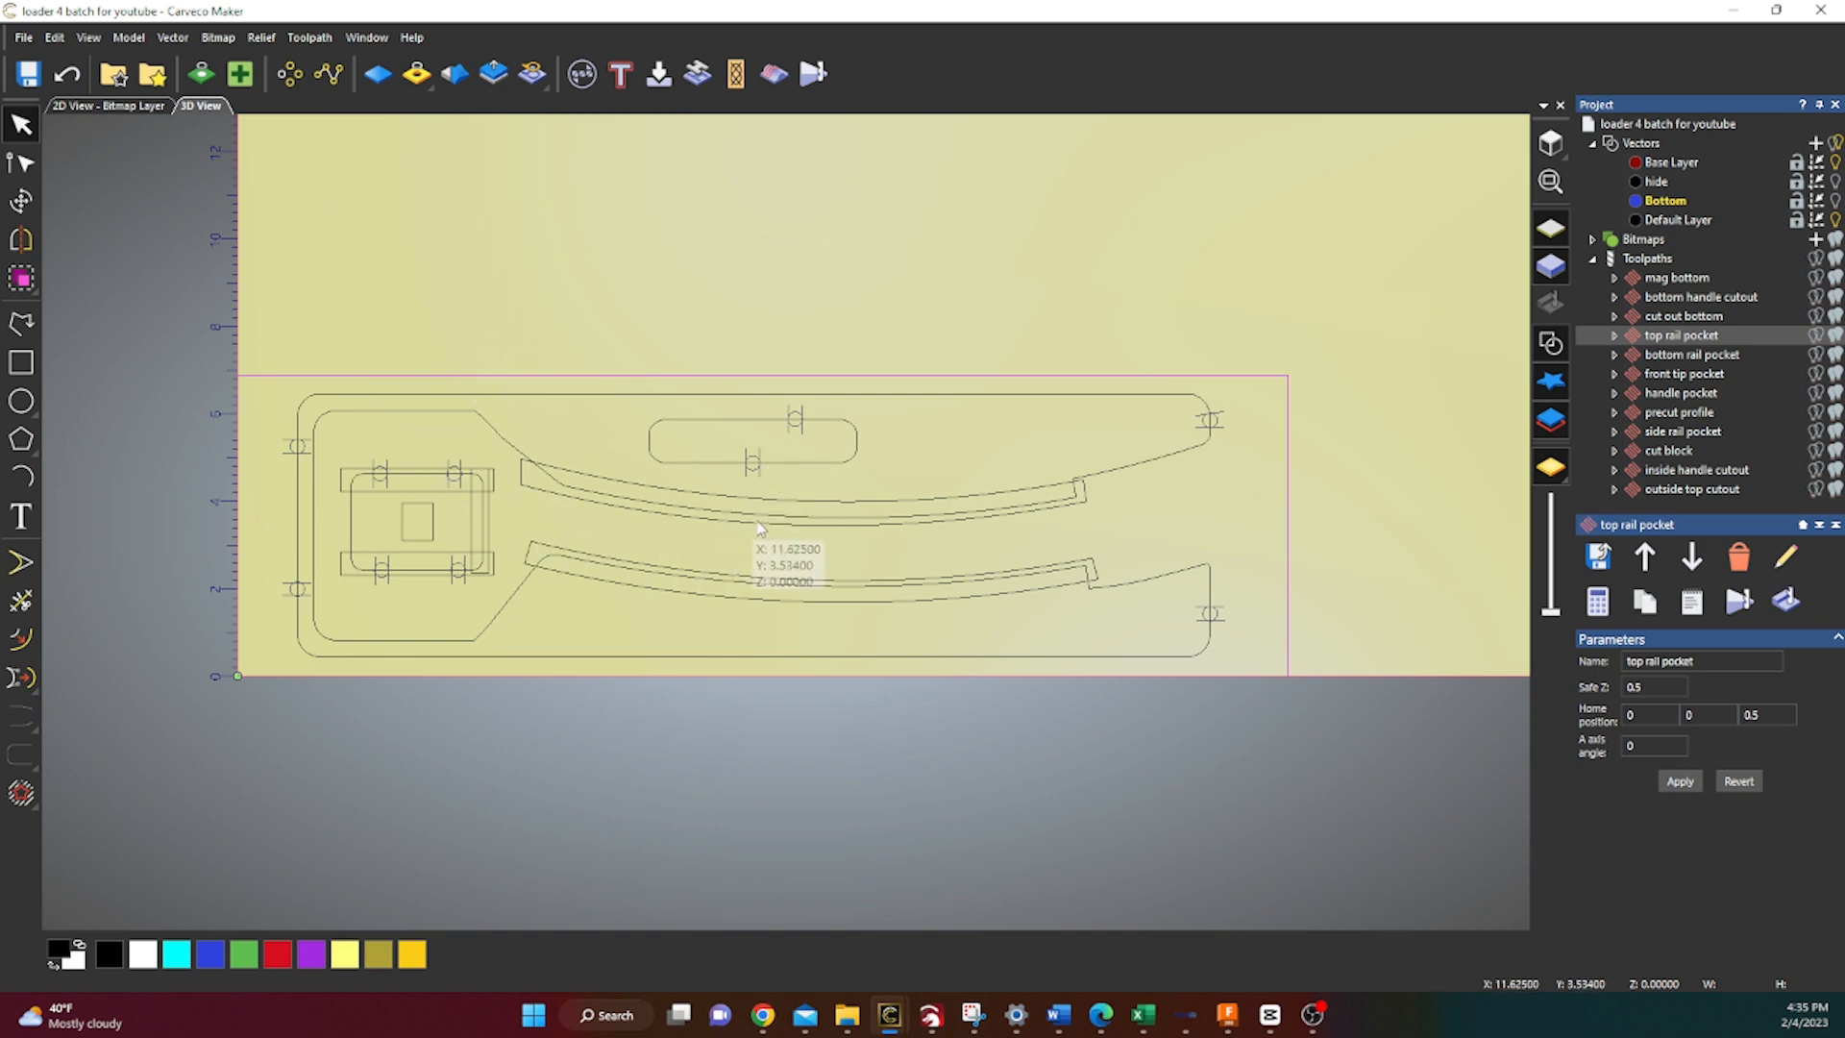
{"action": "mouse_move", "coordinate": [713, 544]}
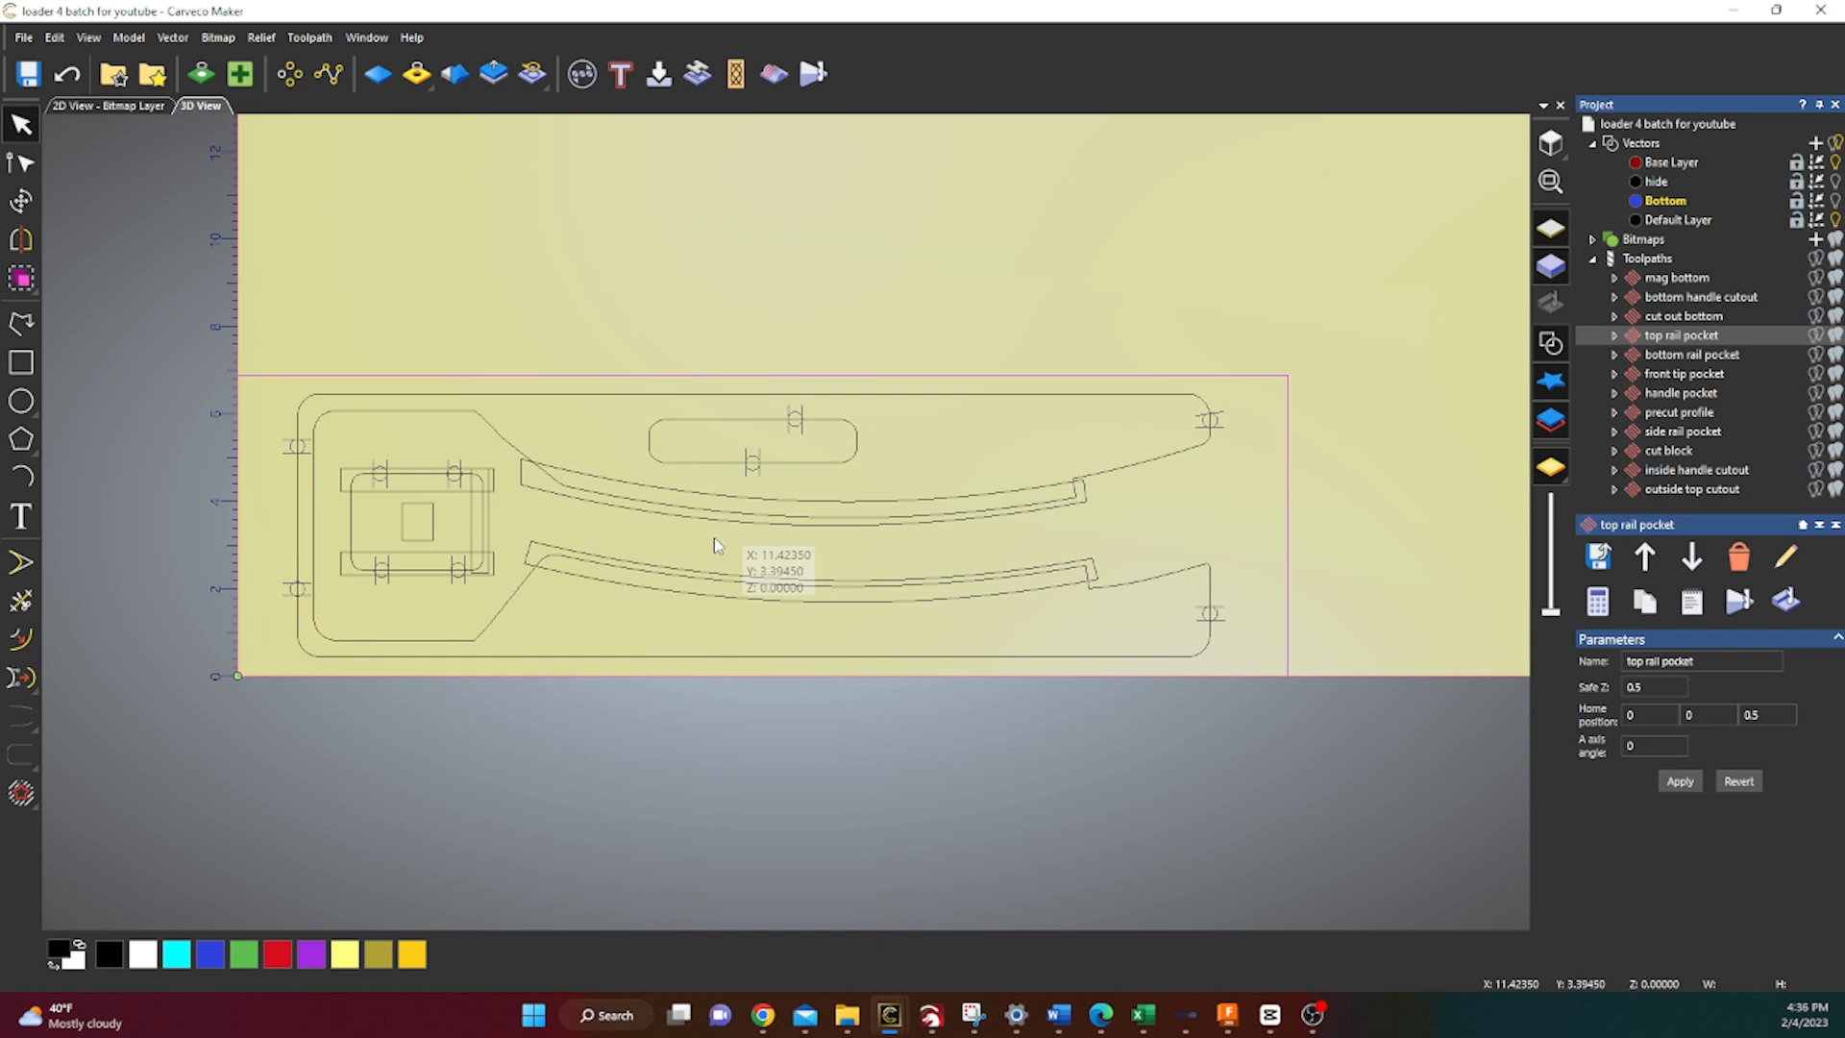
{"action": "mouse_move", "coordinate": [655, 548]}
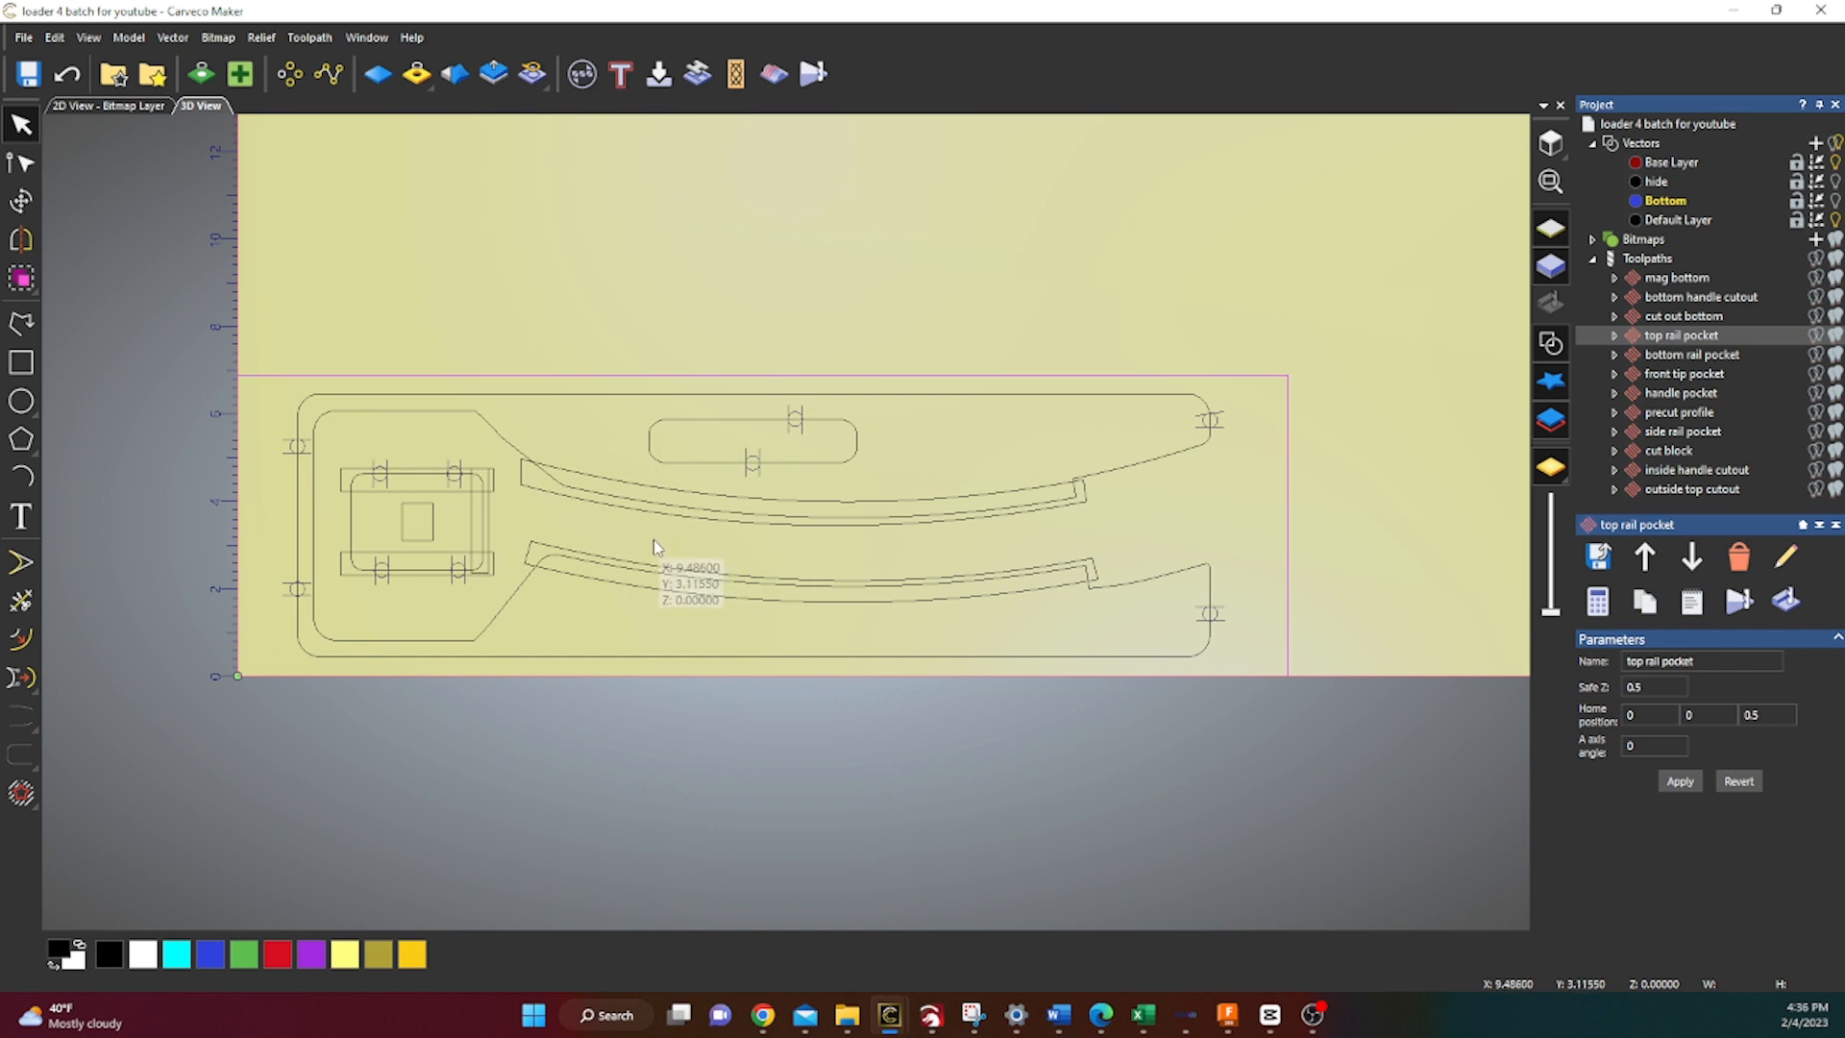
{"action": "mouse_move", "coordinate": [1603, 334]}
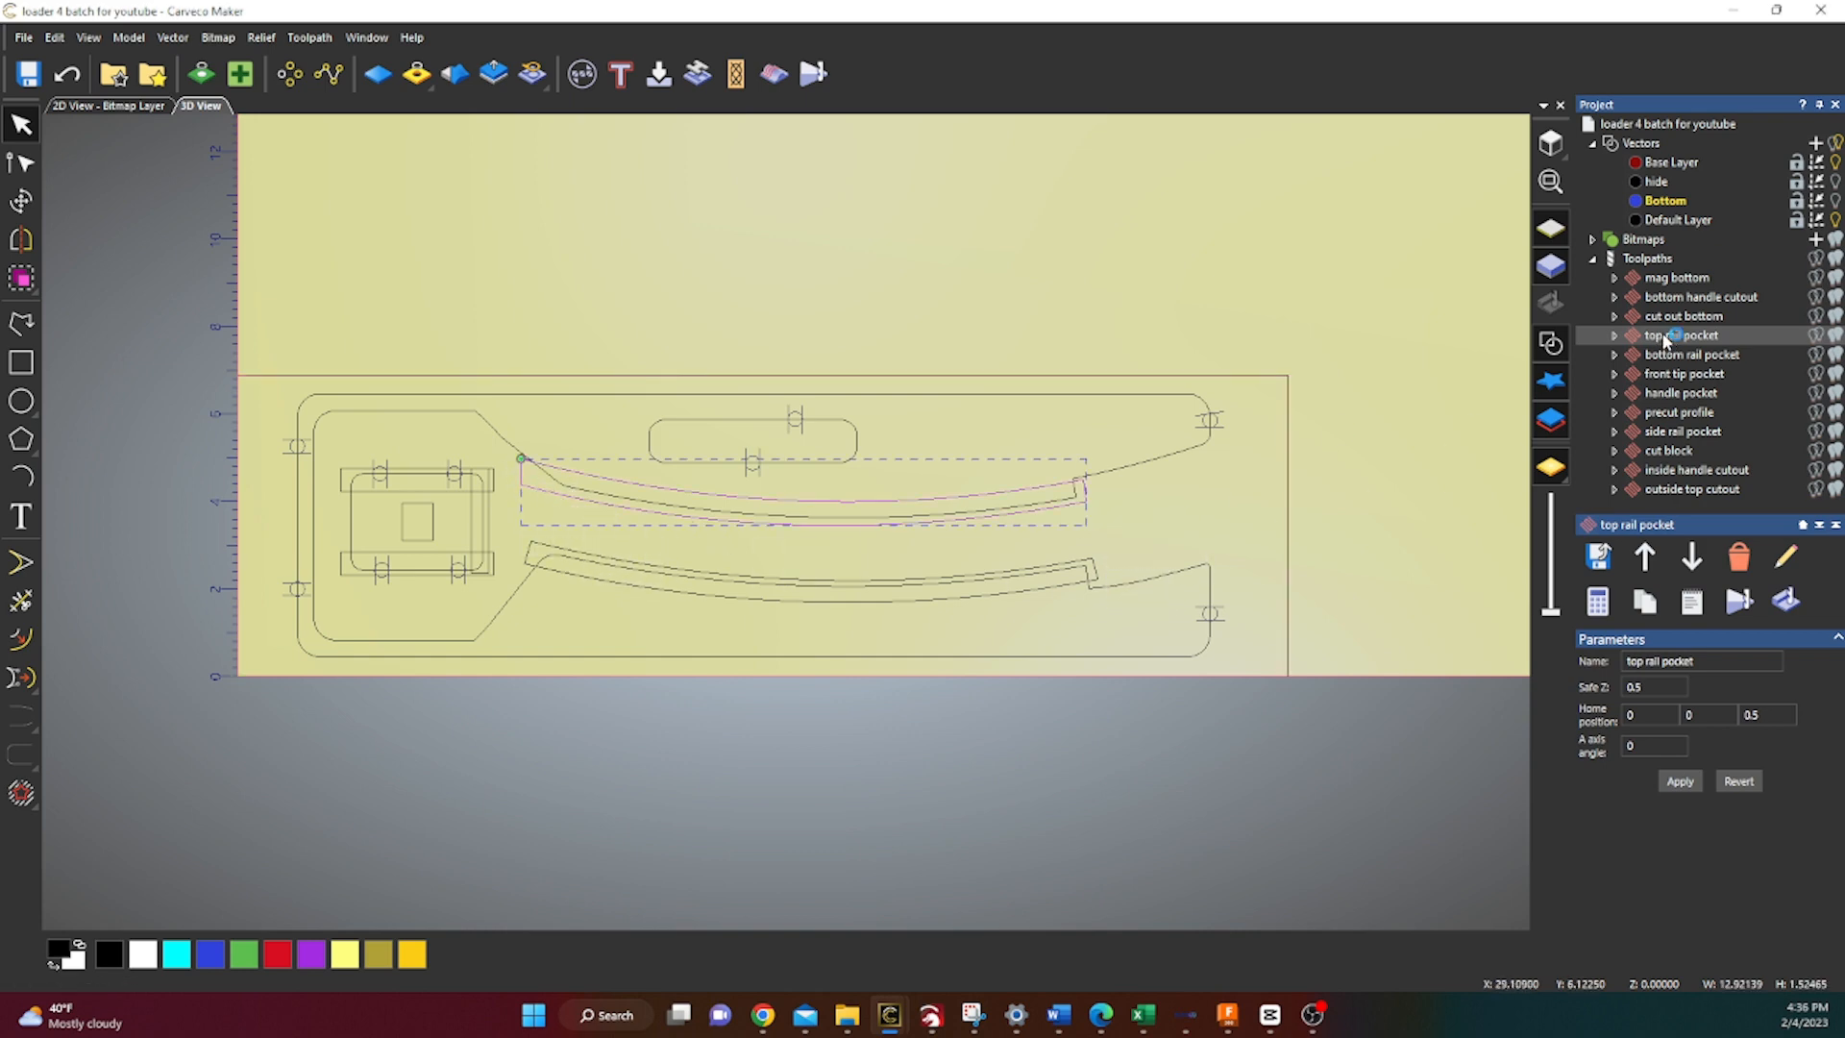
Recalculate the top rail pocket with the 1/4" downcut 175IPM tool and offset passes
{"action": "double_click", "coordinate": [1680, 335]}
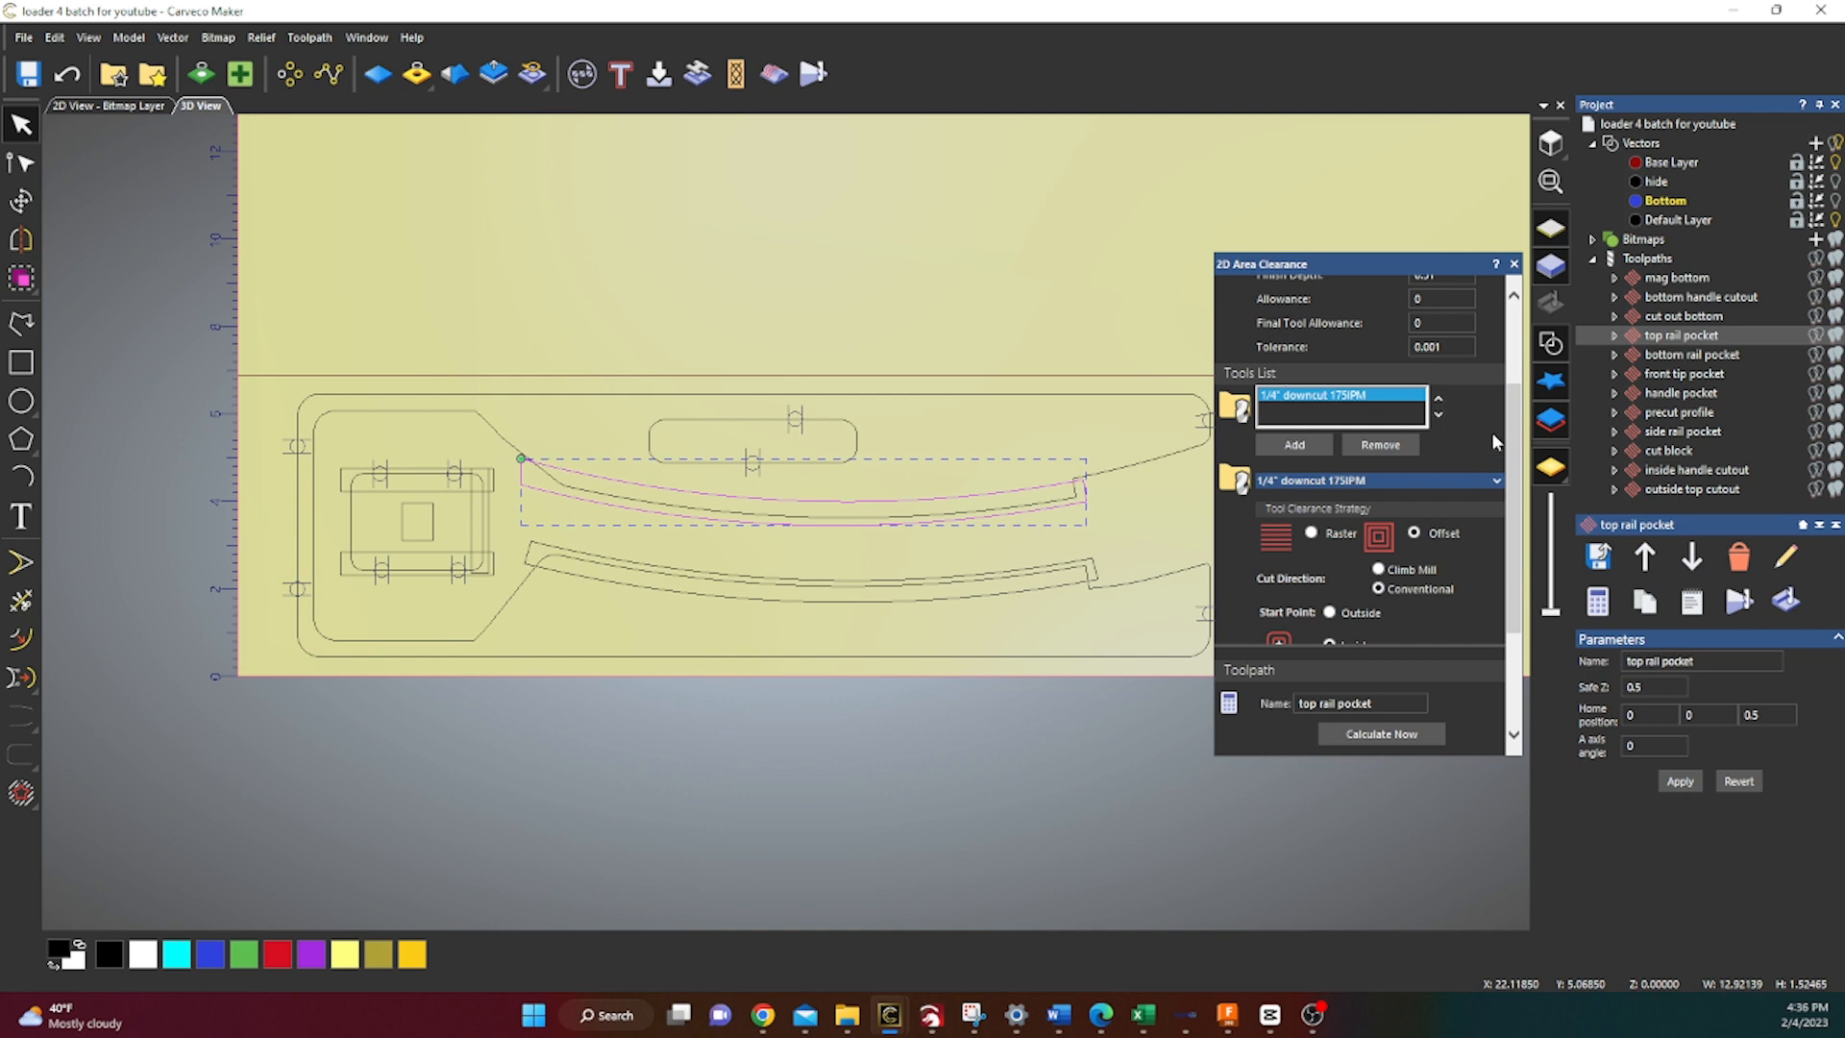
{"action": "mouse_move", "coordinate": [1433, 515]}
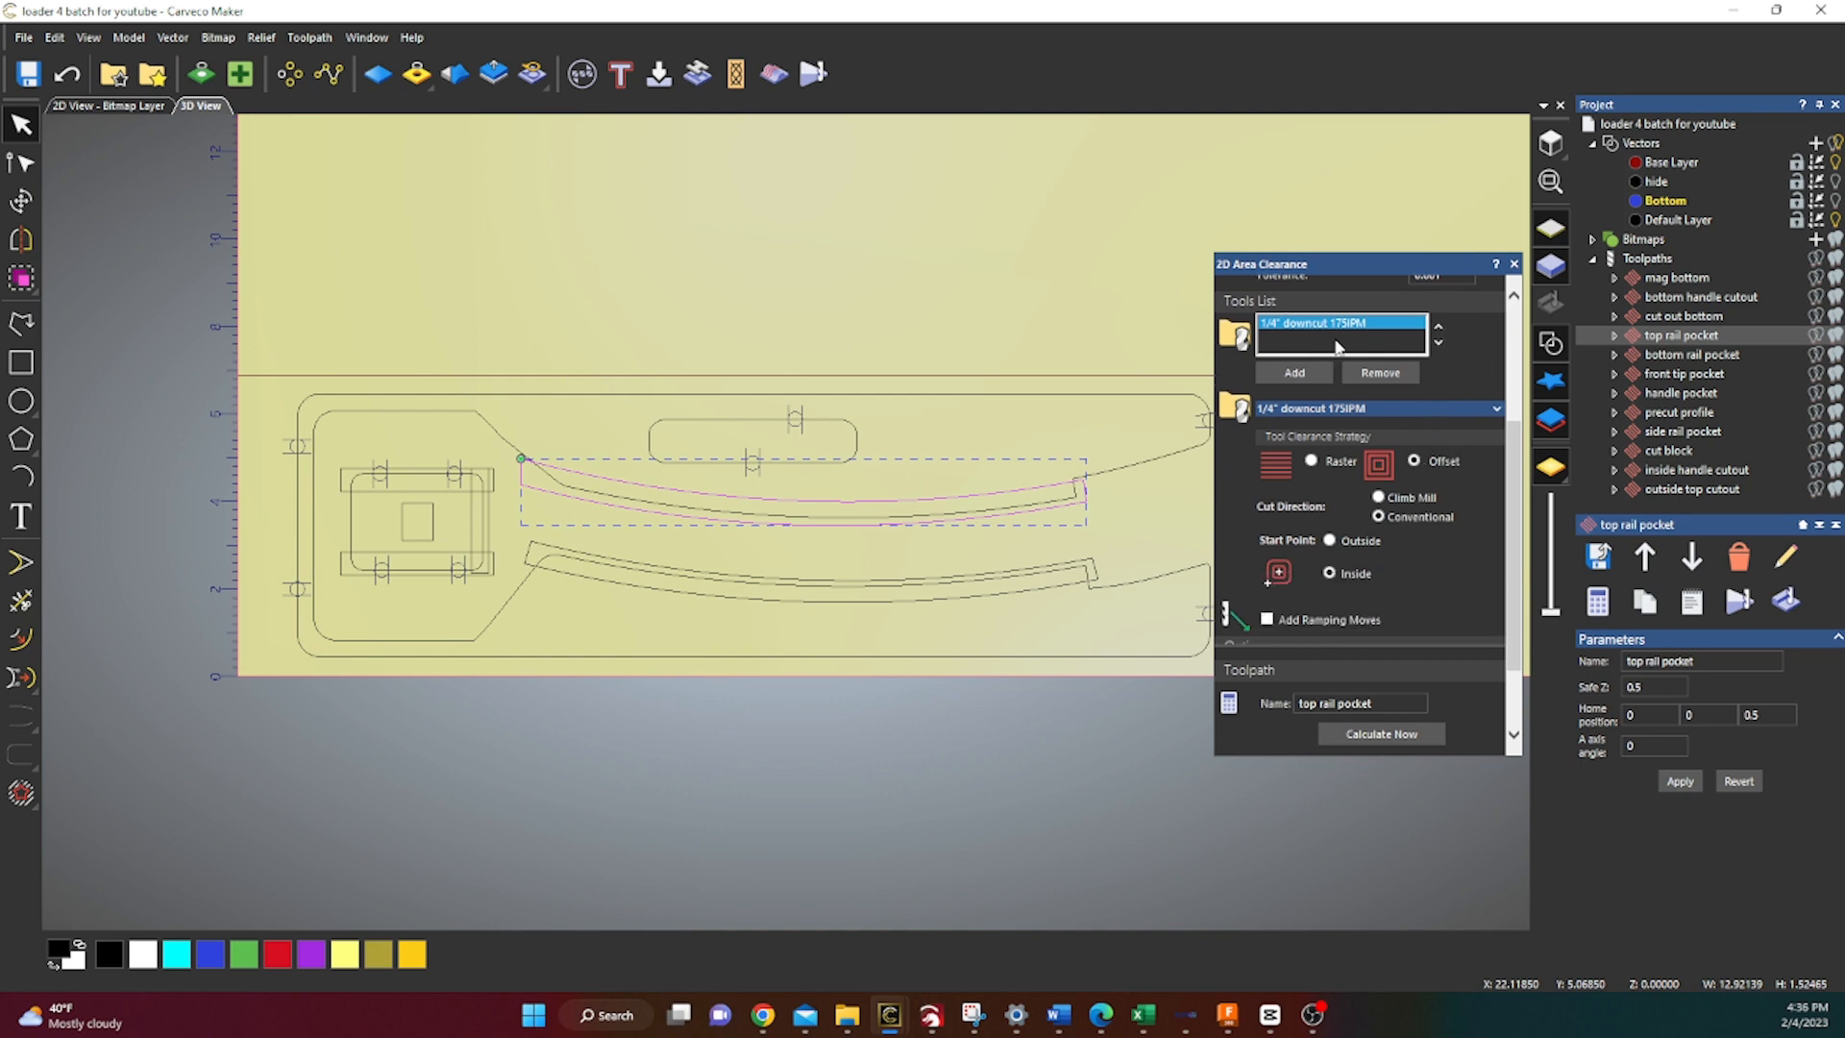
{"action": "left_click", "coordinate": [1495, 400]}
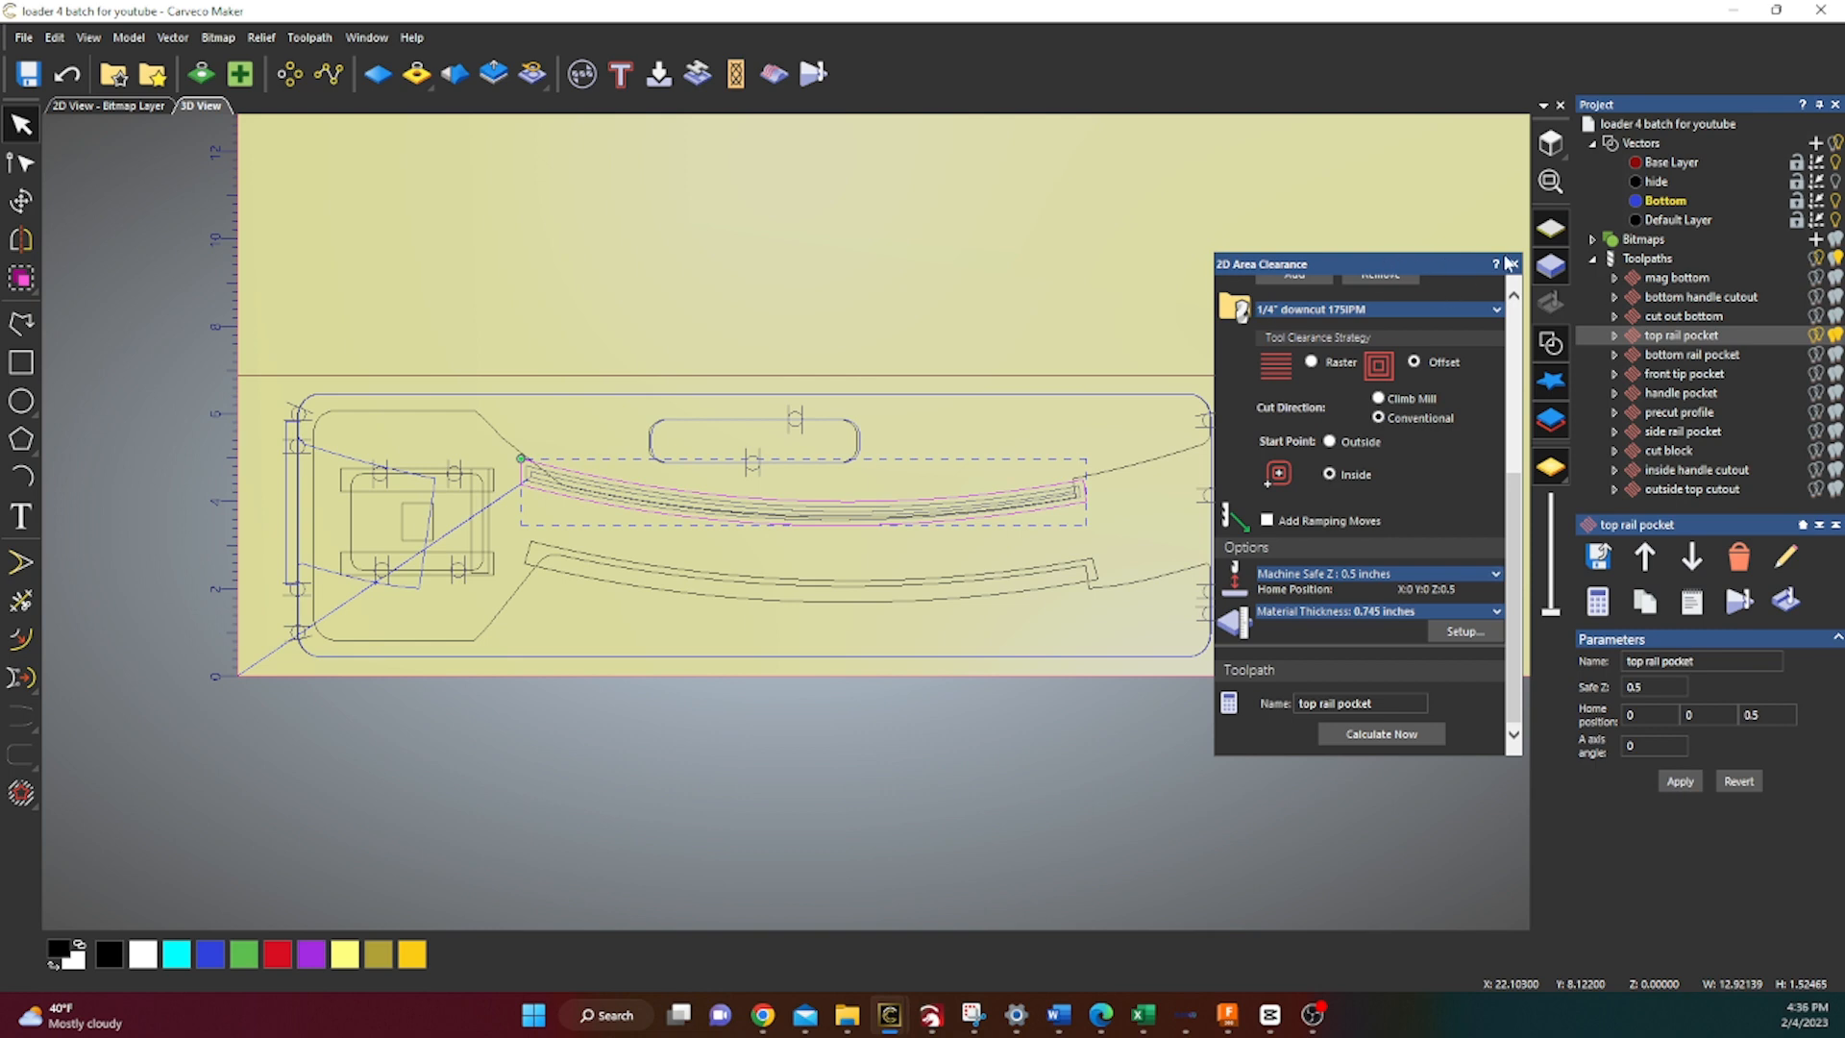
{"action": "left_click", "coordinate": [1510, 263]}
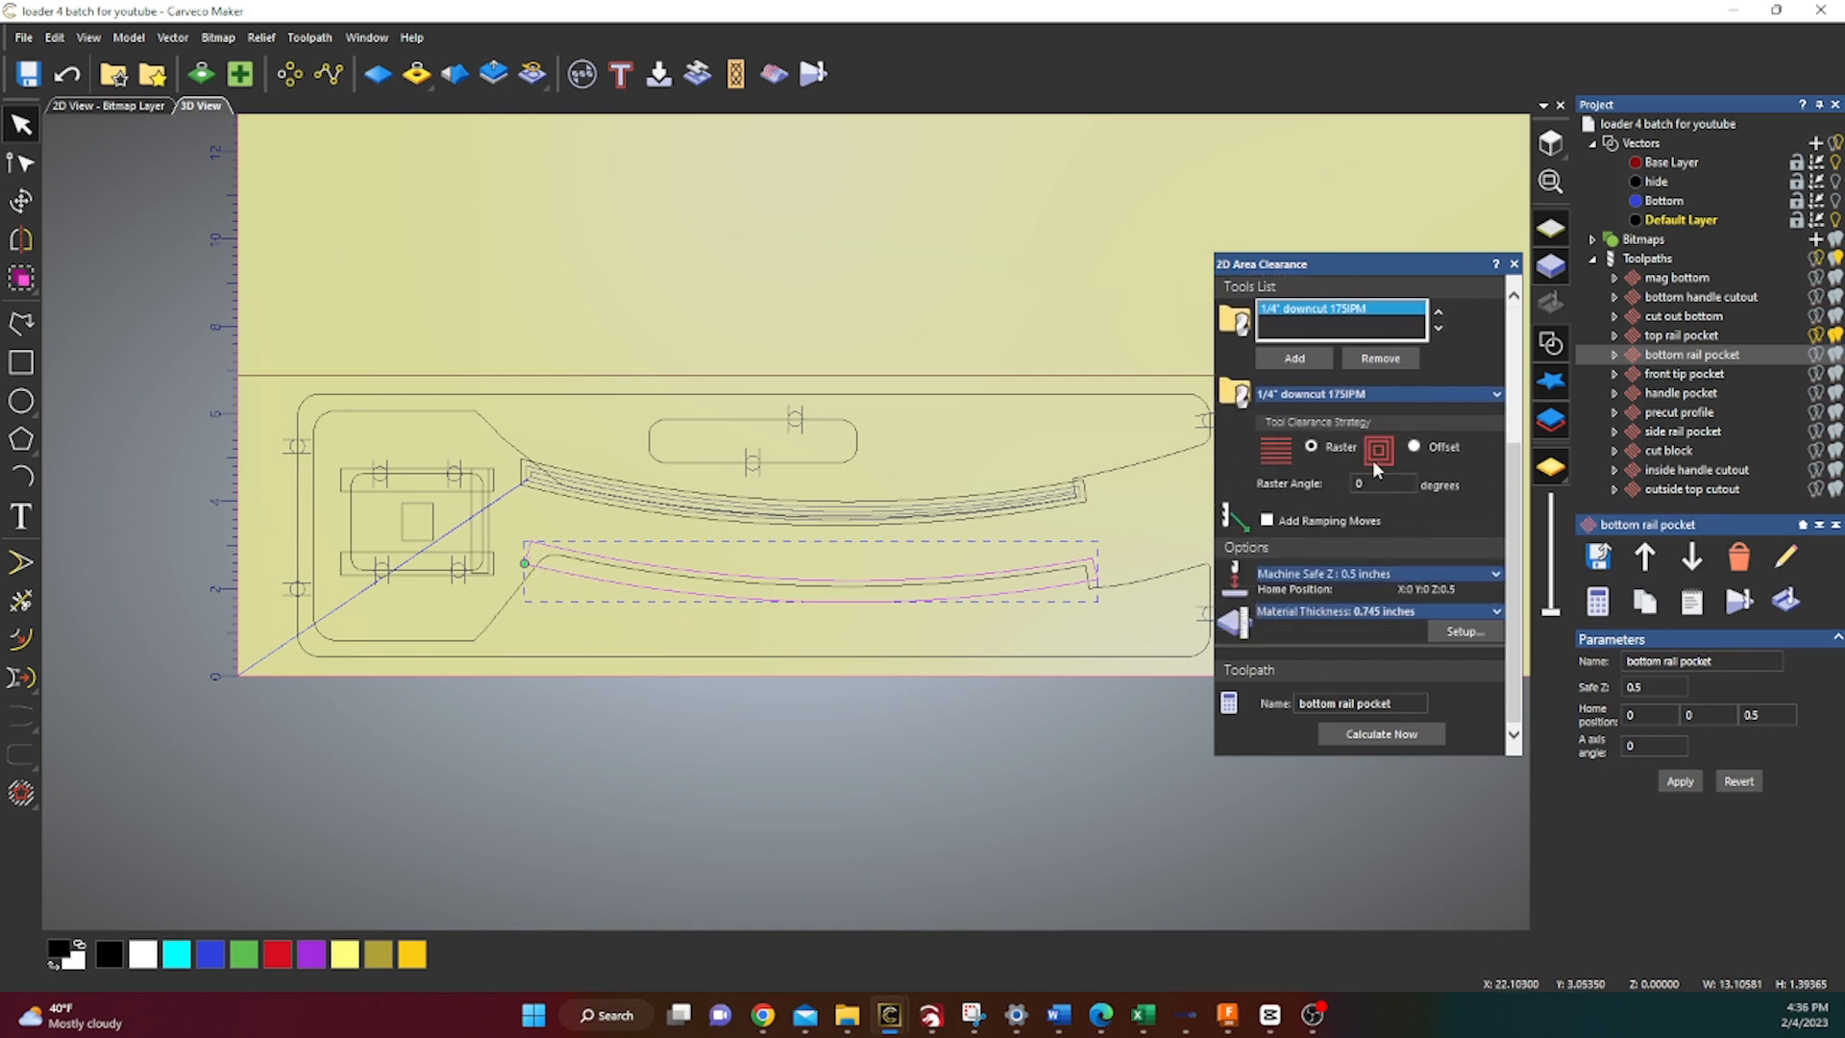
Switch the bottom rail pocket clearance strategy to offset passes
{"action": "left_click", "coordinate": [1415, 375]}
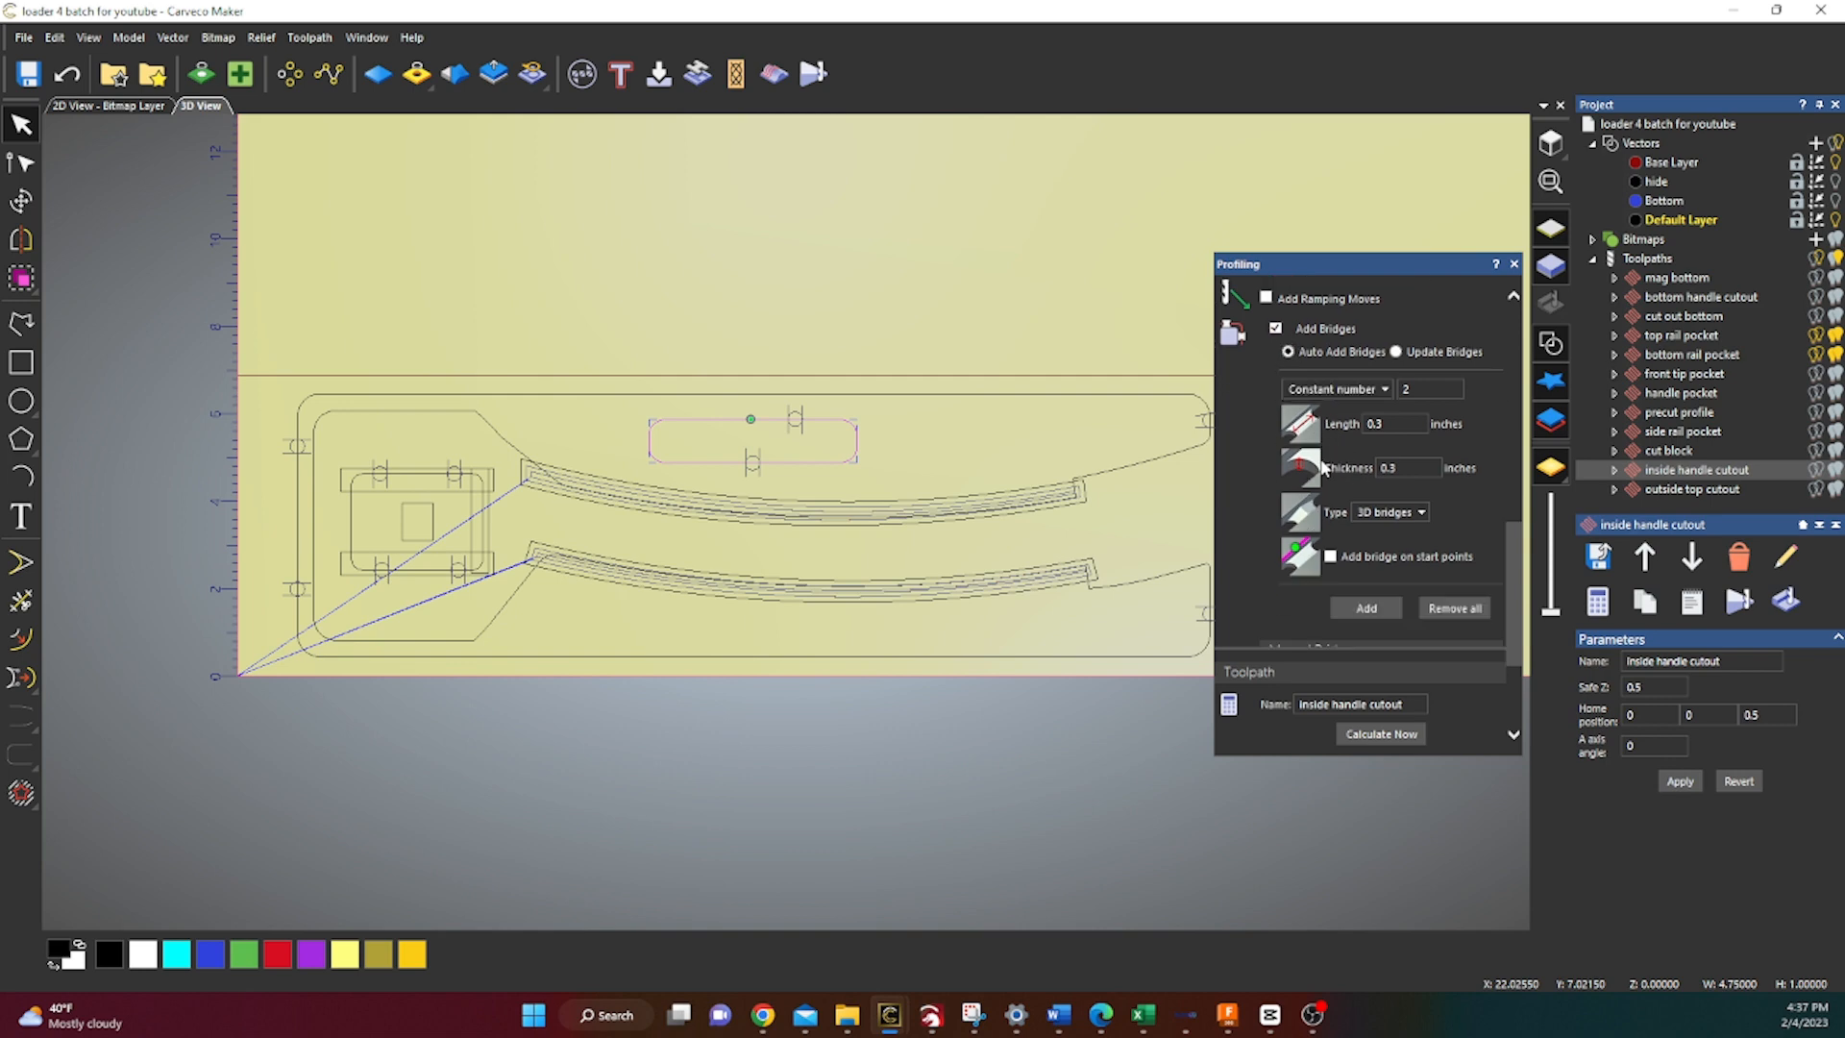
{"action": "mouse_move", "coordinate": [763, 483]}
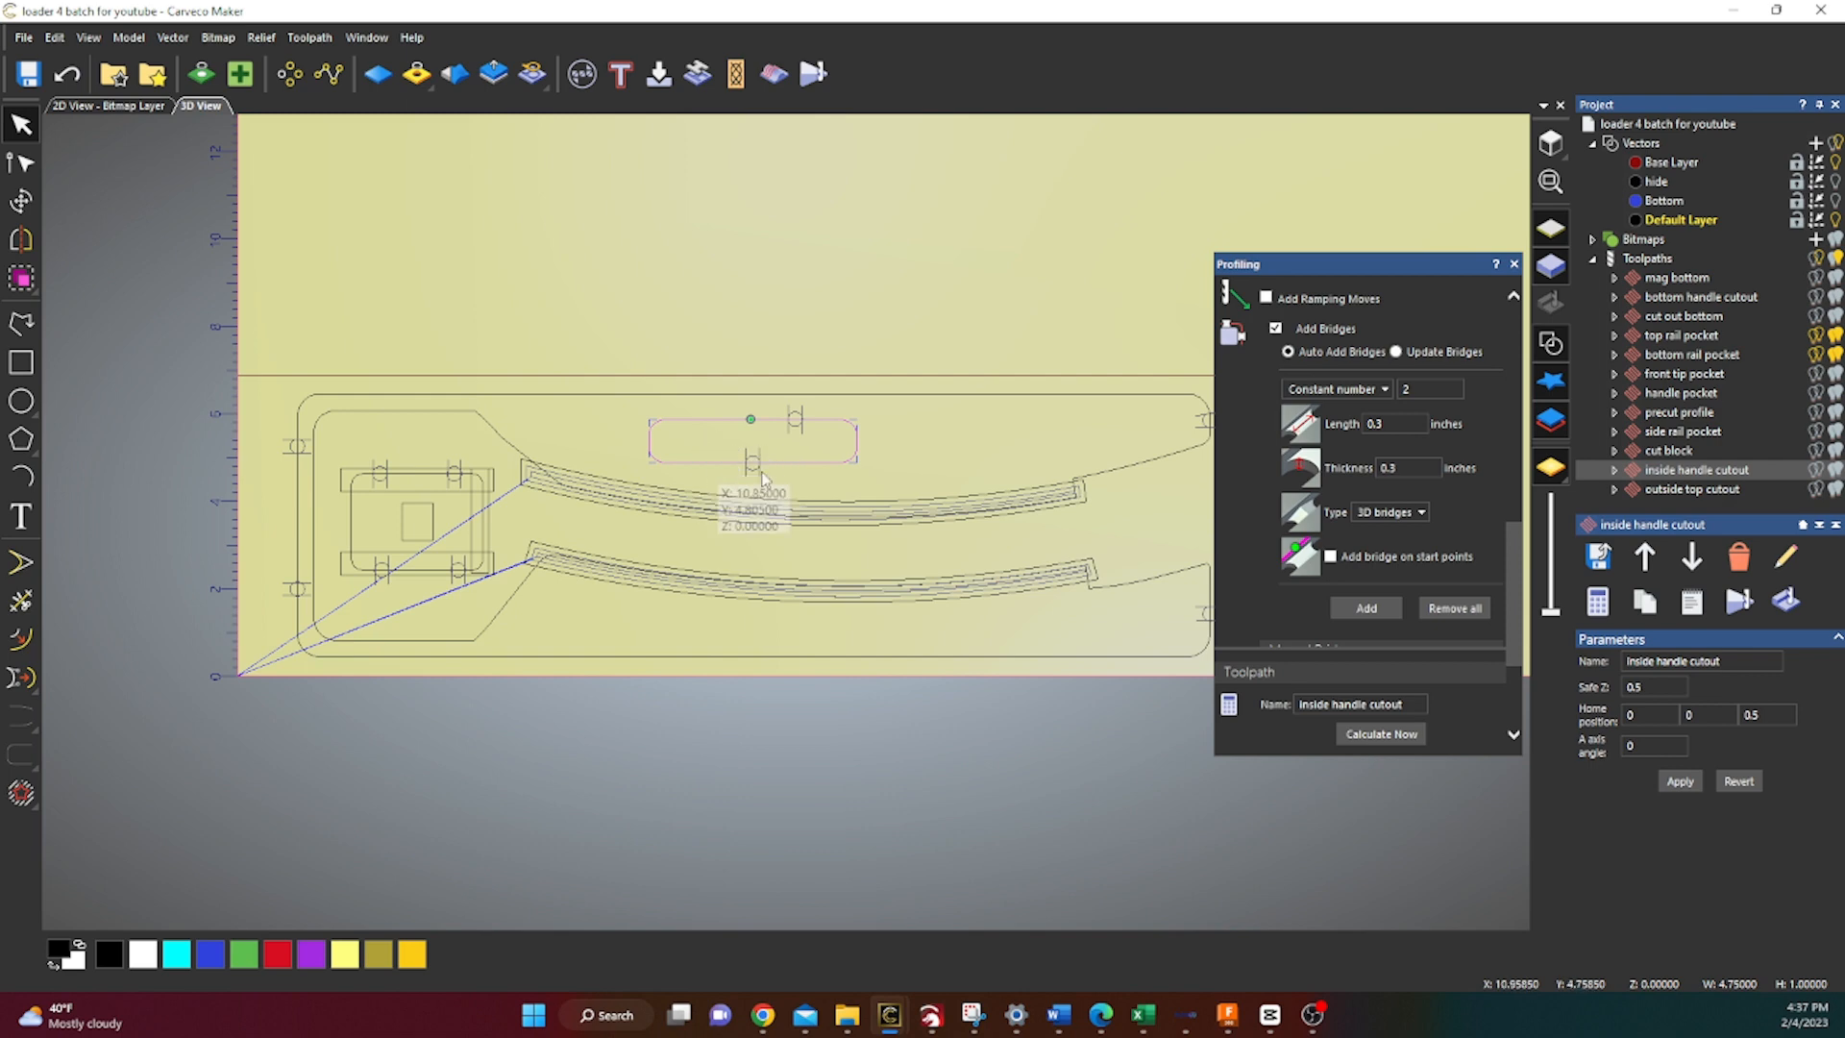
{"action": "mouse_move", "coordinate": [853, 479]}
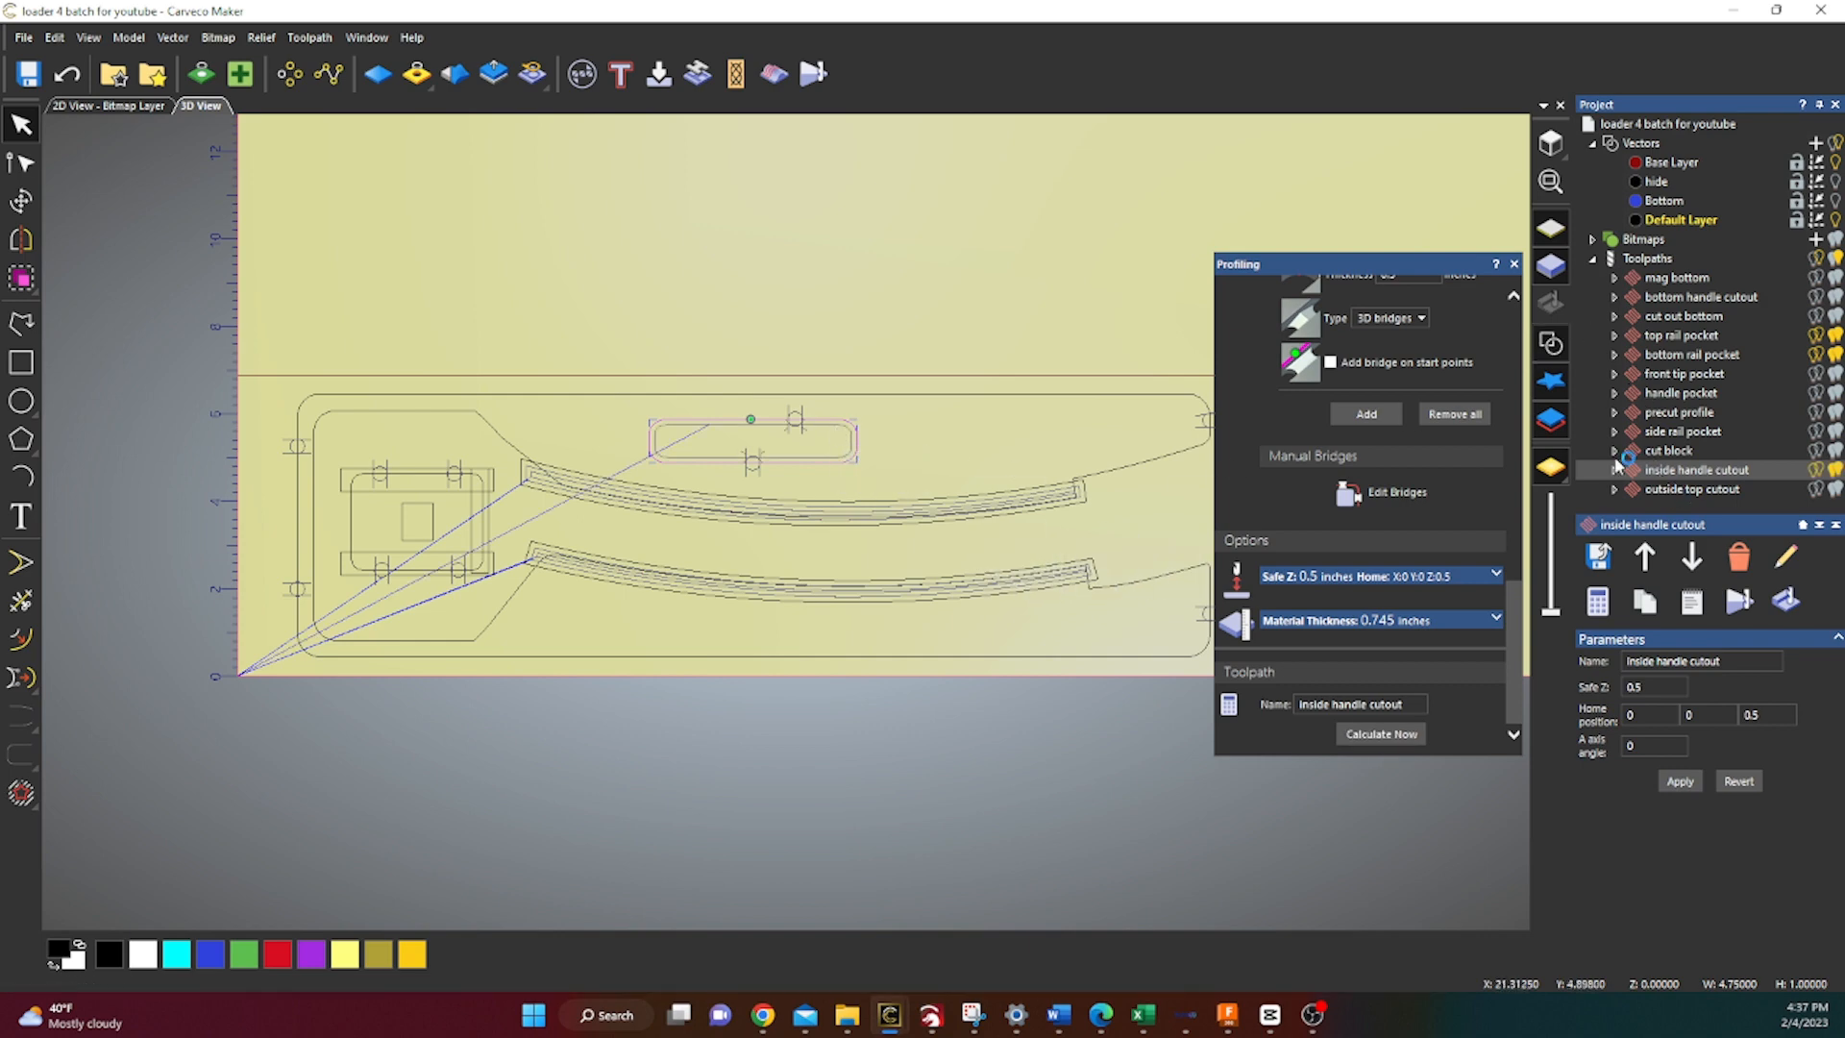
Give the outside top cutout profile four 3D bridges, 0.3 long and 0.3 thick, and calculate it
{"action": "left_click", "coordinate": [1697, 488]}
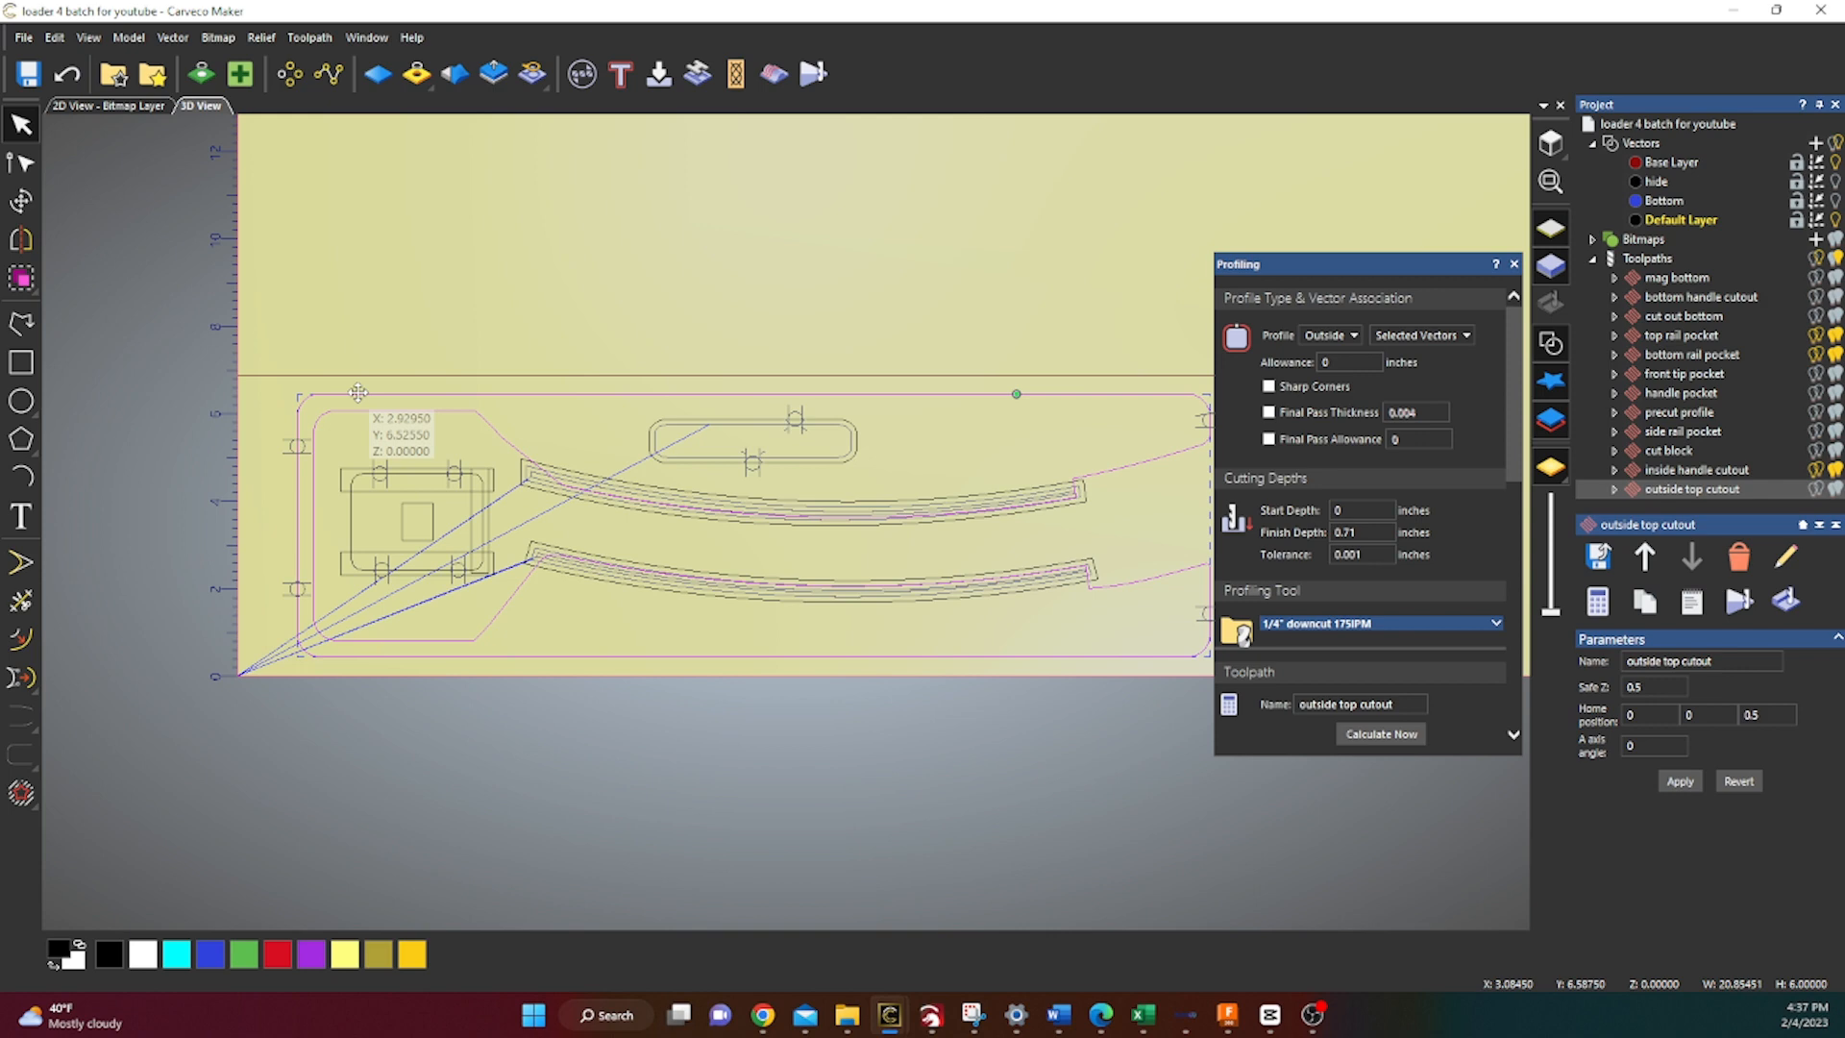
{"action": "mouse_move", "coordinate": [676, 521]}
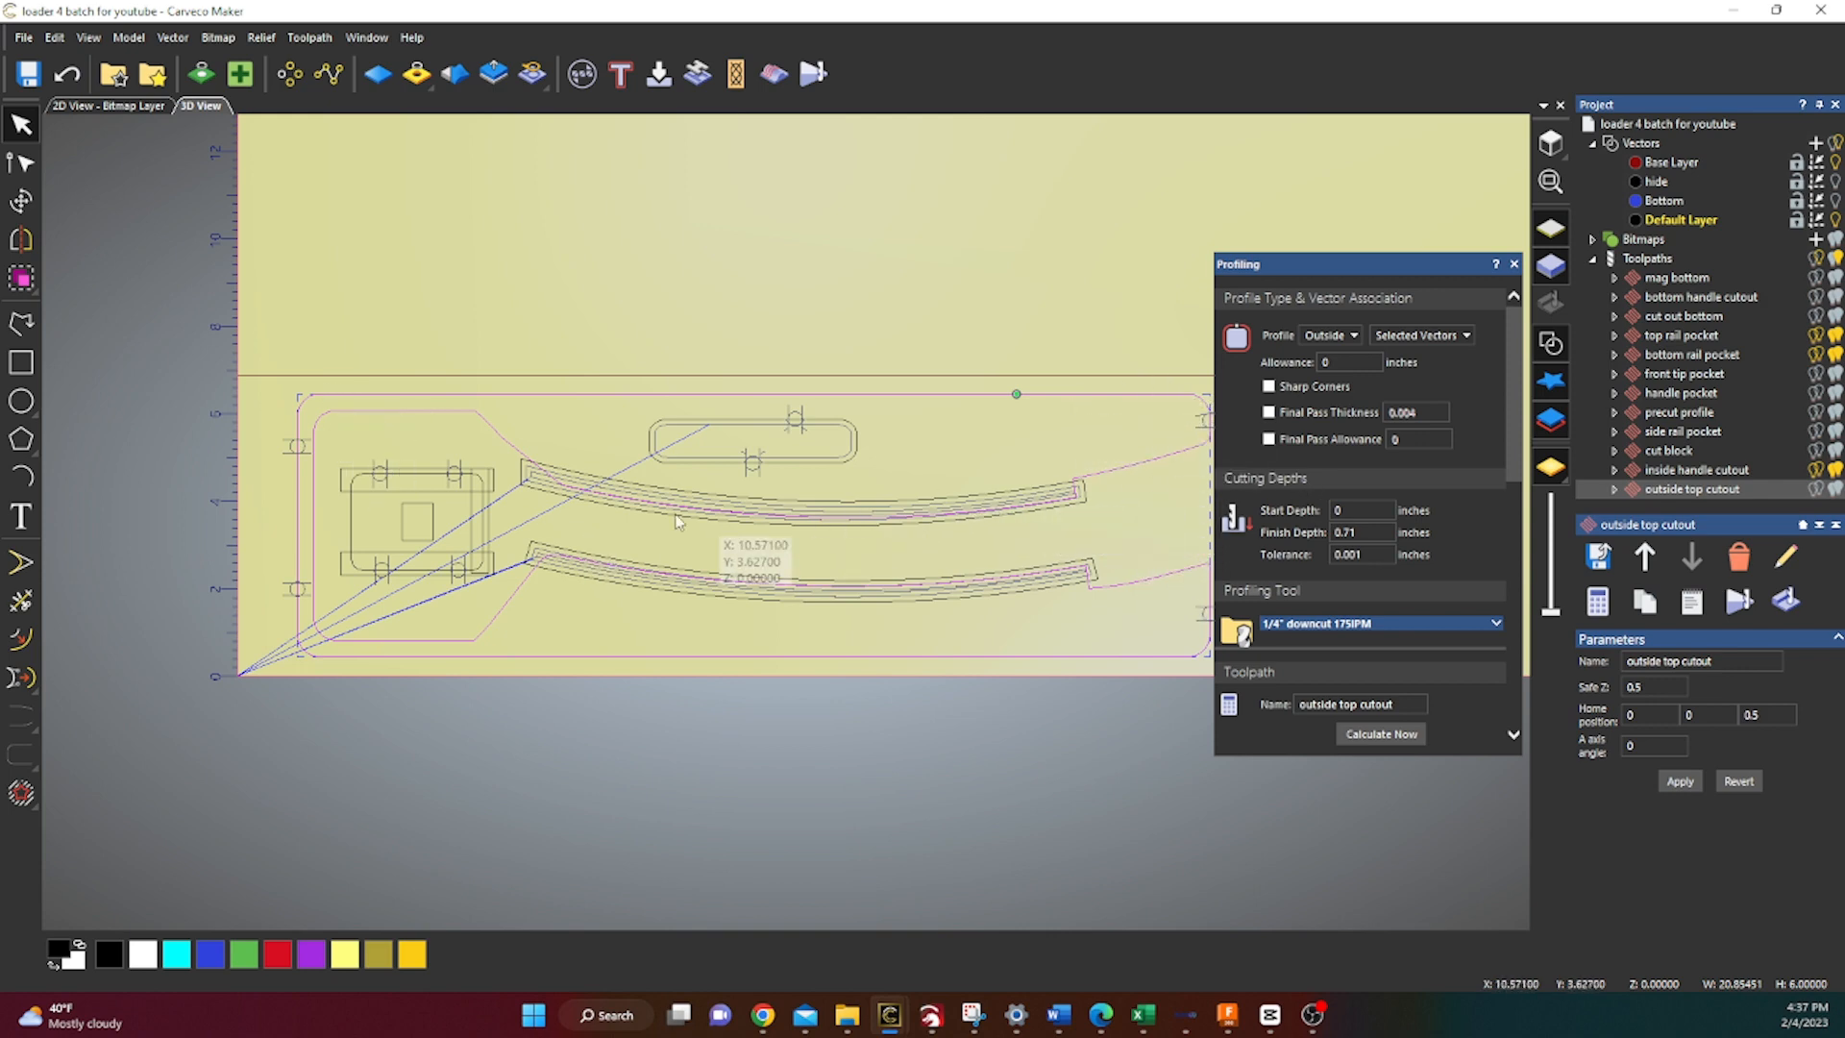
{"action": "mouse_move", "coordinate": [1353, 587]}
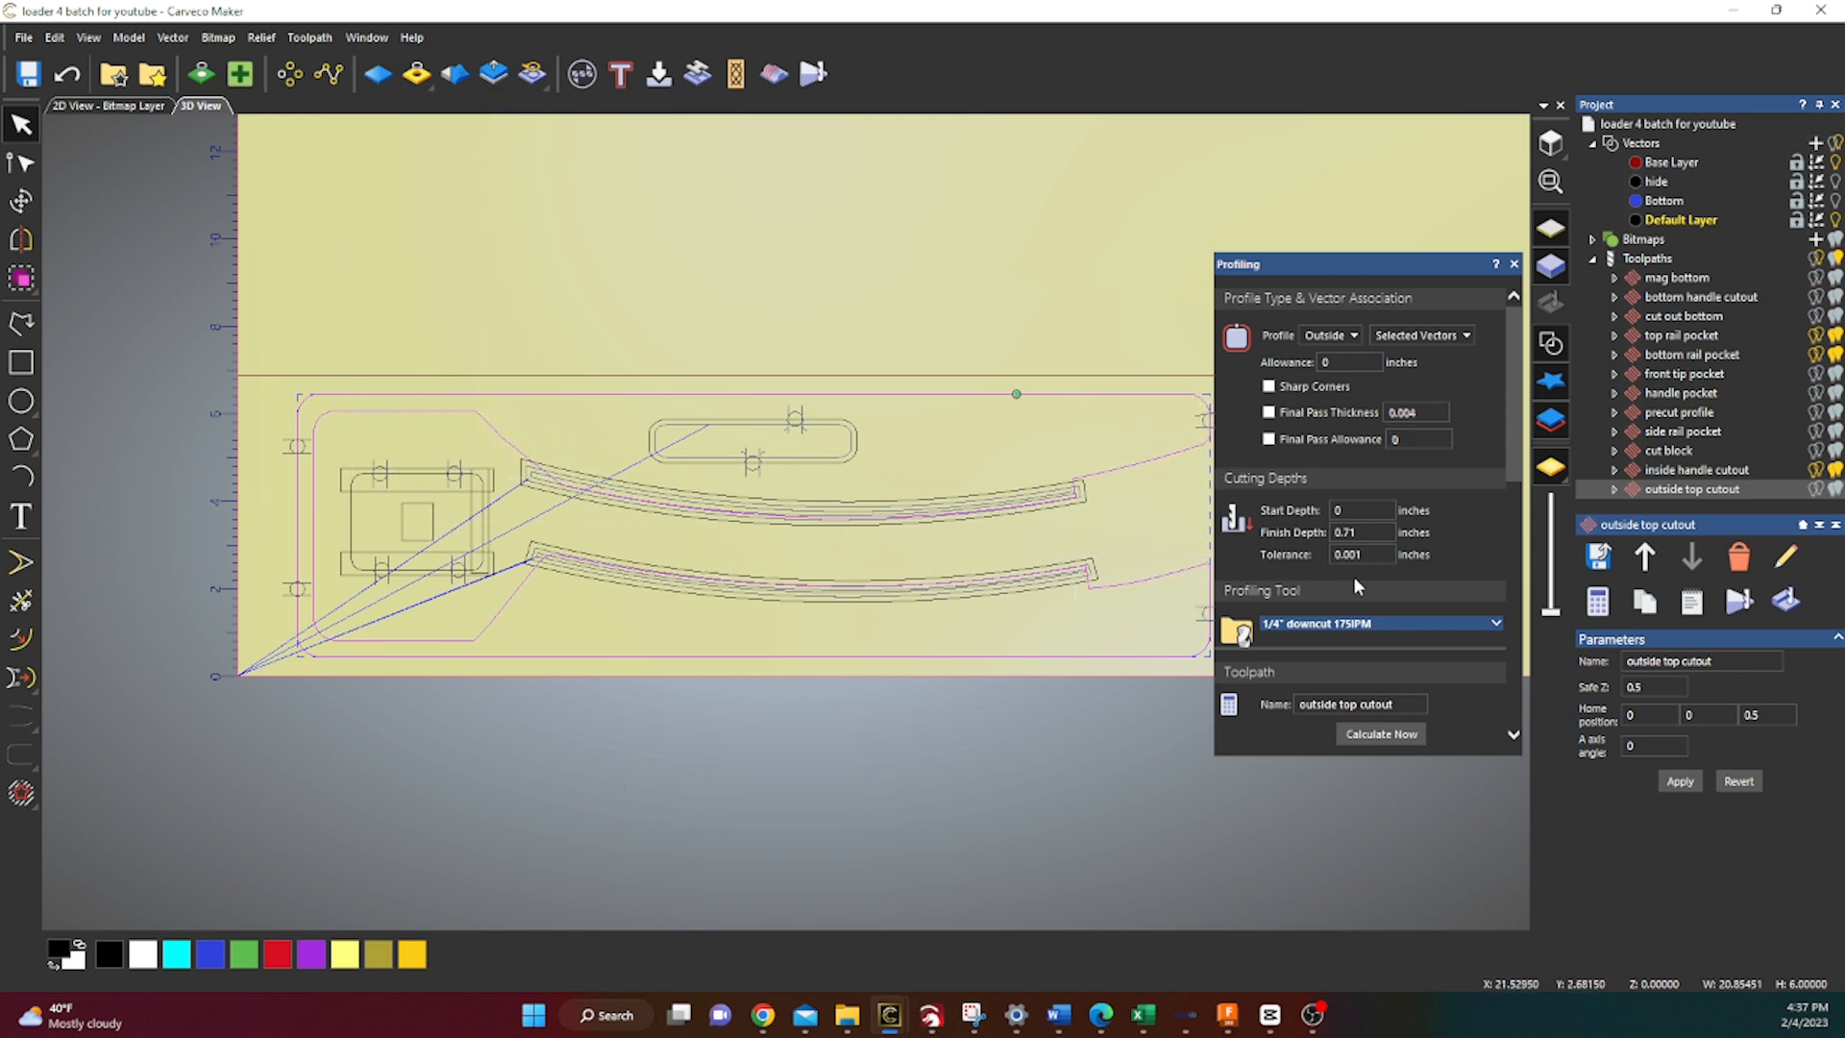
{"action": "left_click", "coordinate": [1361, 509]}
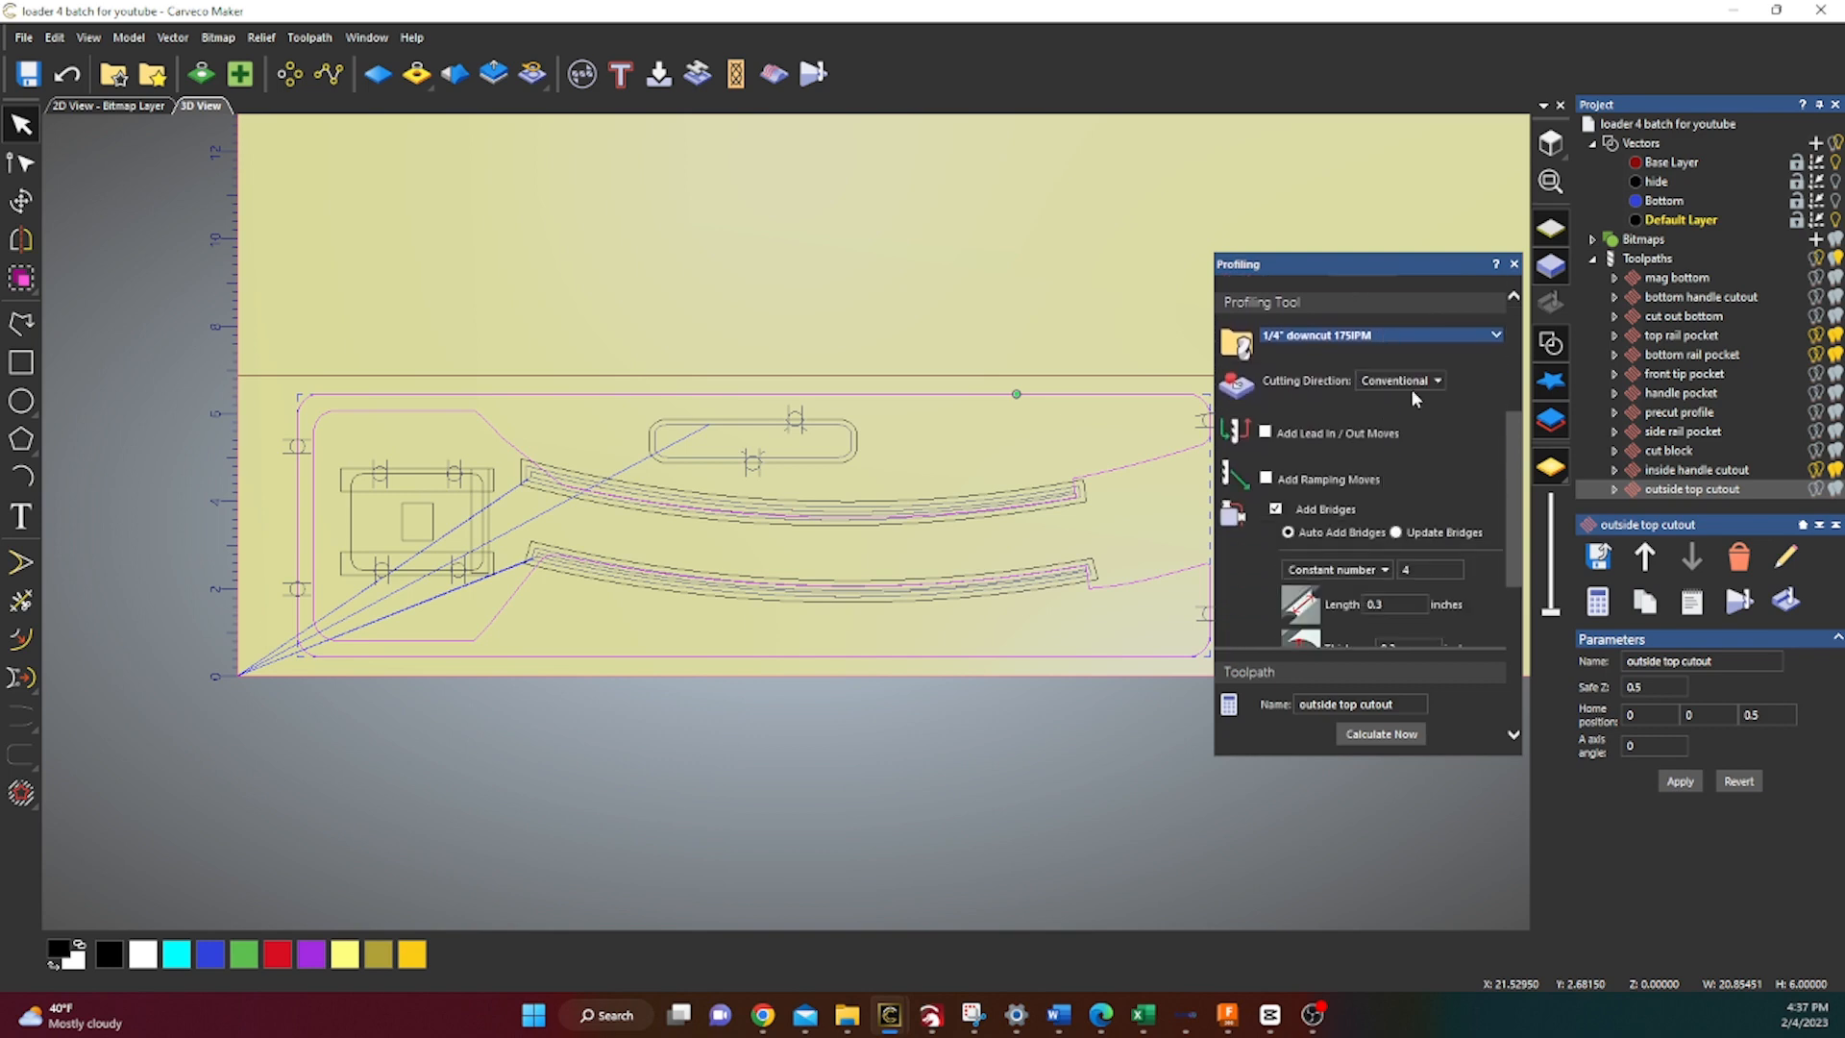
{"action": "scroll", "scroll_direction": "down", "scroll_amount": 3}
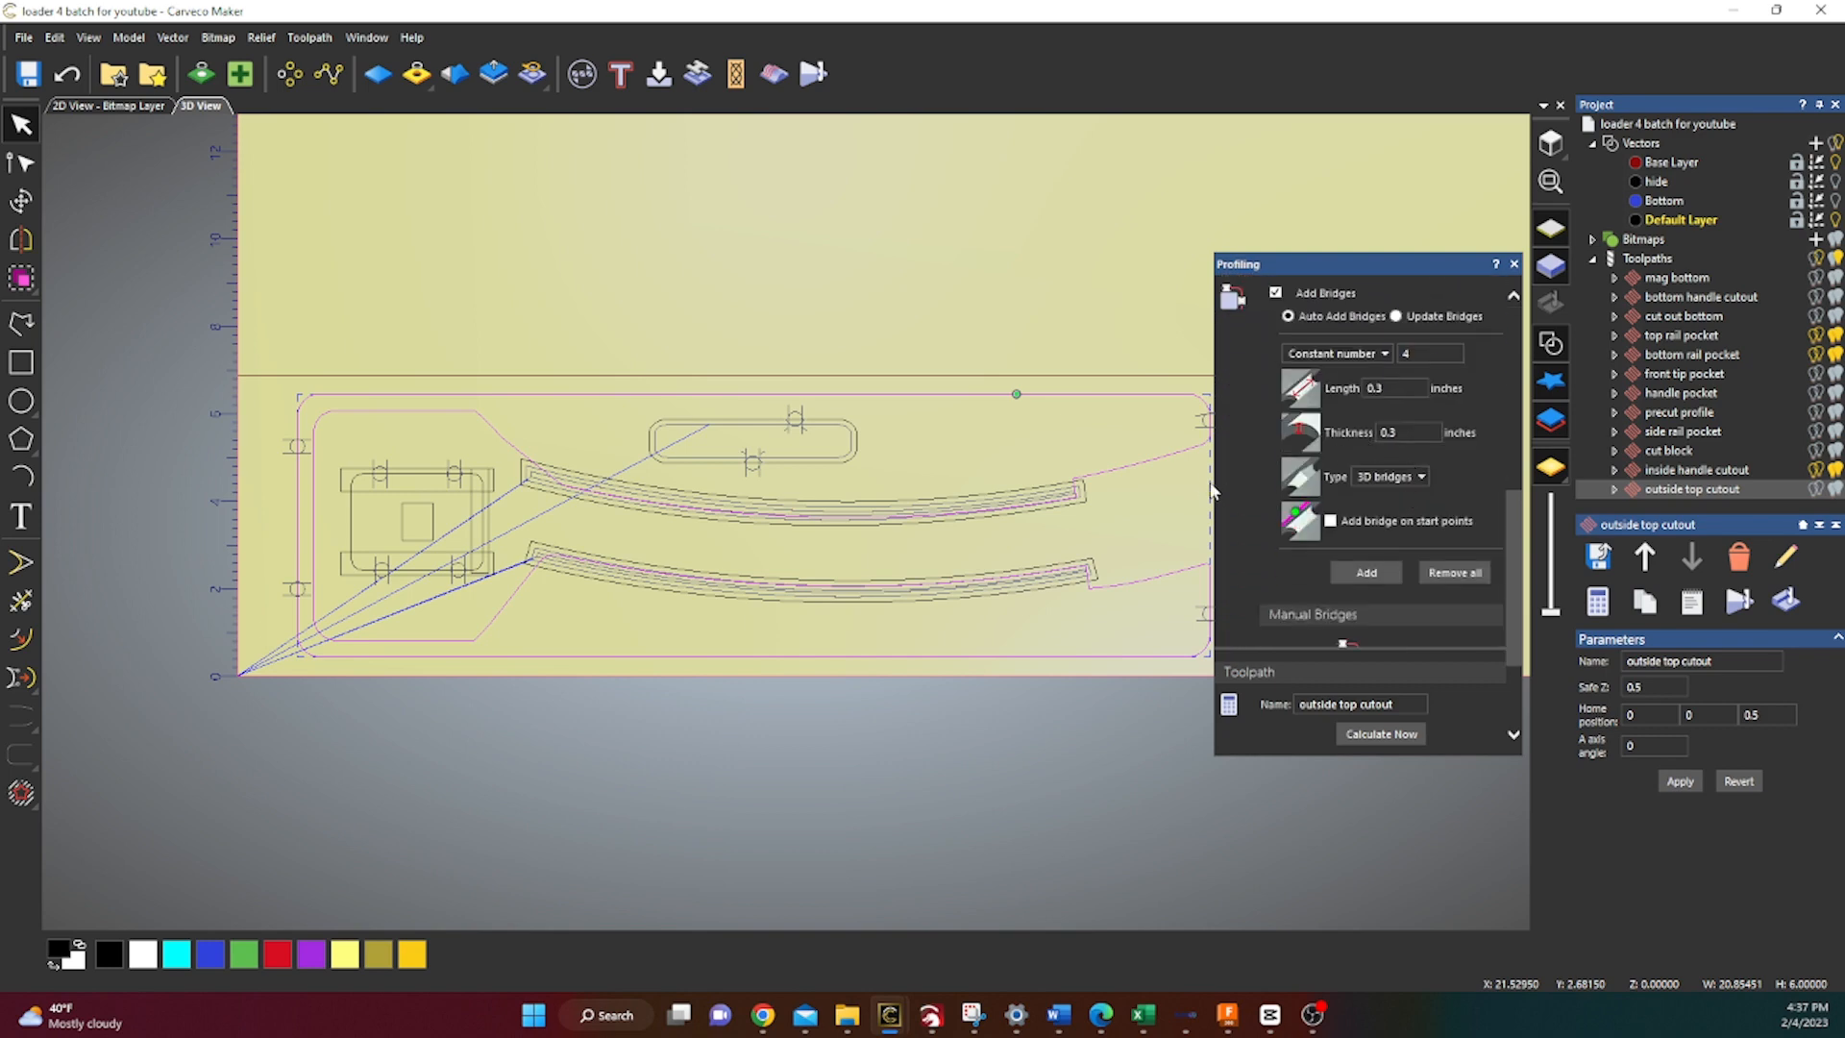
{"action": "left_click_drag", "start_coordinate": [1353, 264], "coordinate": [1418, 271]}
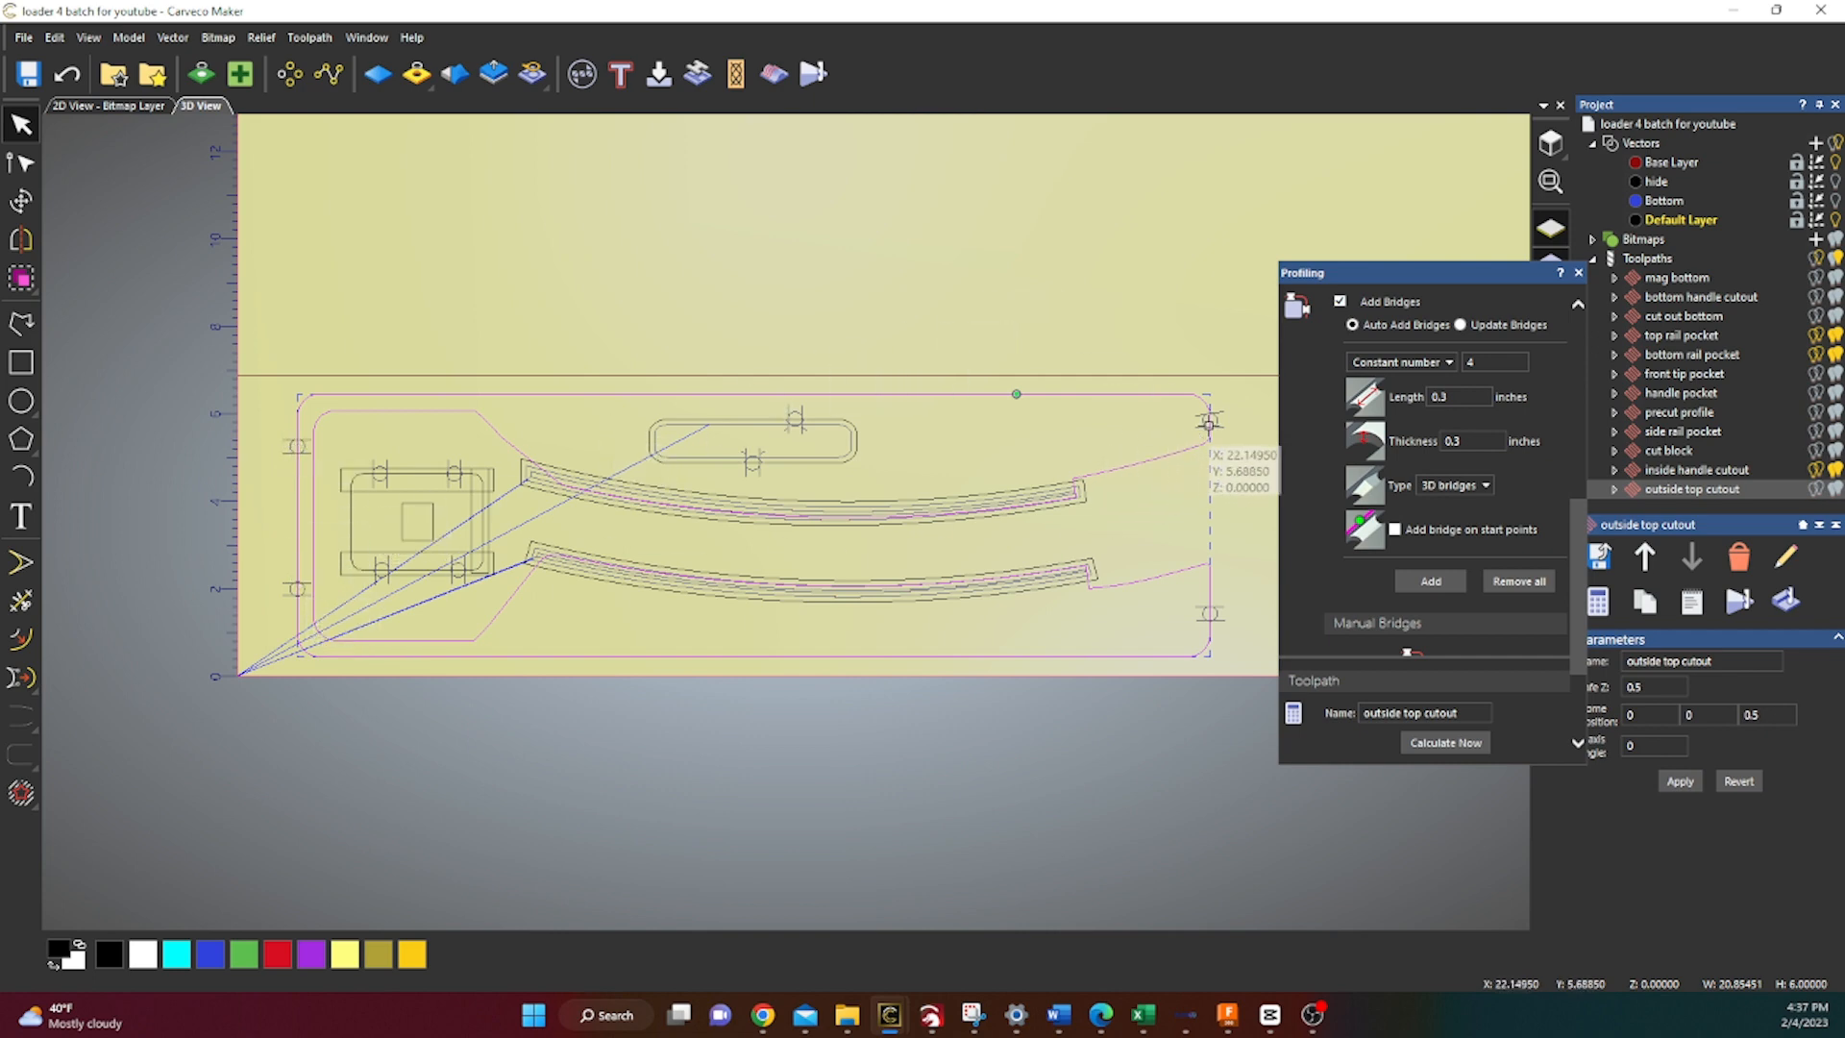
{"action": "mouse_move", "coordinate": [677, 379]}
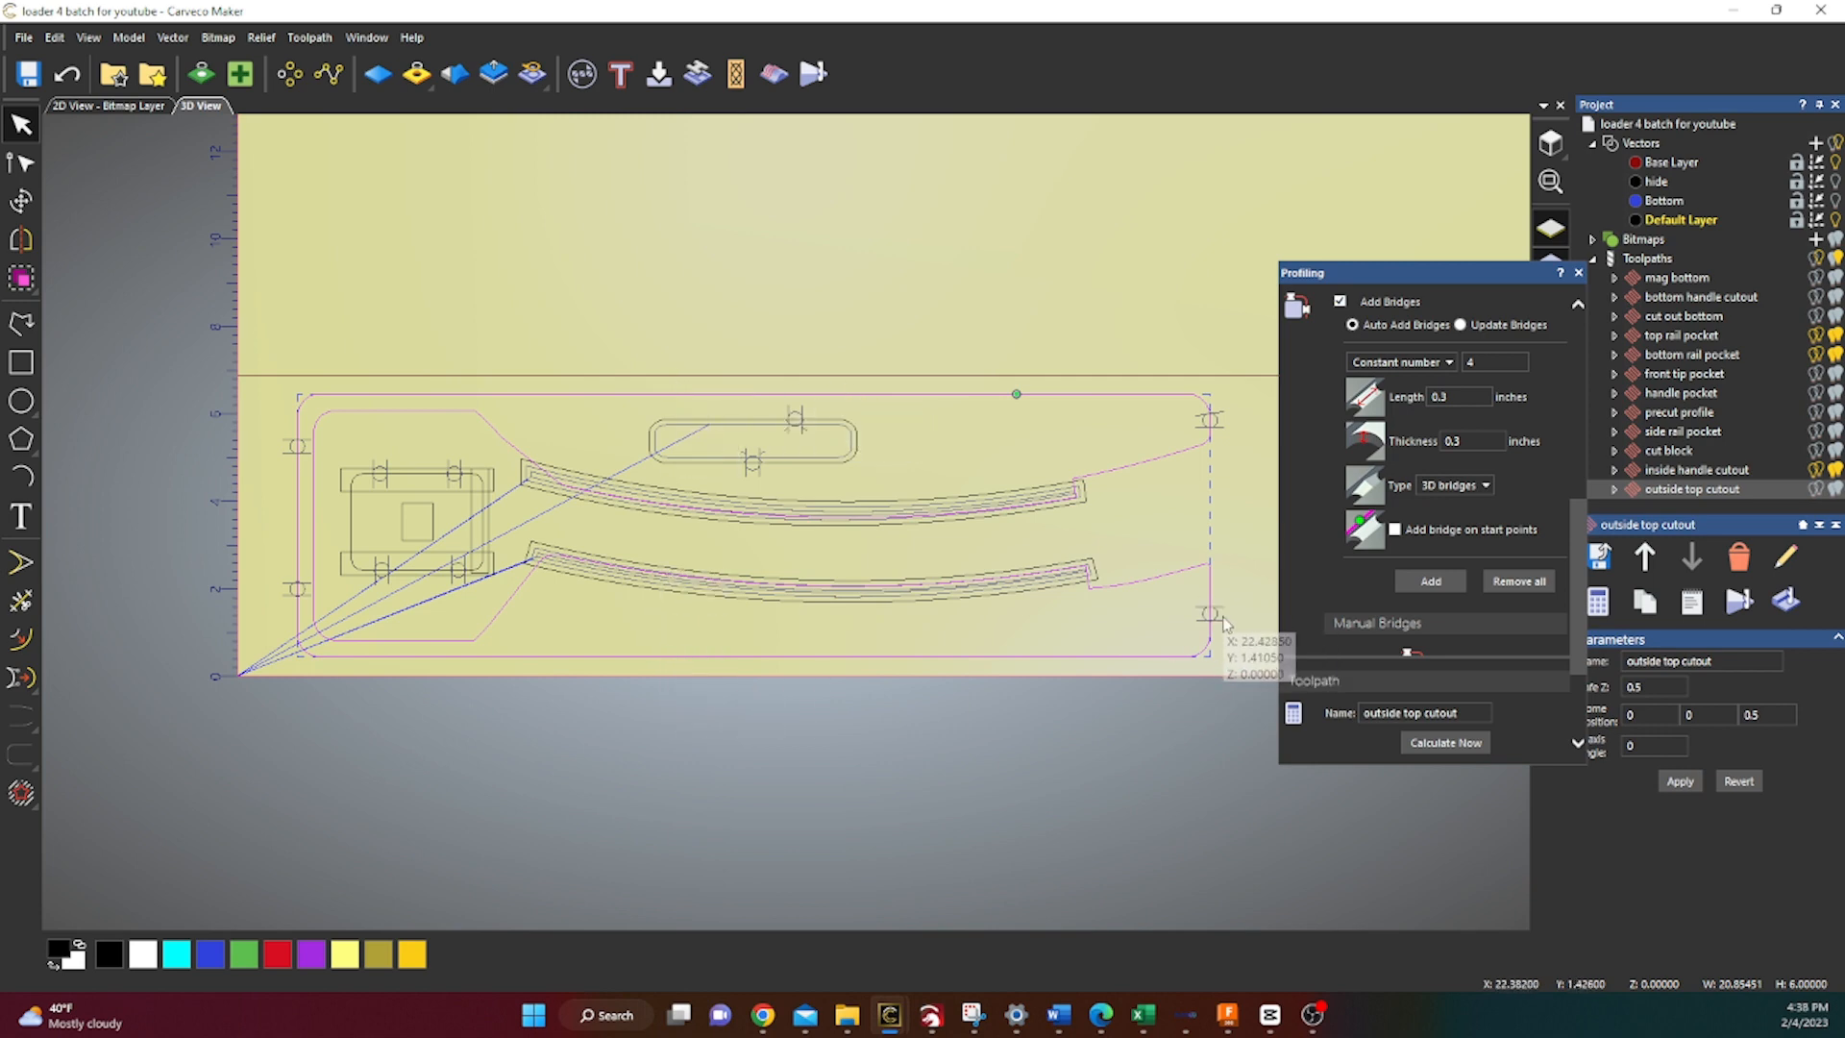
{"action": "mouse_move", "coordinate": [1253, 421]}
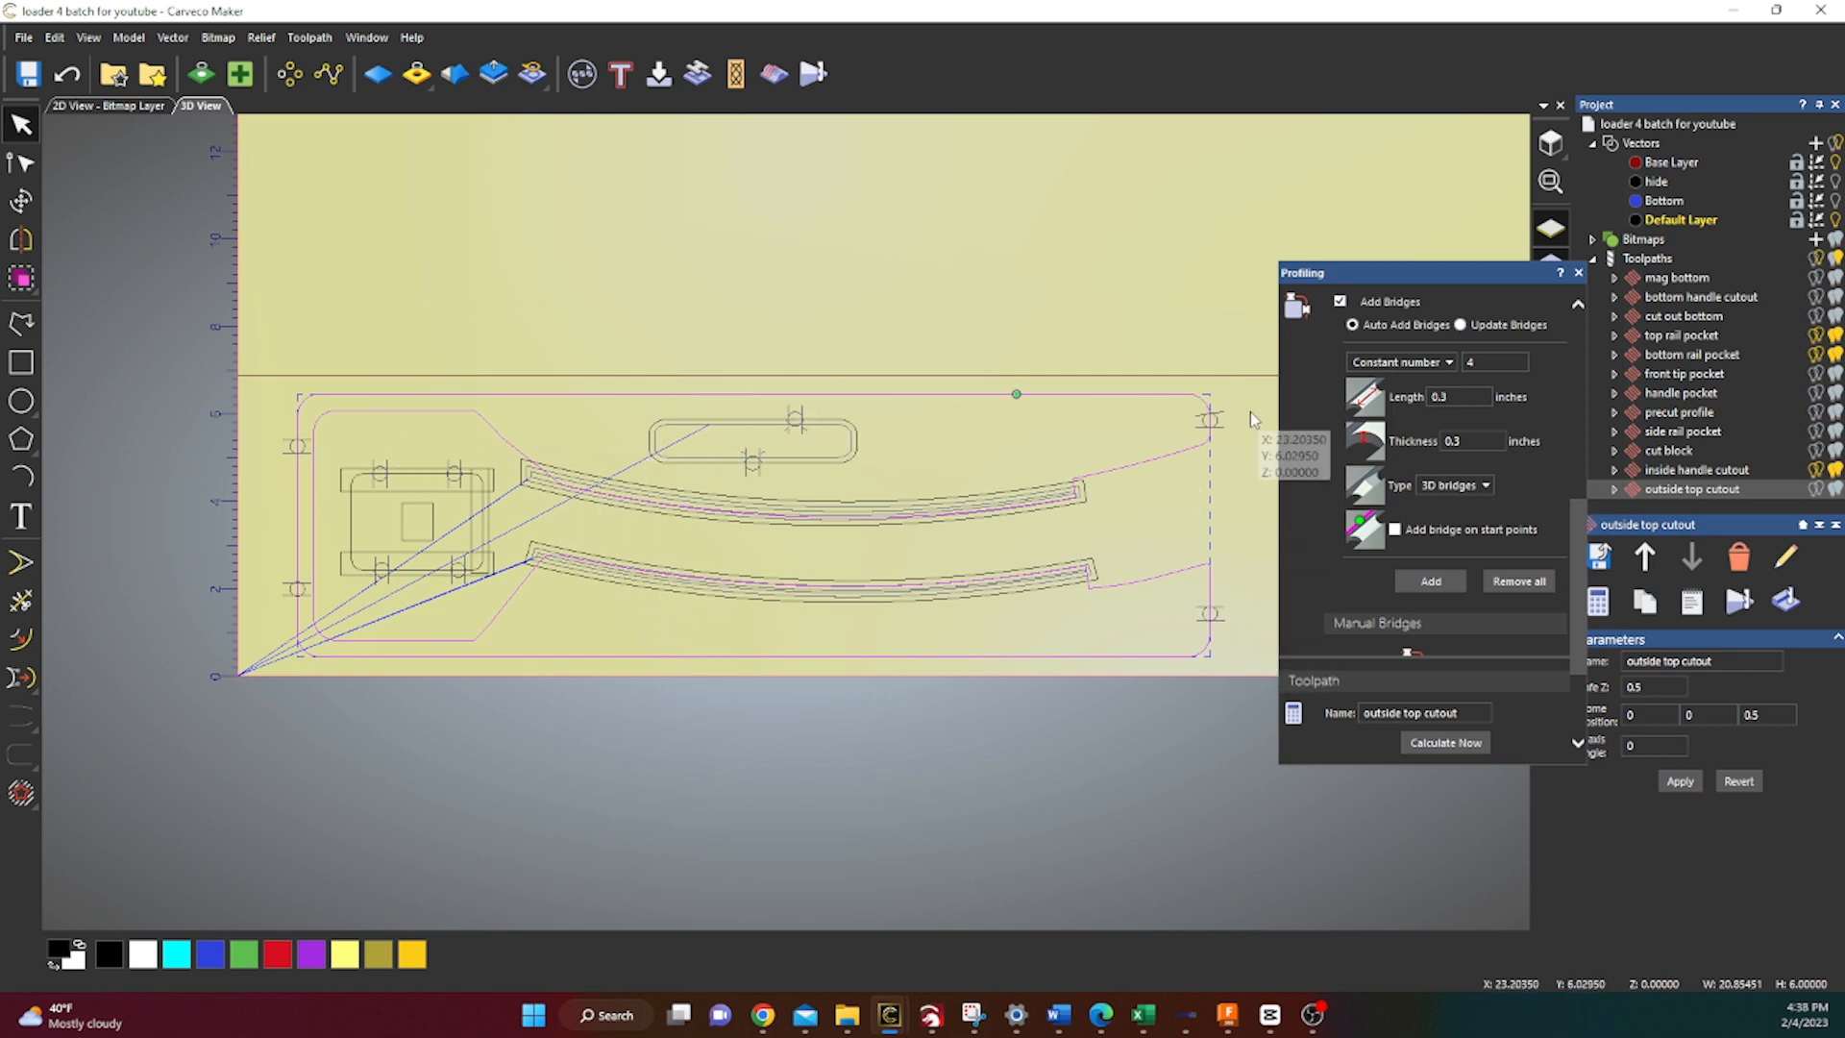
{"action": "mouse_move", "coordinate": [1345, 604]}
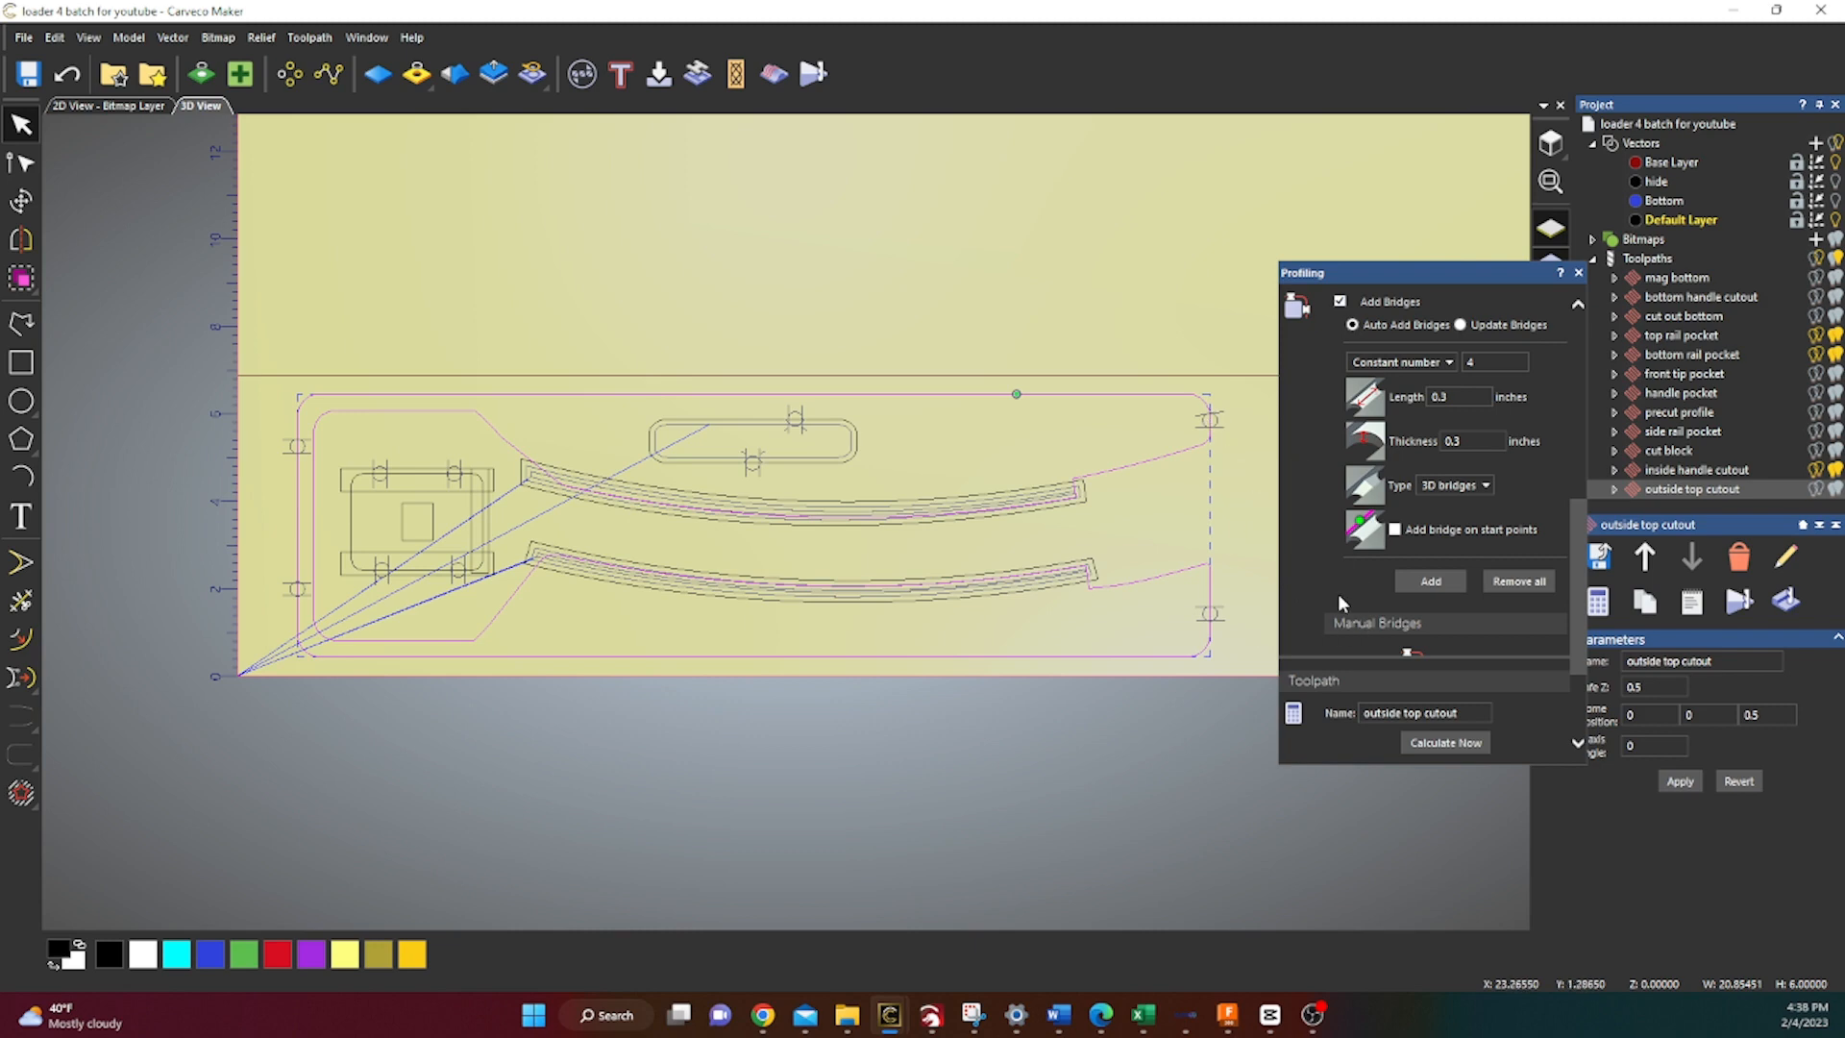
{"action": "scroll", "scroll_direction": "down", "scroll_amount": 3}
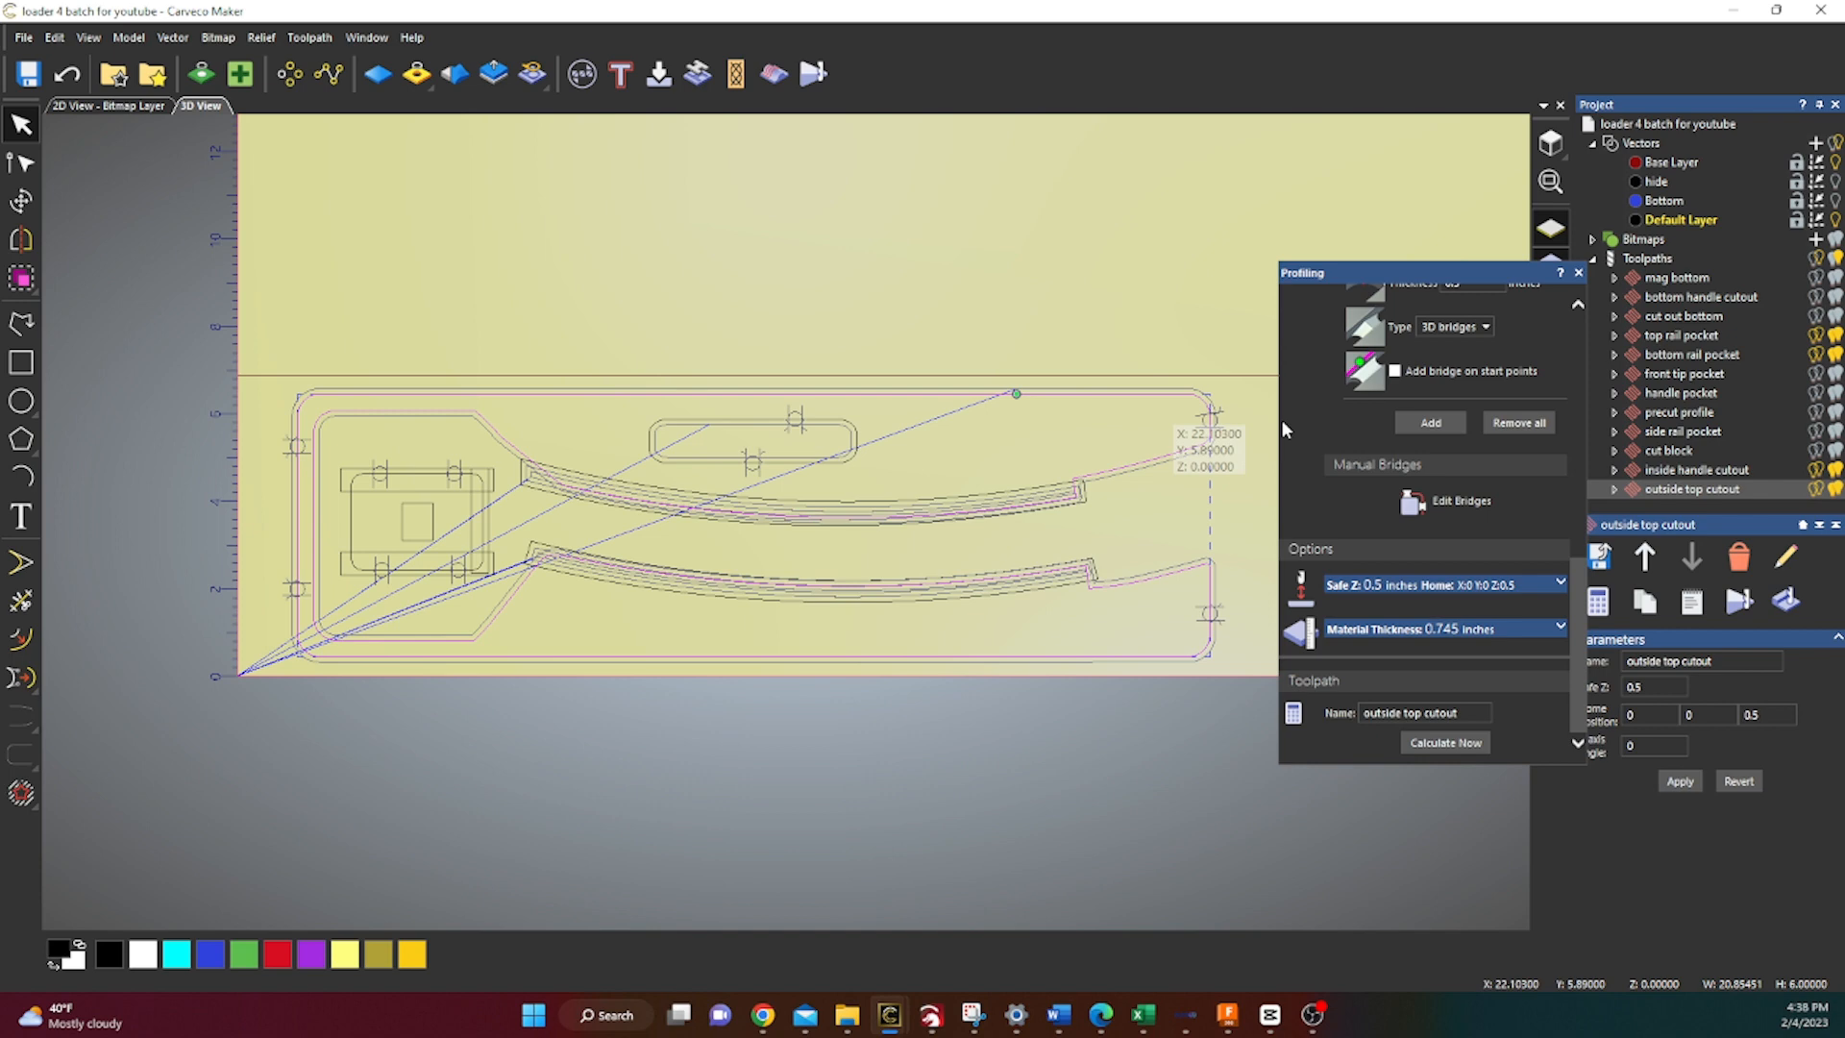
{"action": "left_click", "coordinate": [1577, 271]}
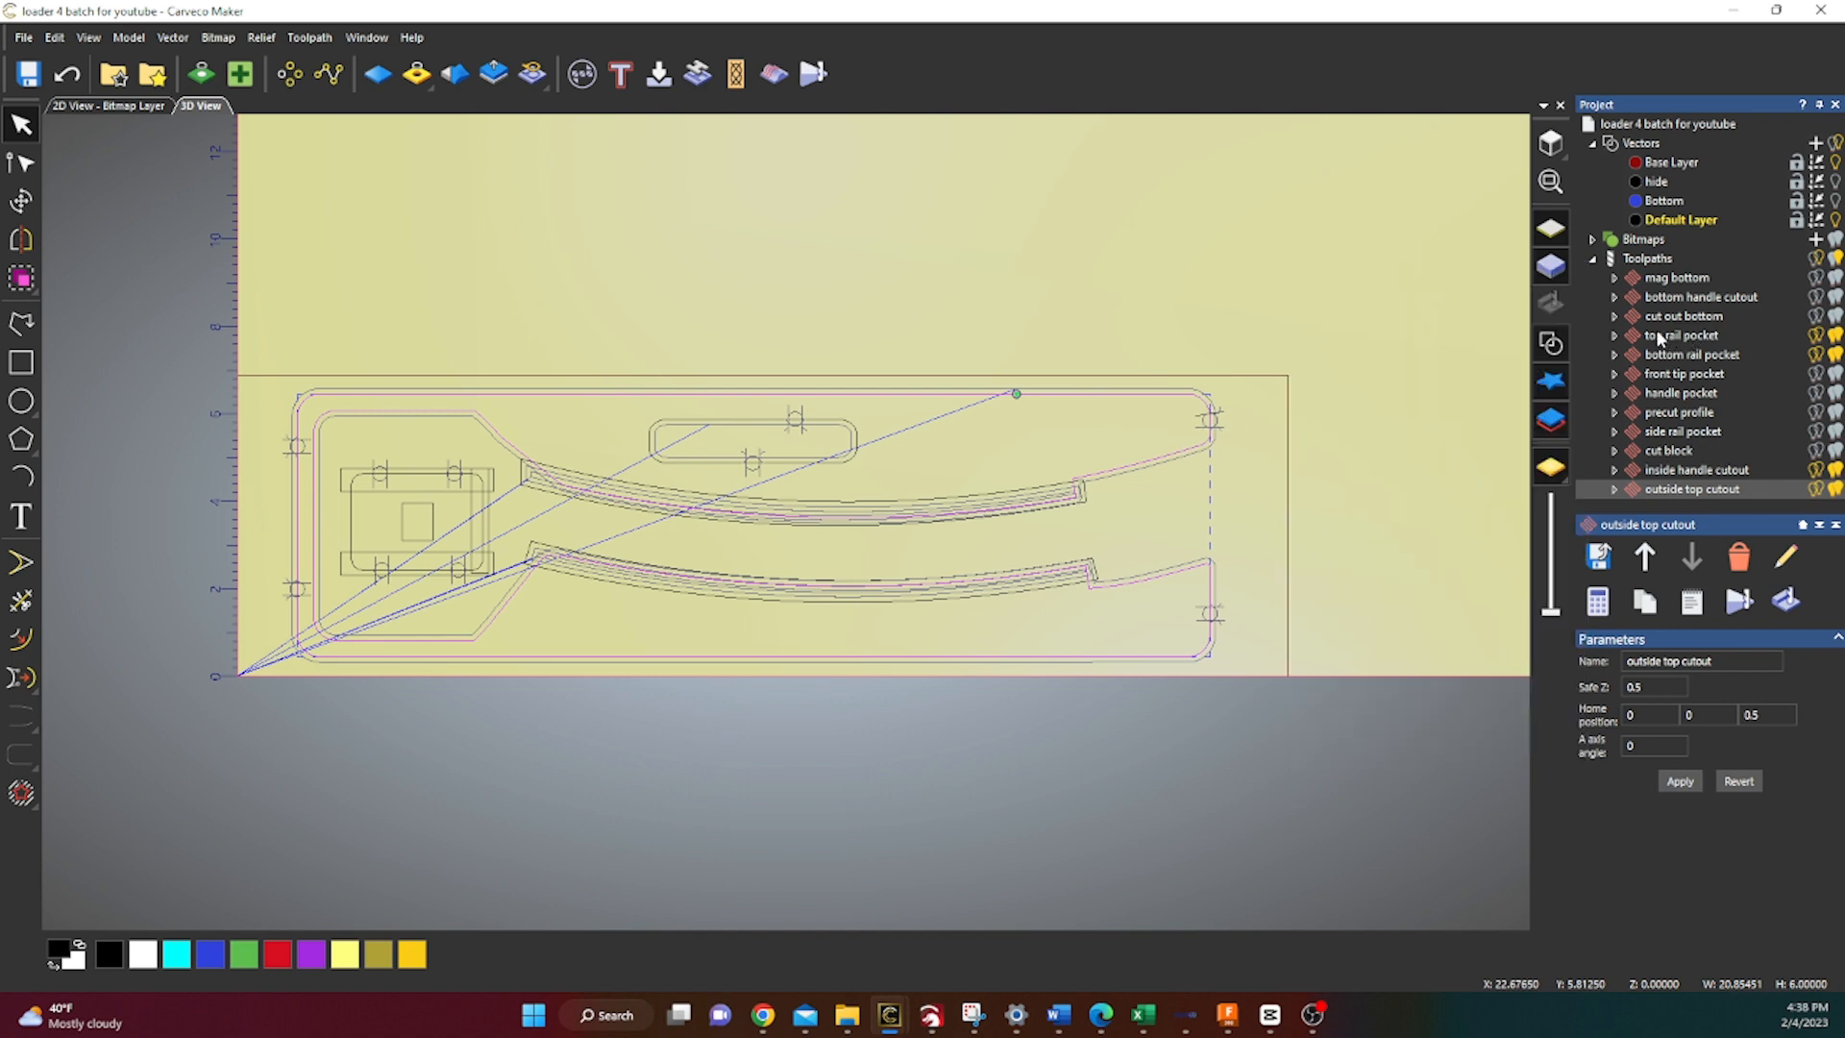
Simulate the top rail pocket and bottom rail pocket toolpaths on the material
{"action": "right_click", "coordinate": [1676, 334]}
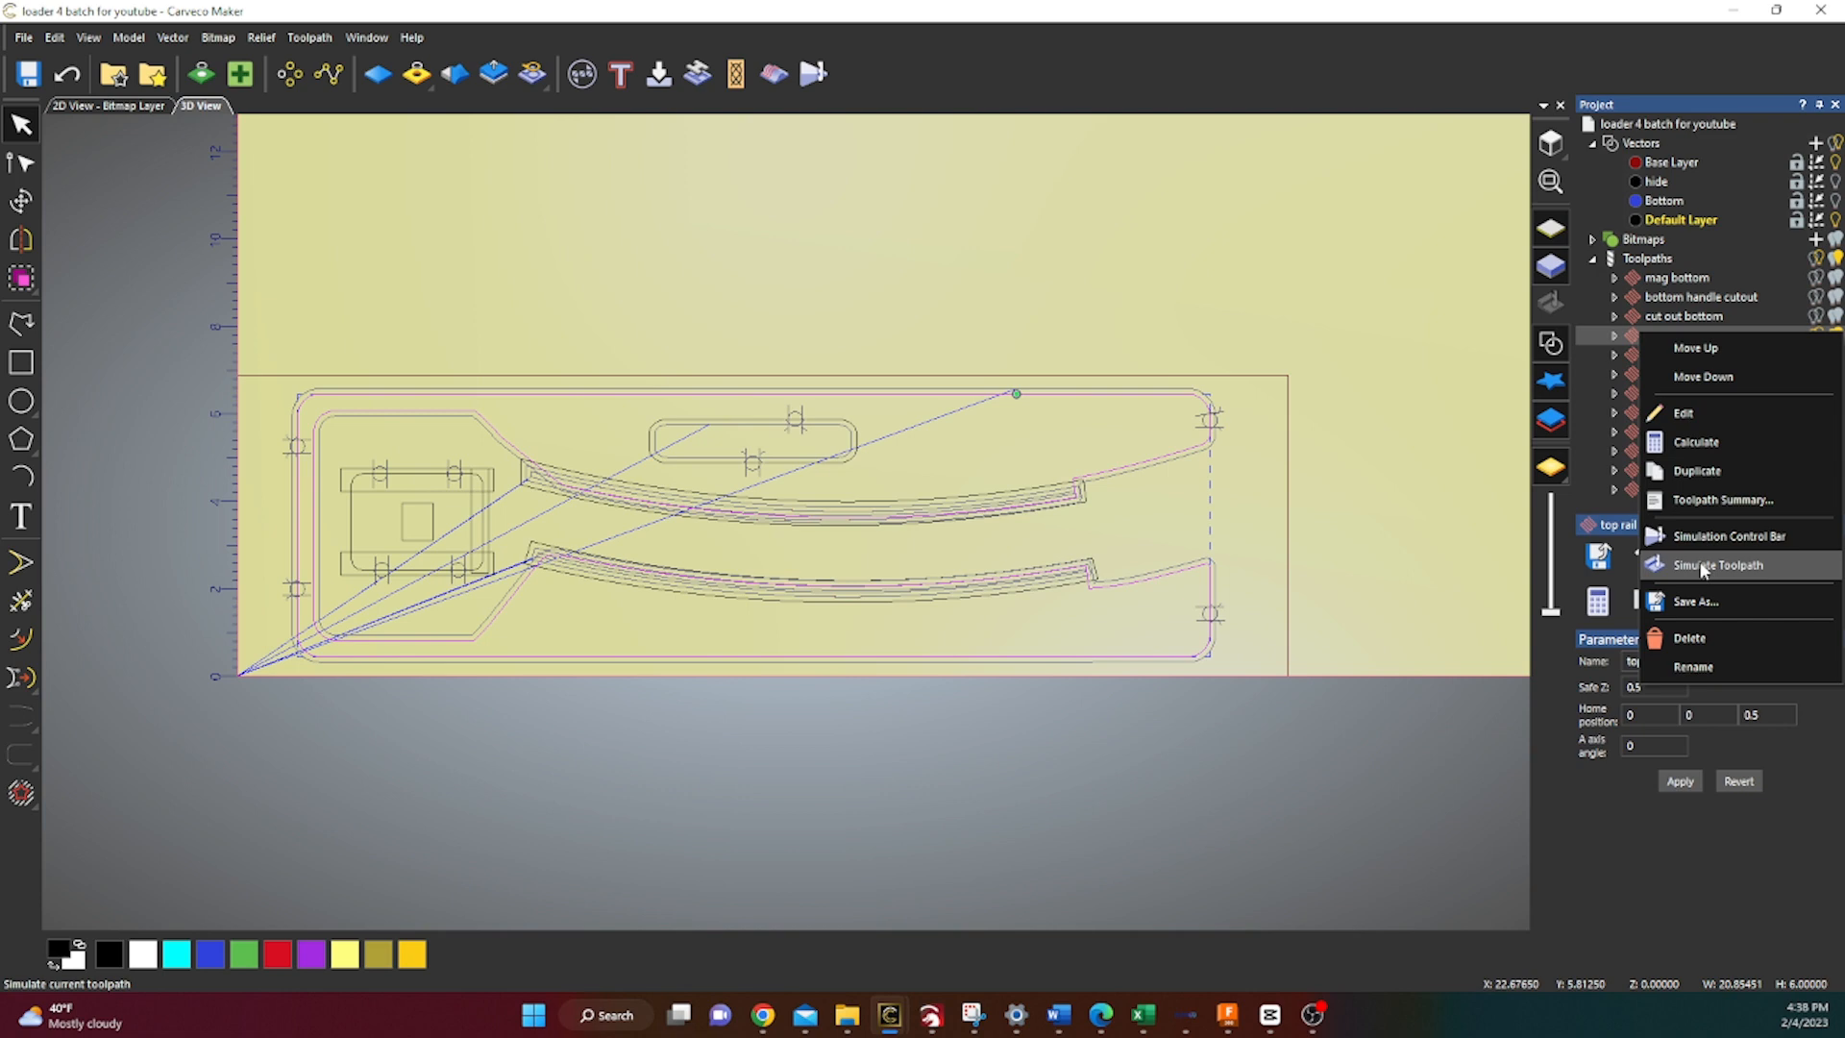
{"action": "left_click", "coordinate": [1718, 565]}
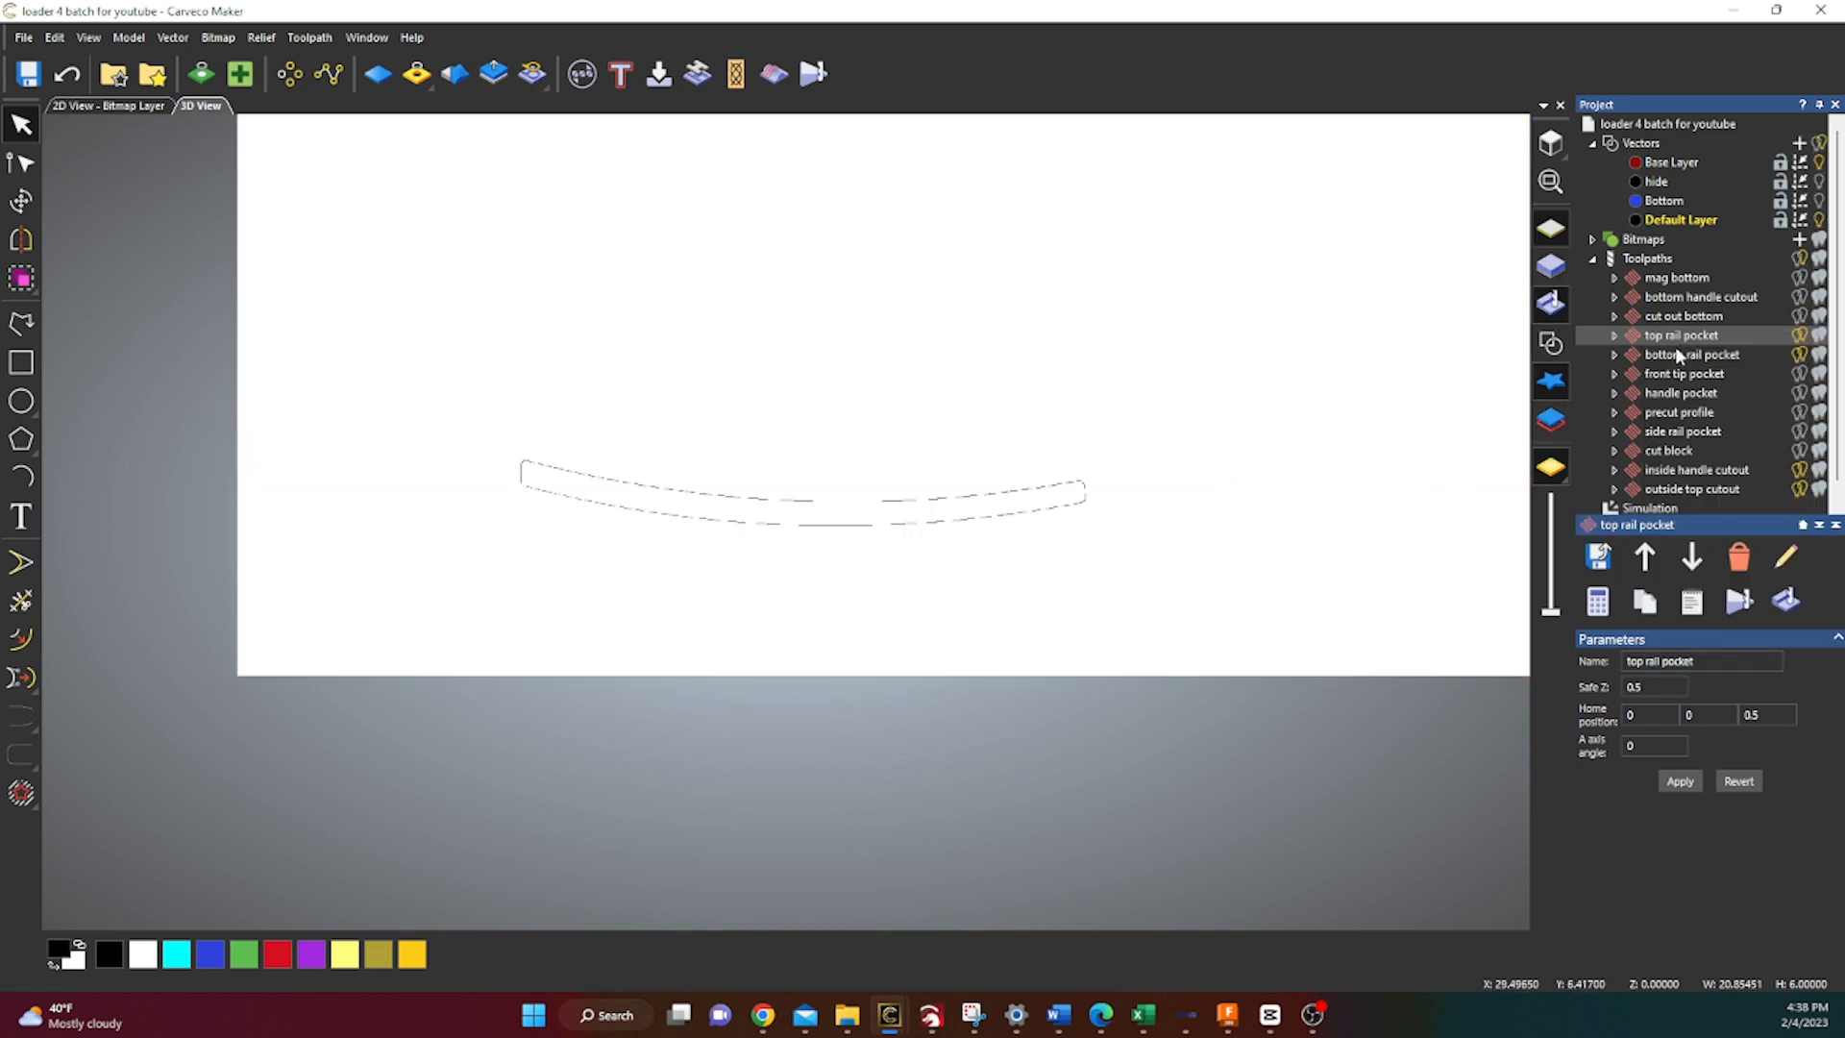
{"action": "left_click", "coordinate": [1691, 353]}
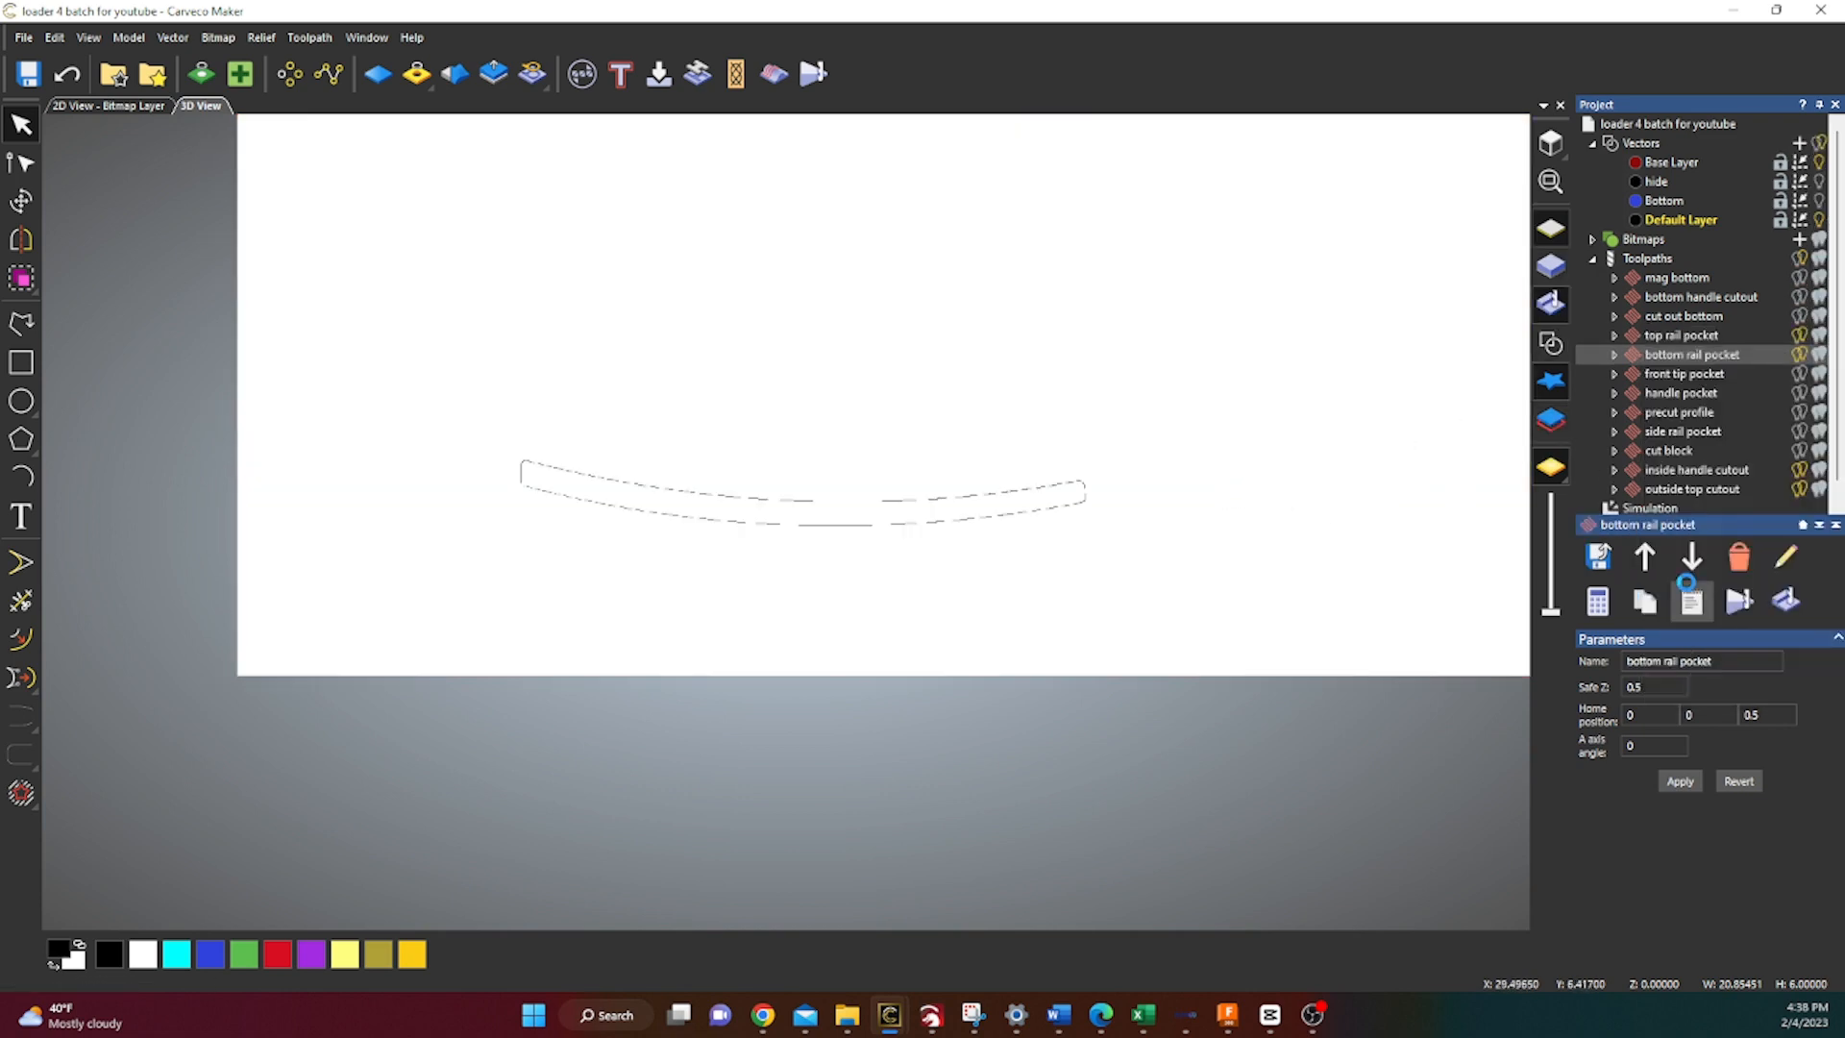
Simulate the inside handle cutout and outside top cutout toolpaths
{"action": "left_click", "coordinate": [1697, 469]}
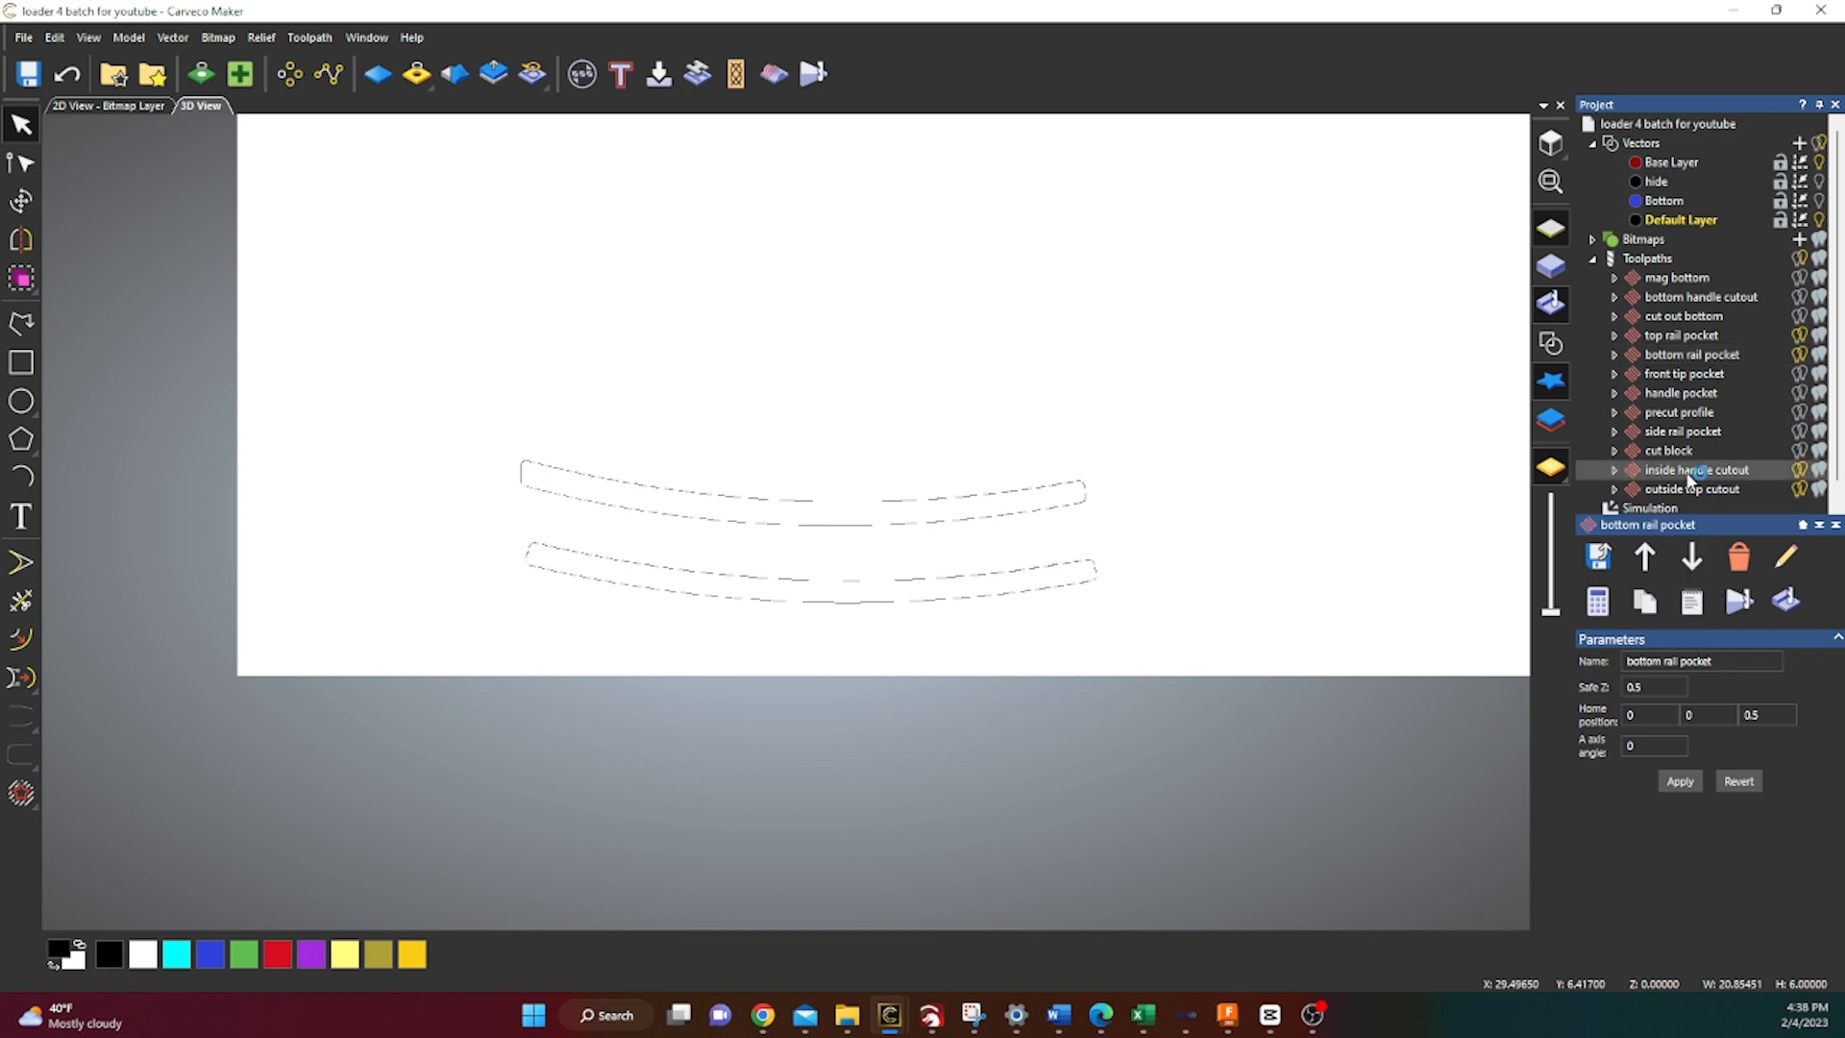
{"action": "right_click", "coordinate": [1697, 469]}
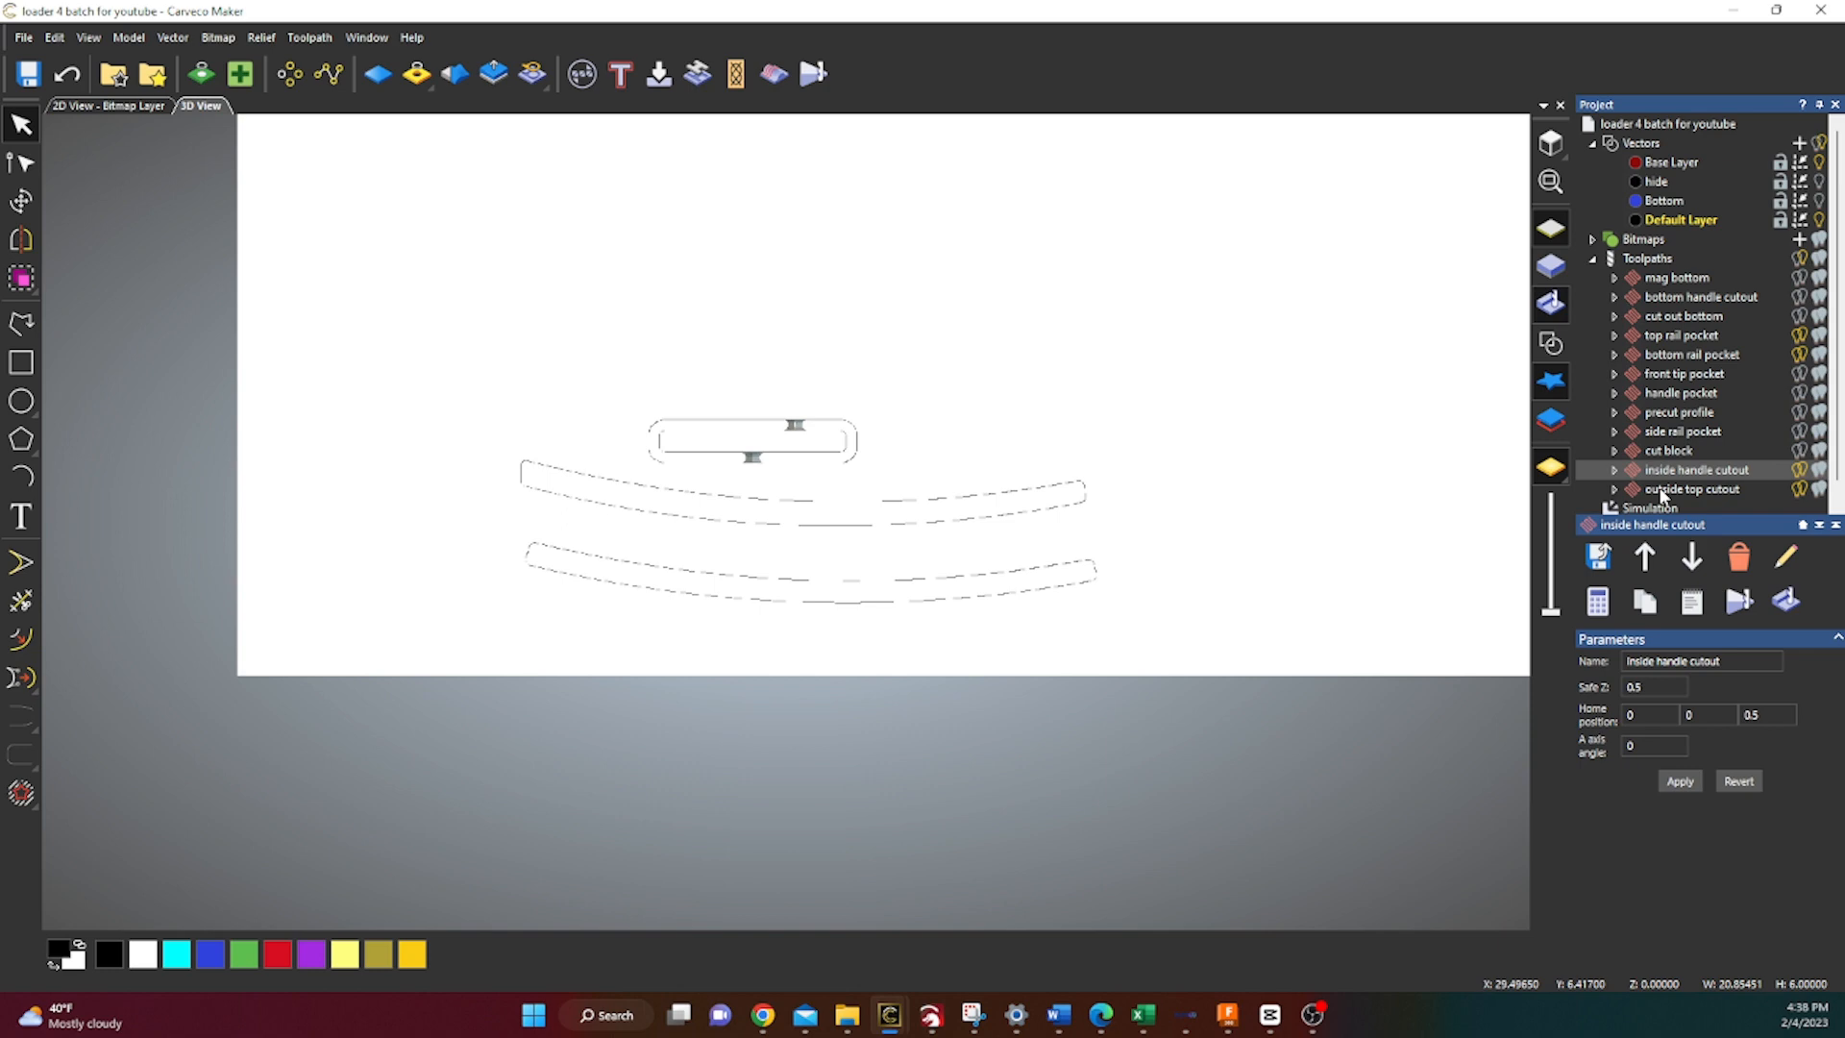
{"action": "left_click", "coordinate": [1691, 489]}
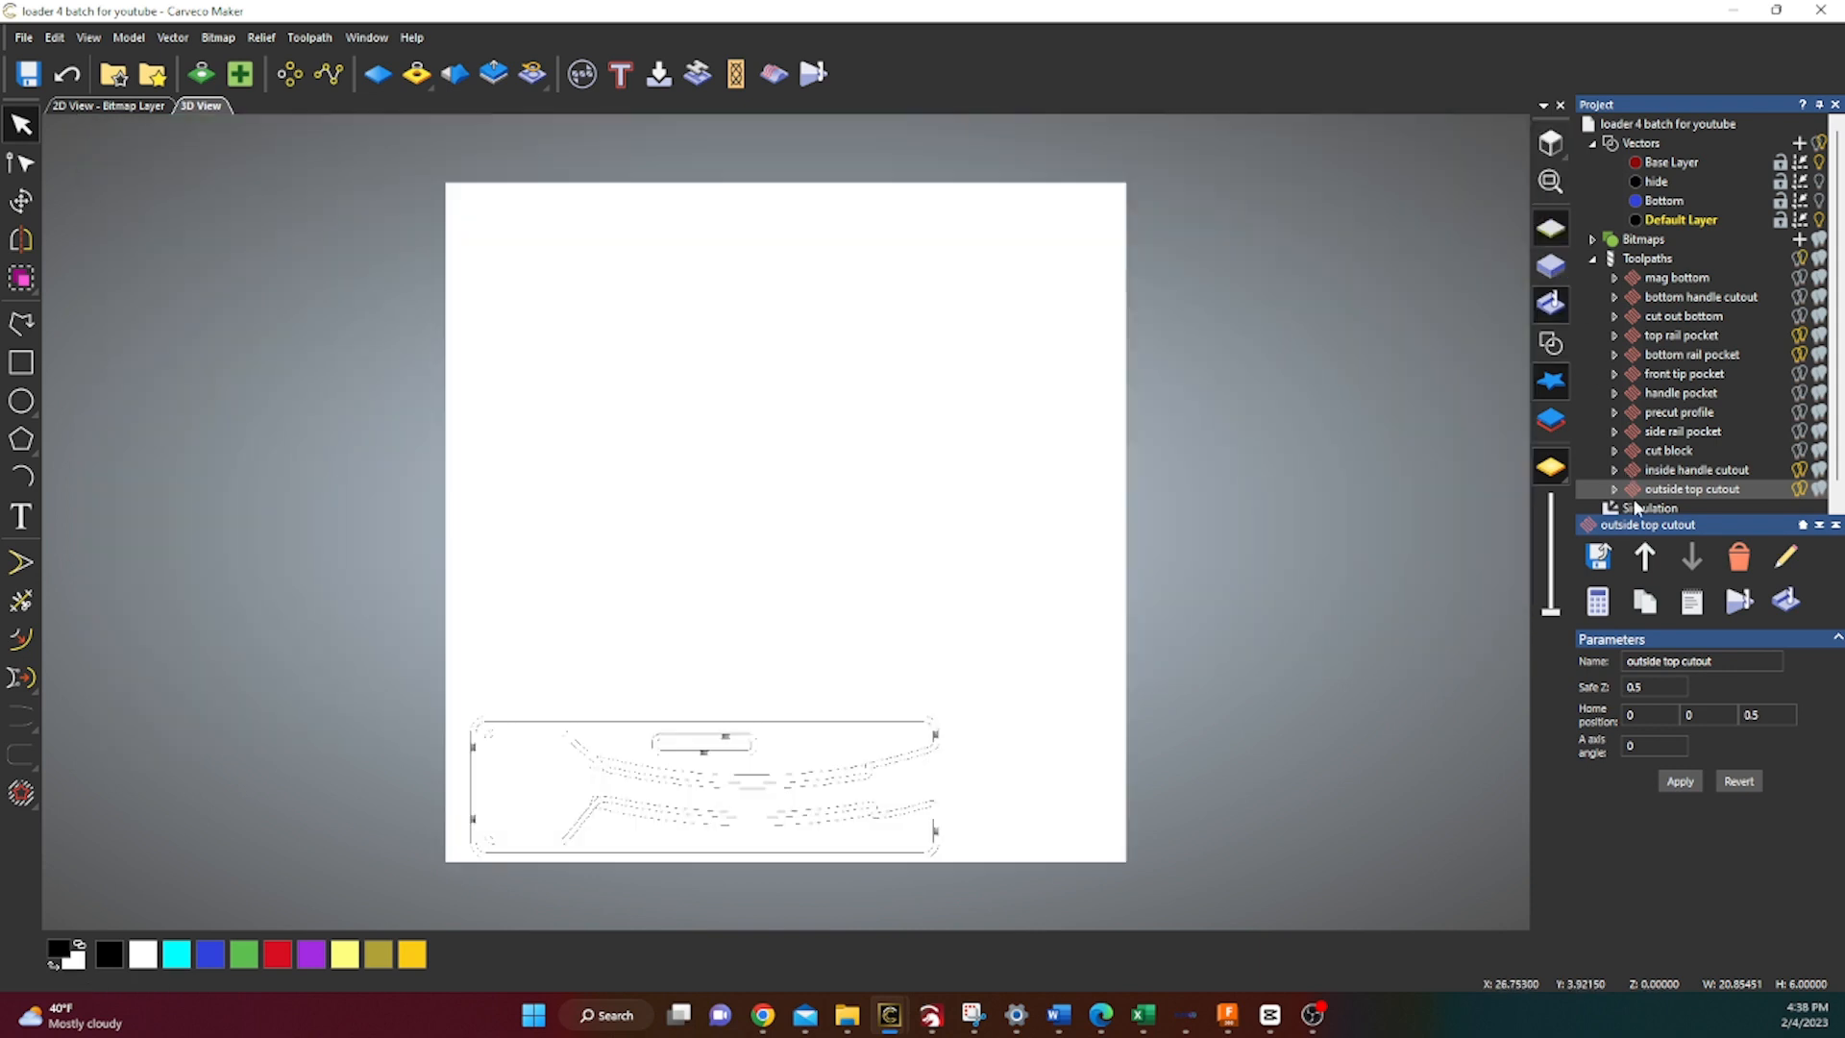
Delete the top-layer simulation and show the vector outlines over the material
{"action": "right_click", "coordinate": [1653, 508]}
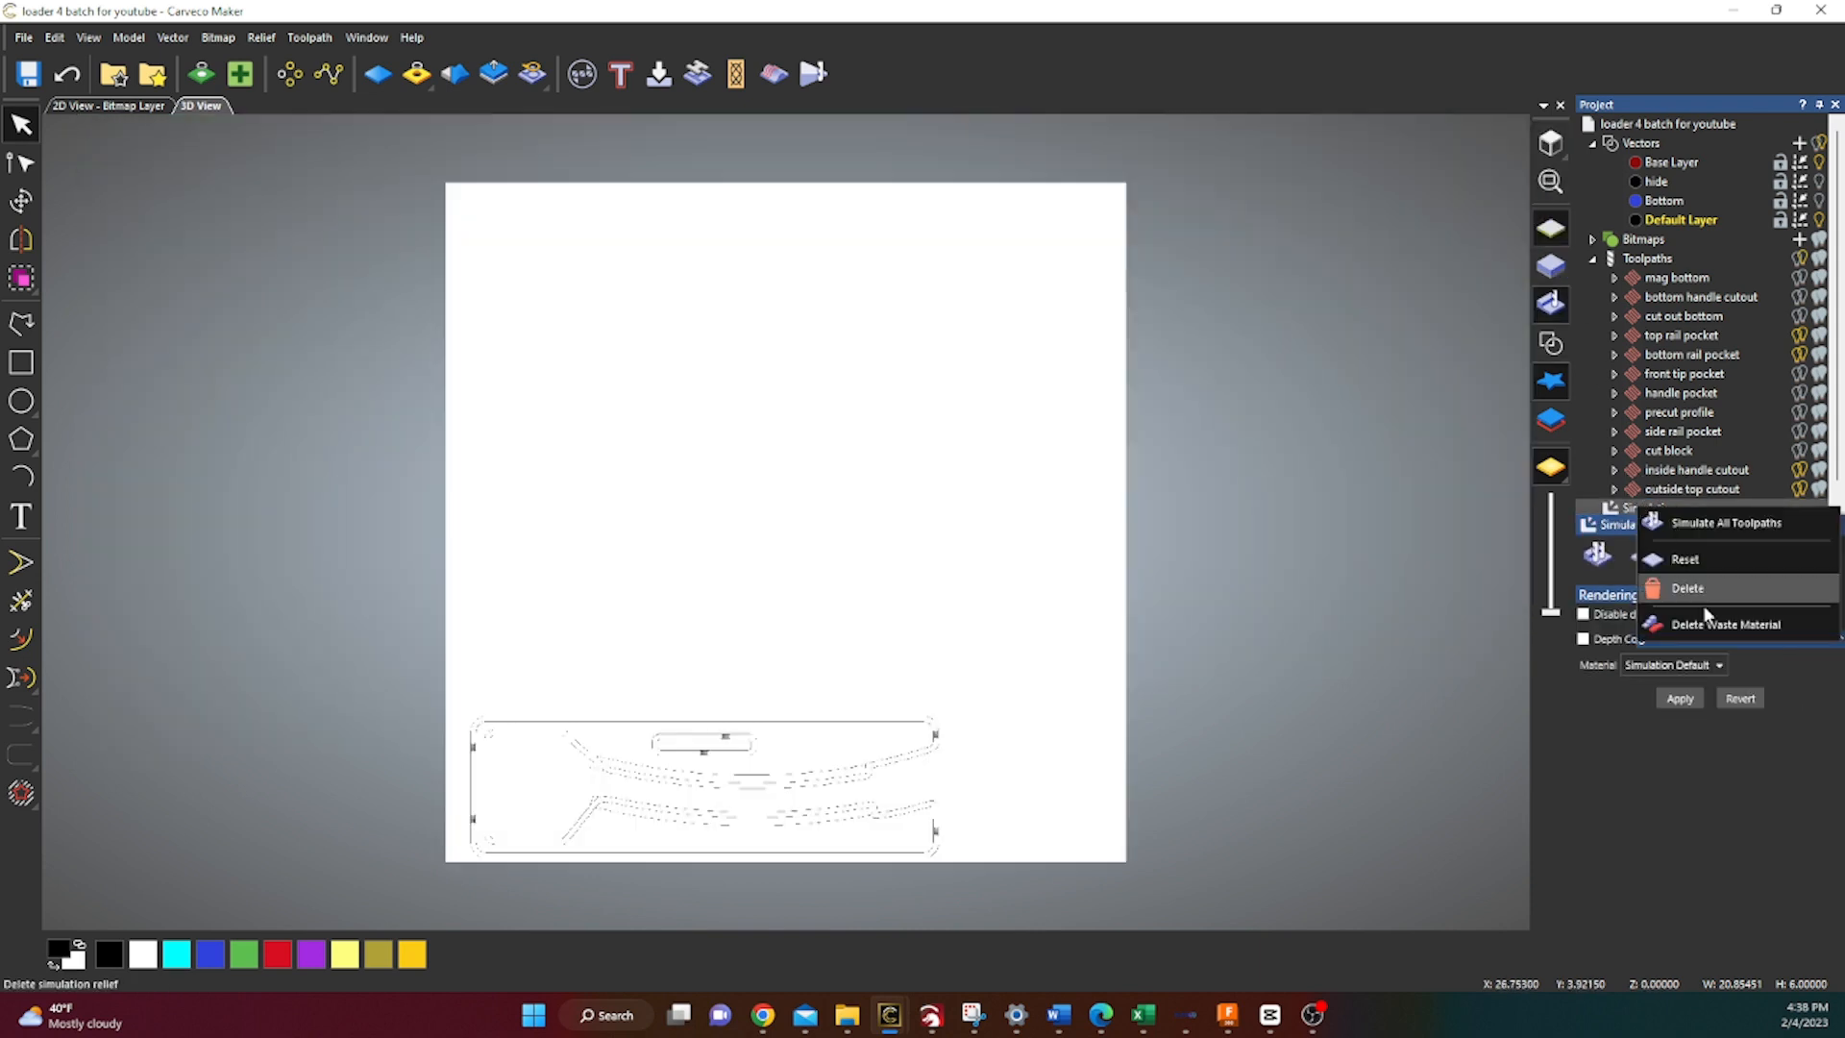
{"action": "left_click", "coordinate": [1686, 588]}
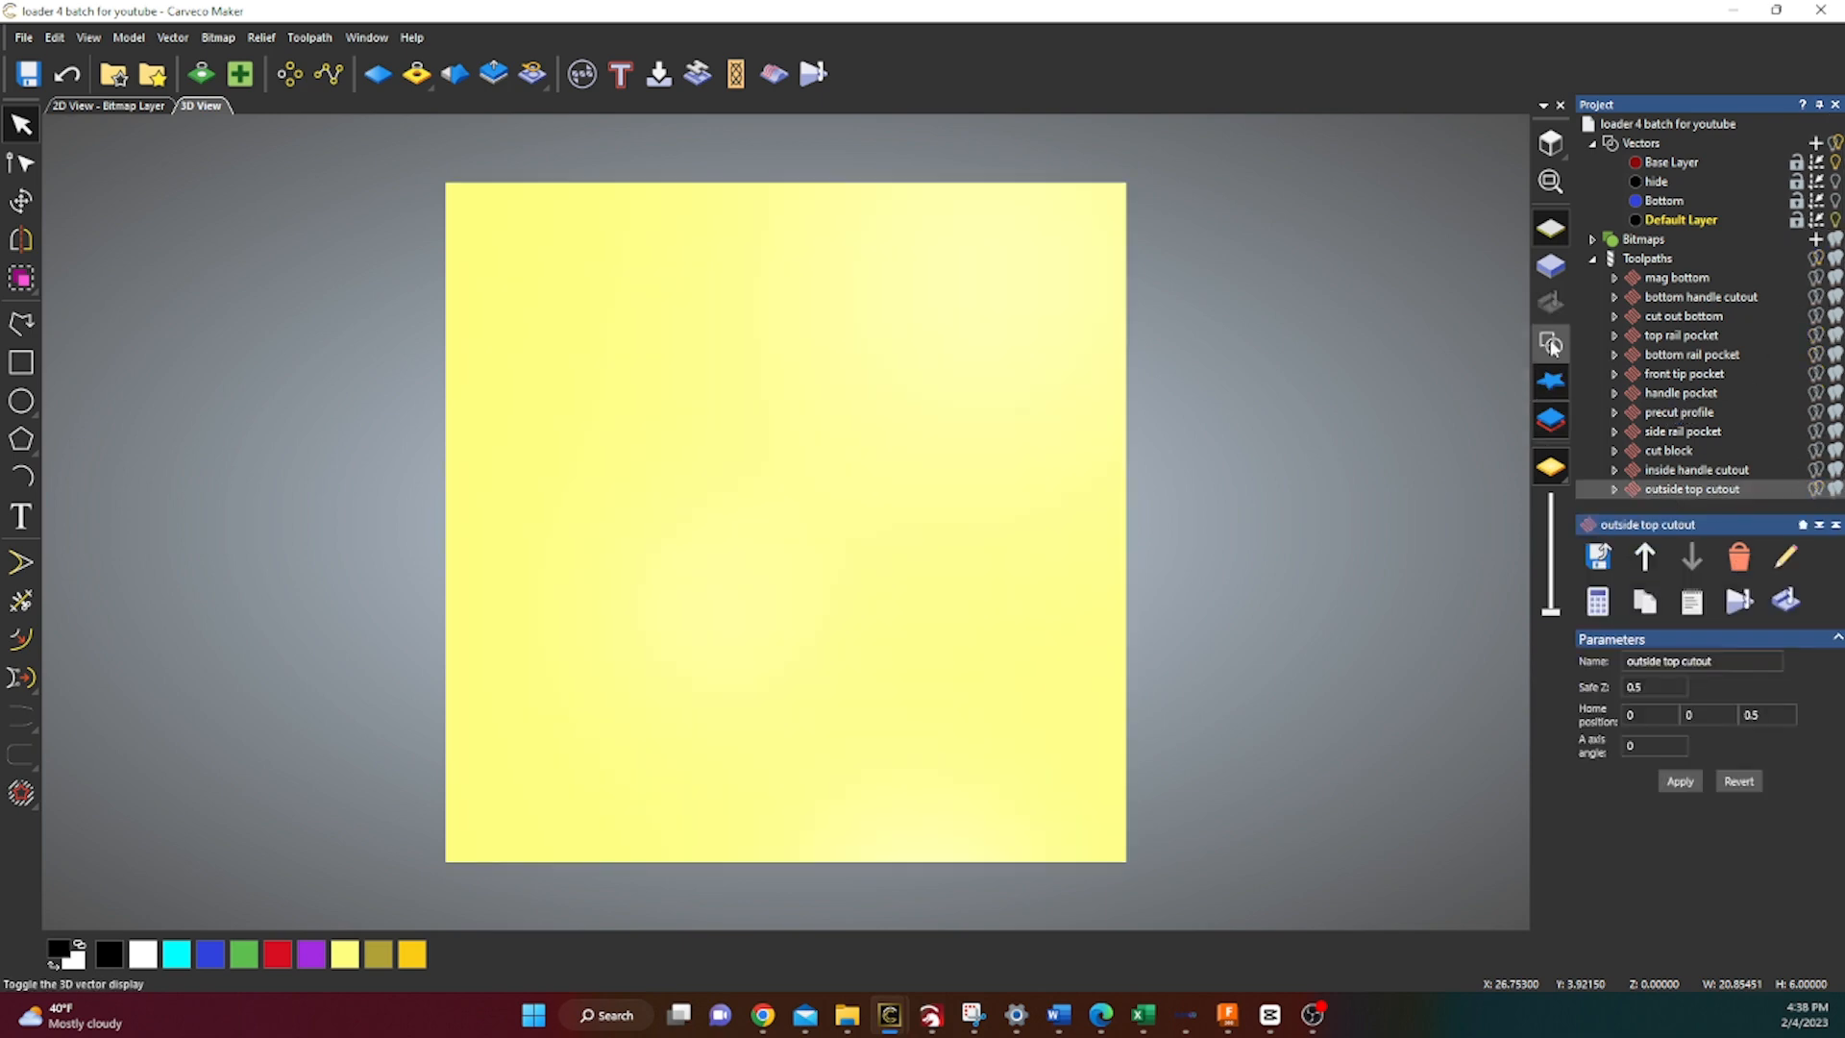
{"action": "left_click", "coordinate": [1551, 342]}
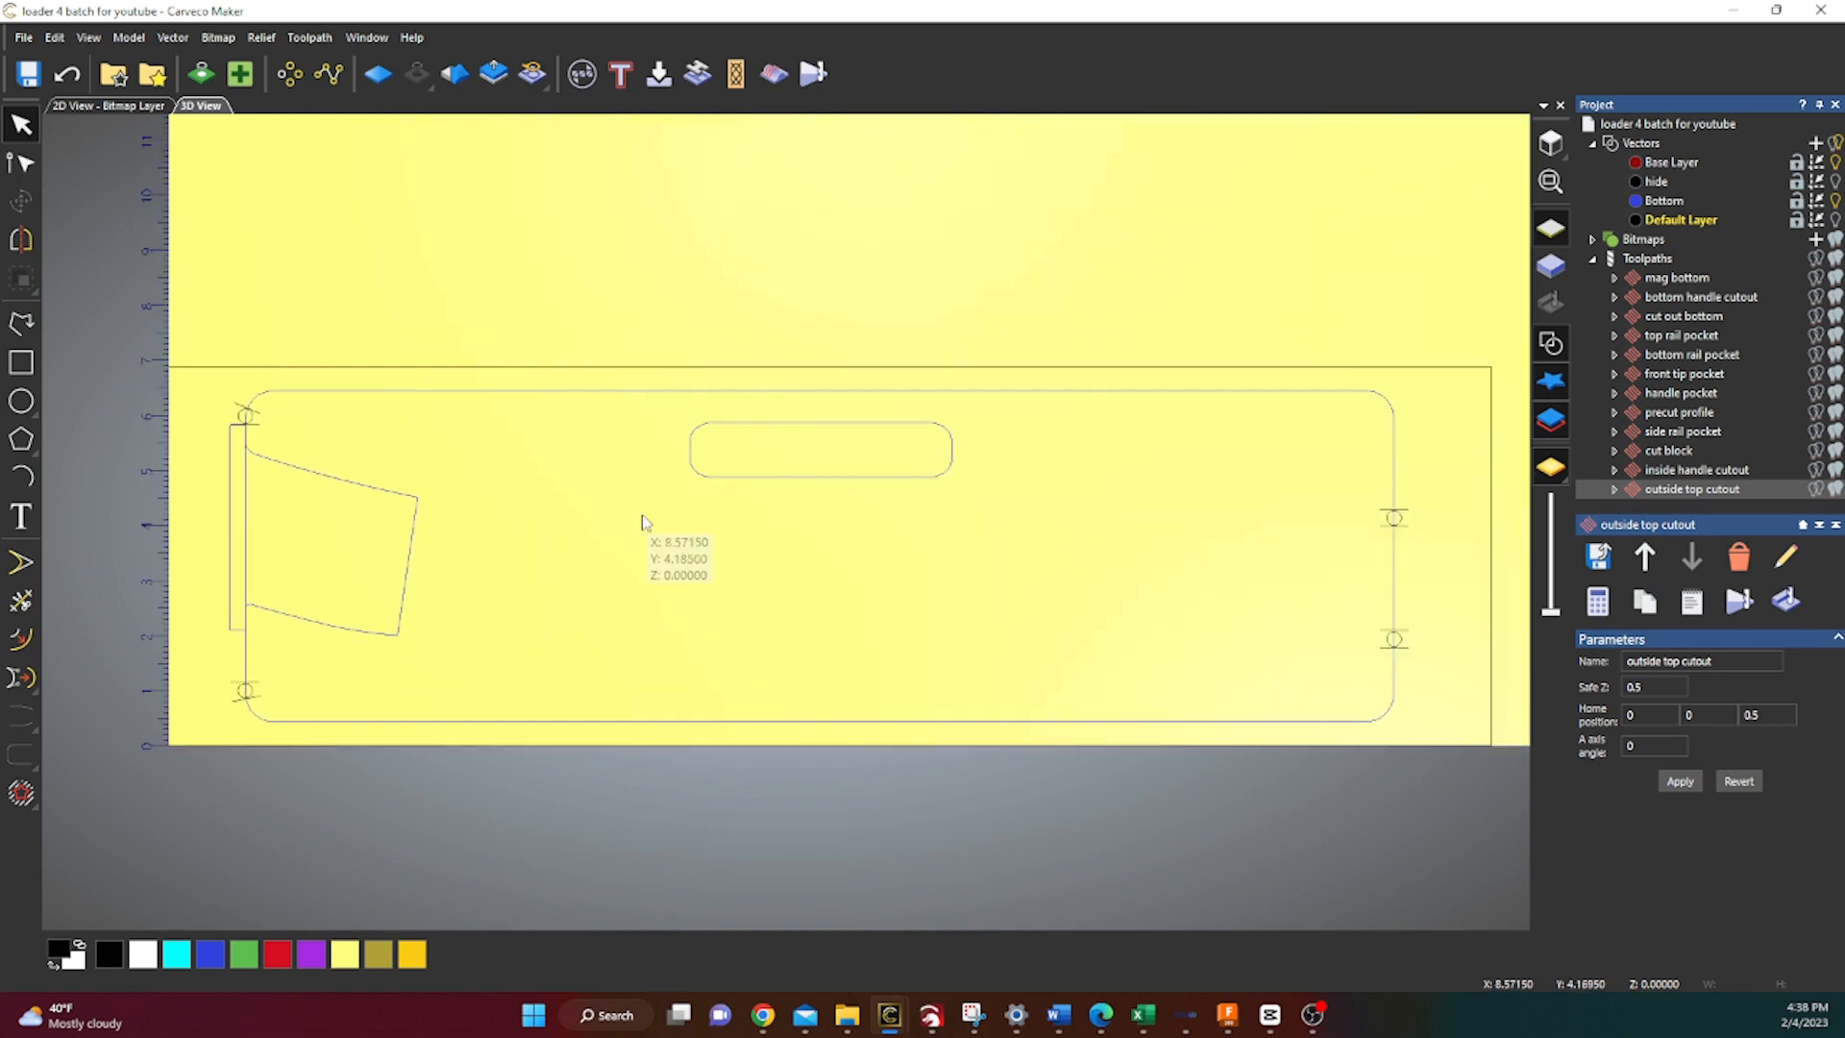
{"action": "mouse_move", "coordinate": [717, 409]}
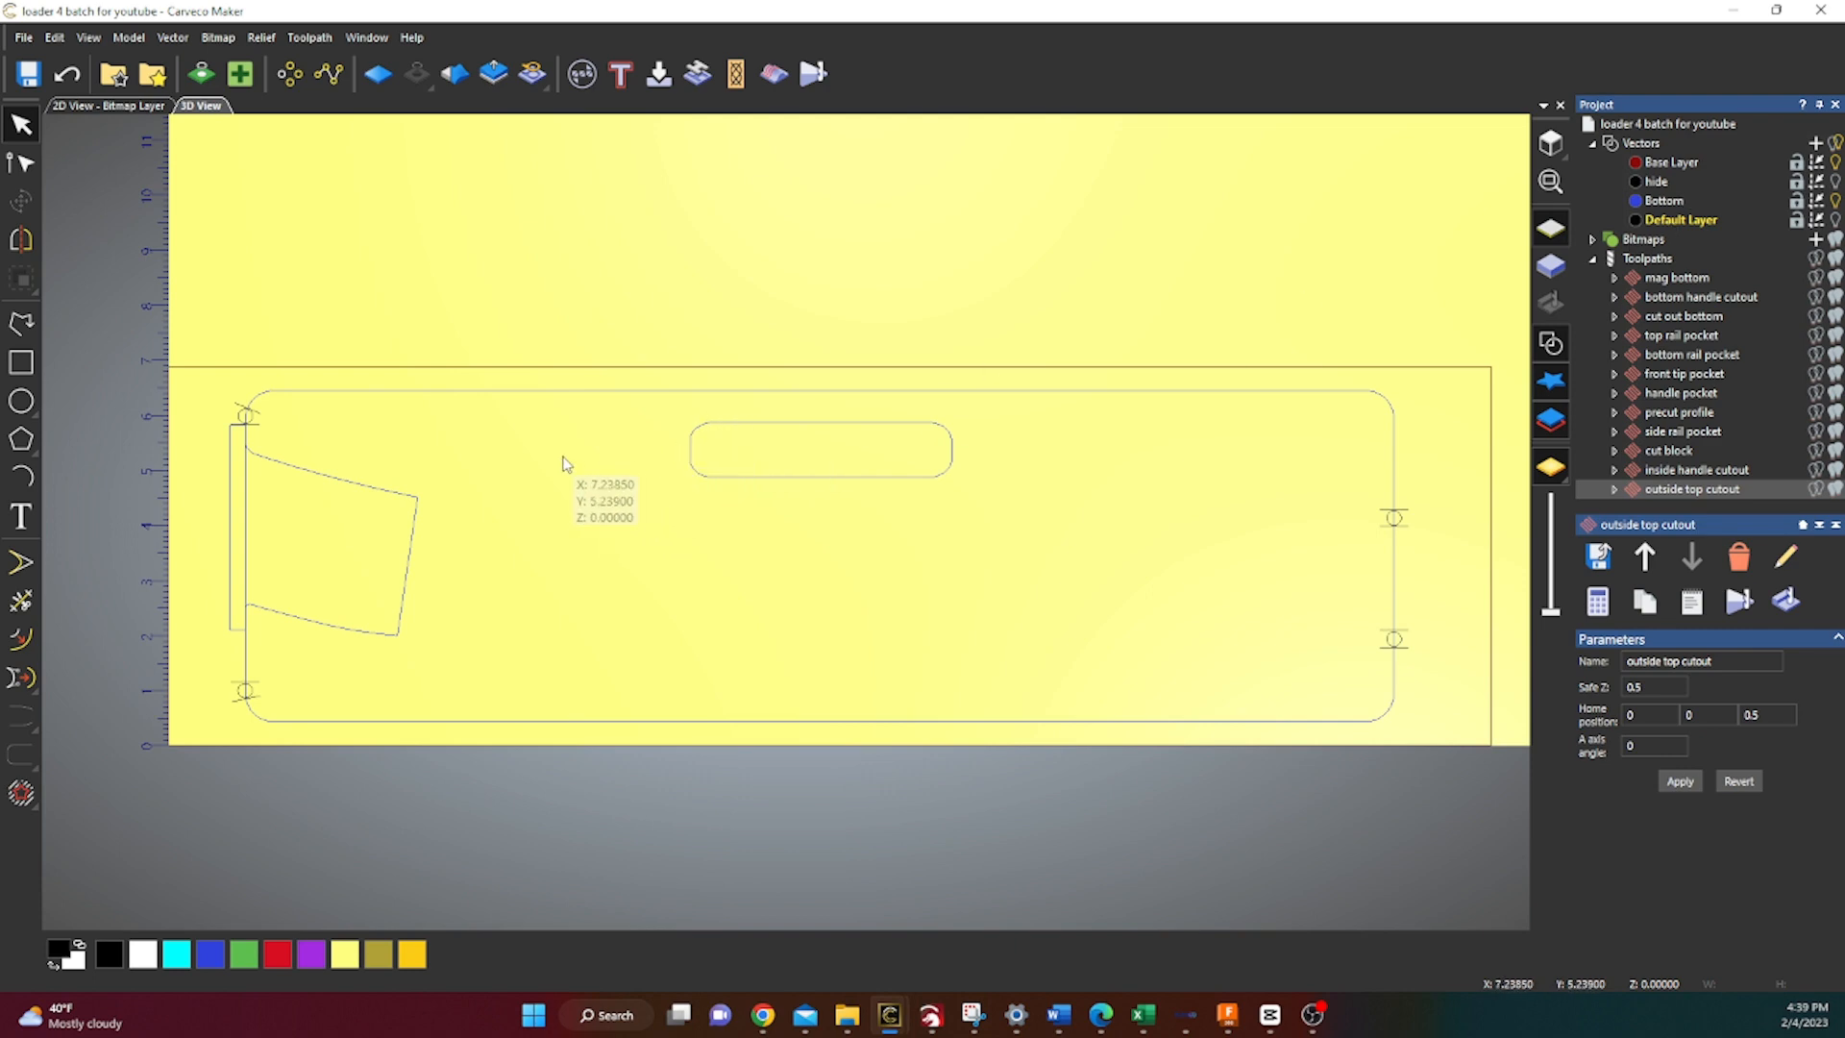
{"action": "mouse_move", "coordinate": [1088, 526]}
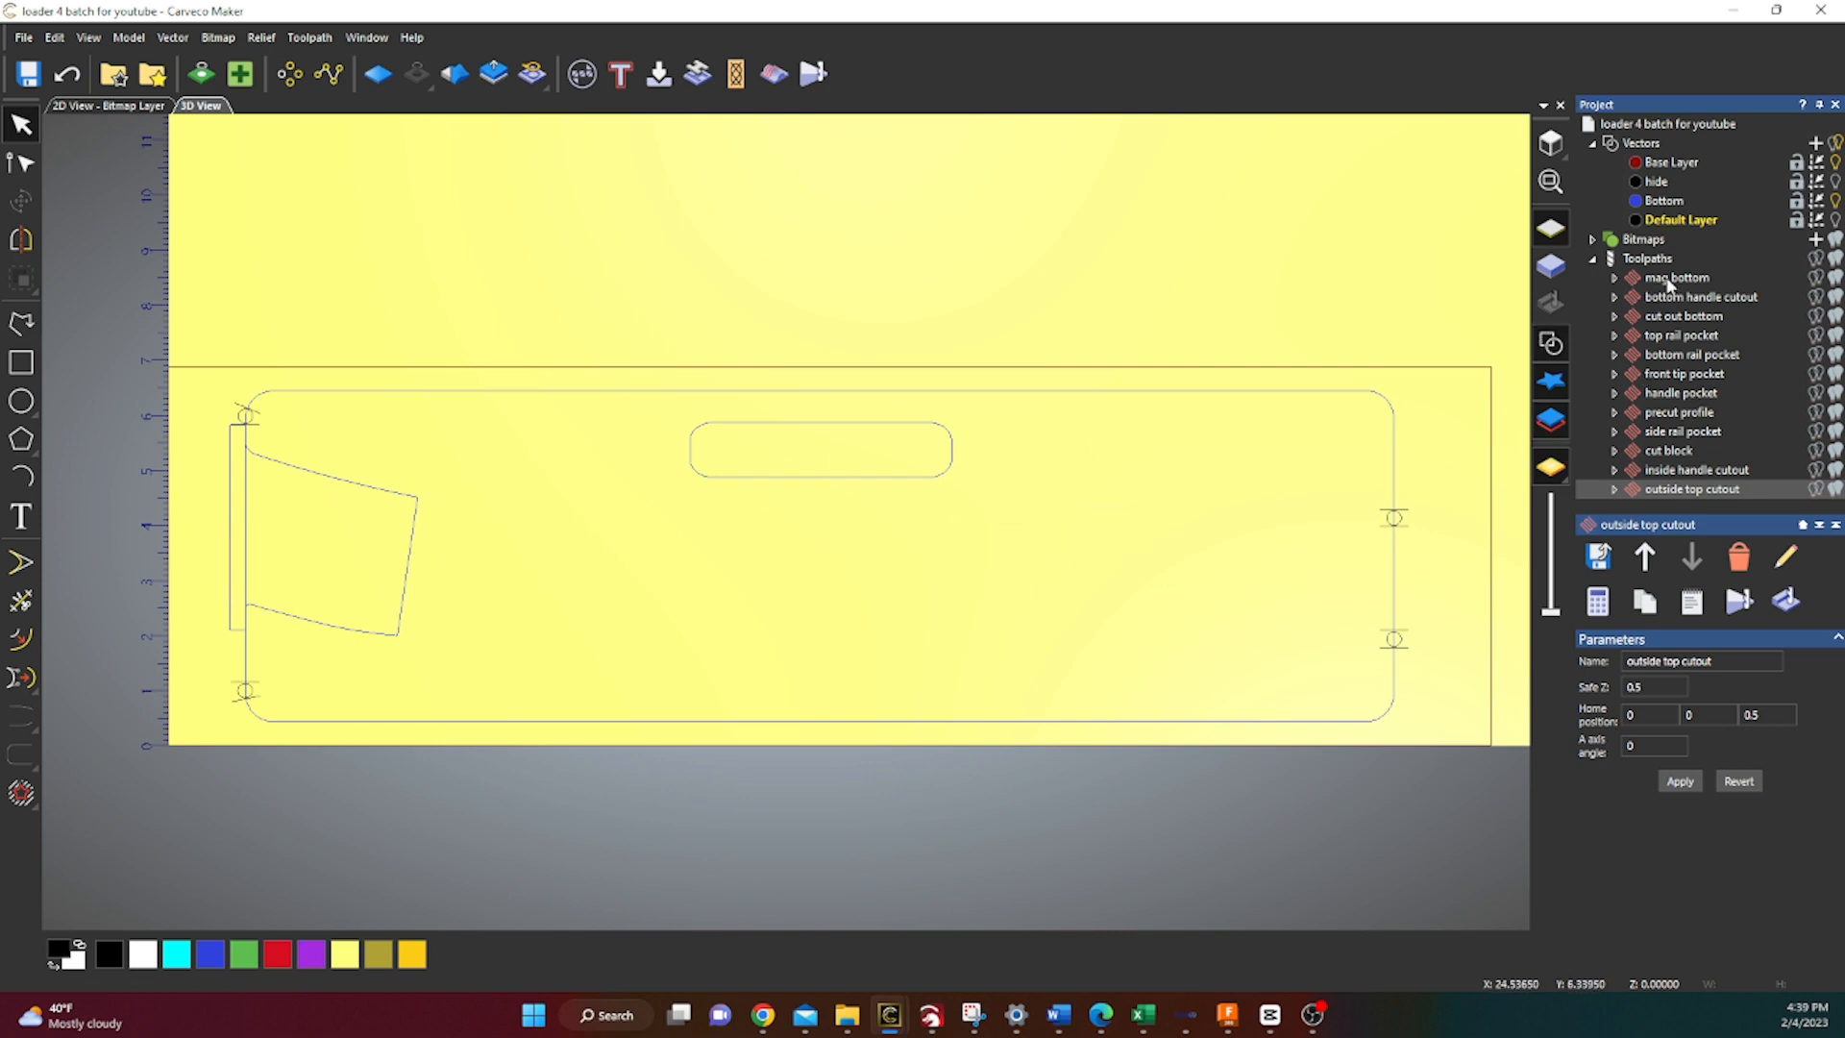
Calculate the mag bottom raster clearance and make the Bottom vector layer active
{"action": "double_click", "coordinate": [1674, 277]}
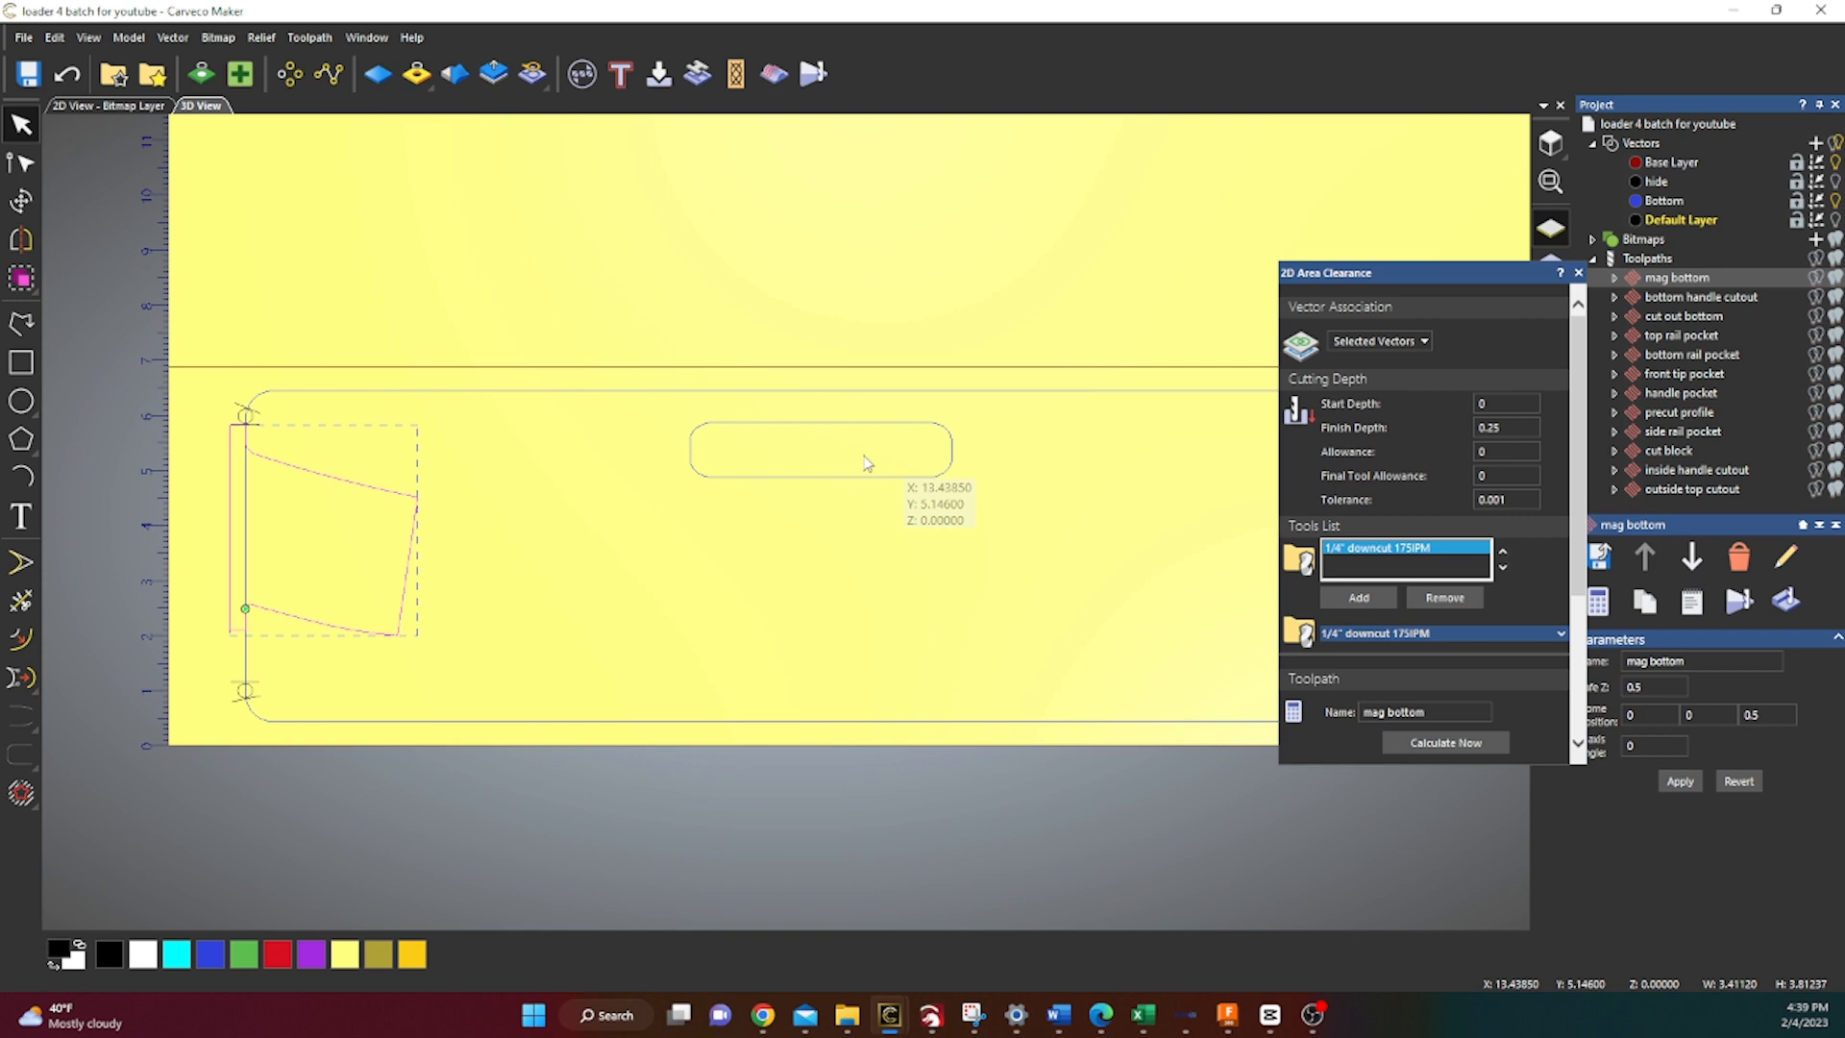
{"action": "mouse_move", "coordinate": [392, 617]}
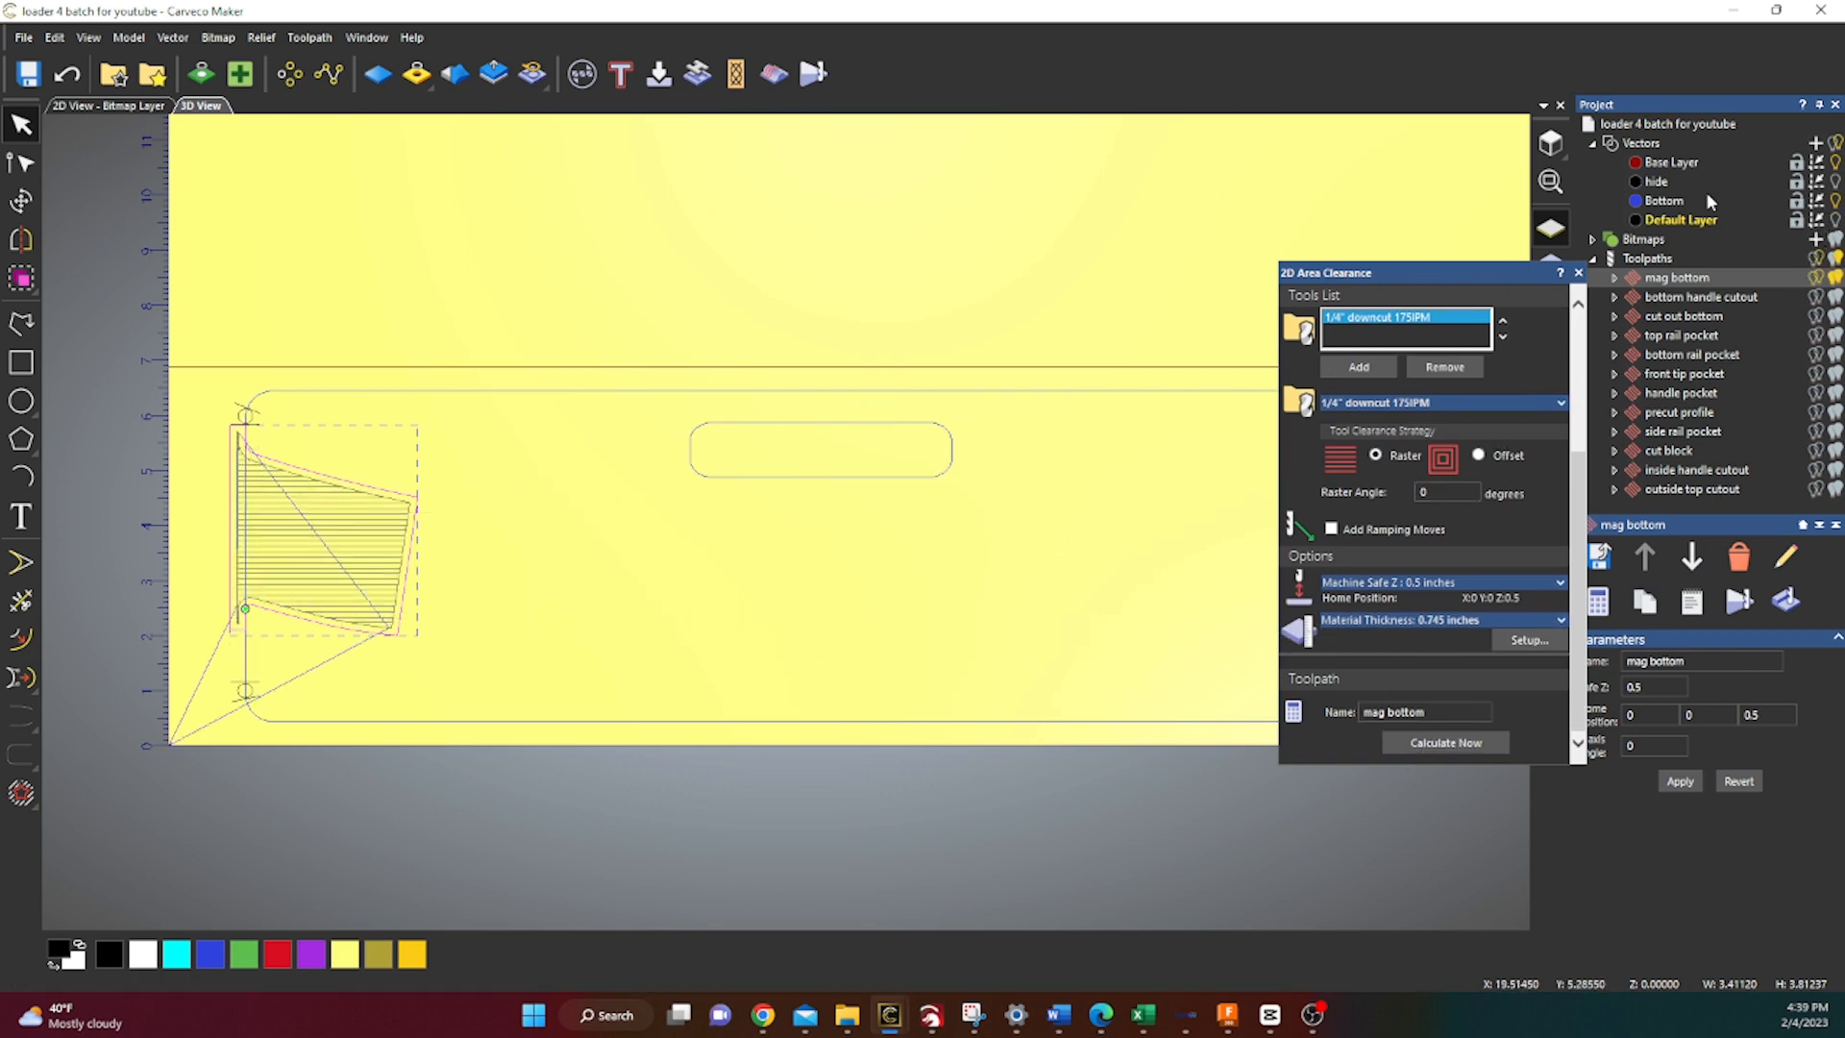
{"action": "left_click", "coordinate": [1662, 200]}
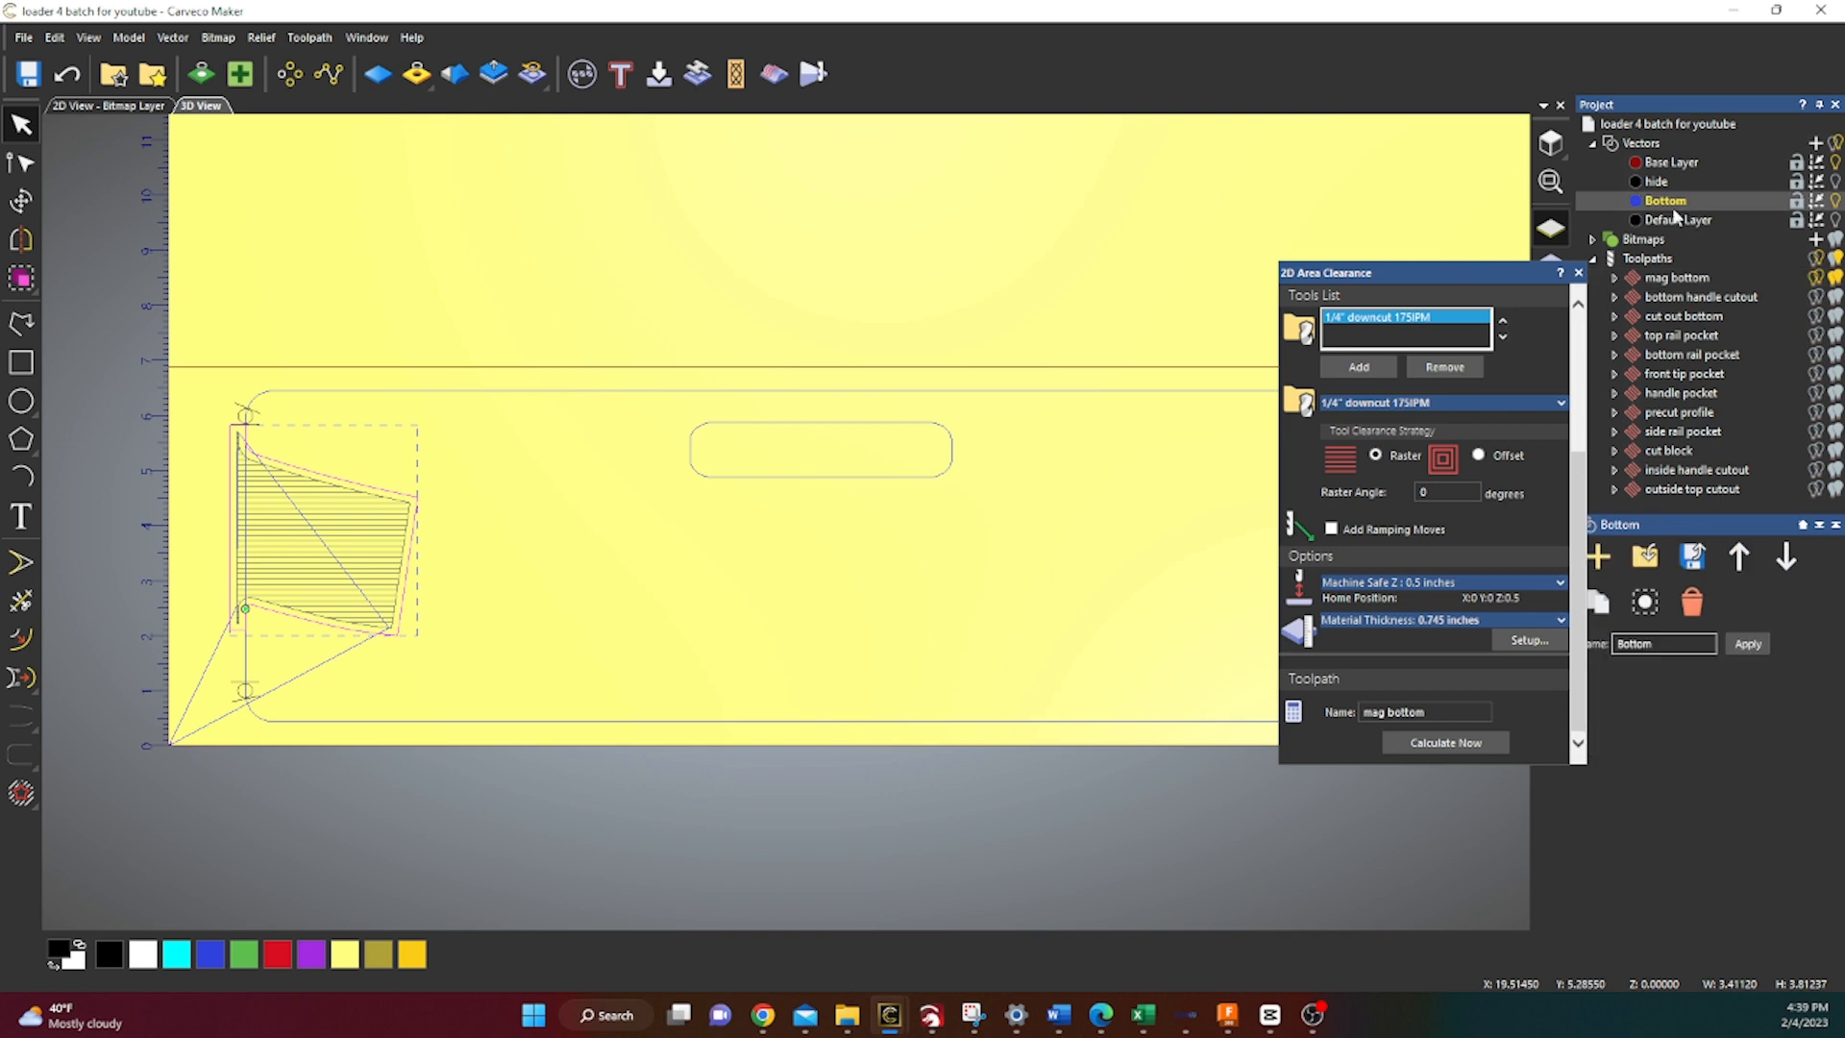
{"action": "mouse_move", "coordinate": [1663, 302]}
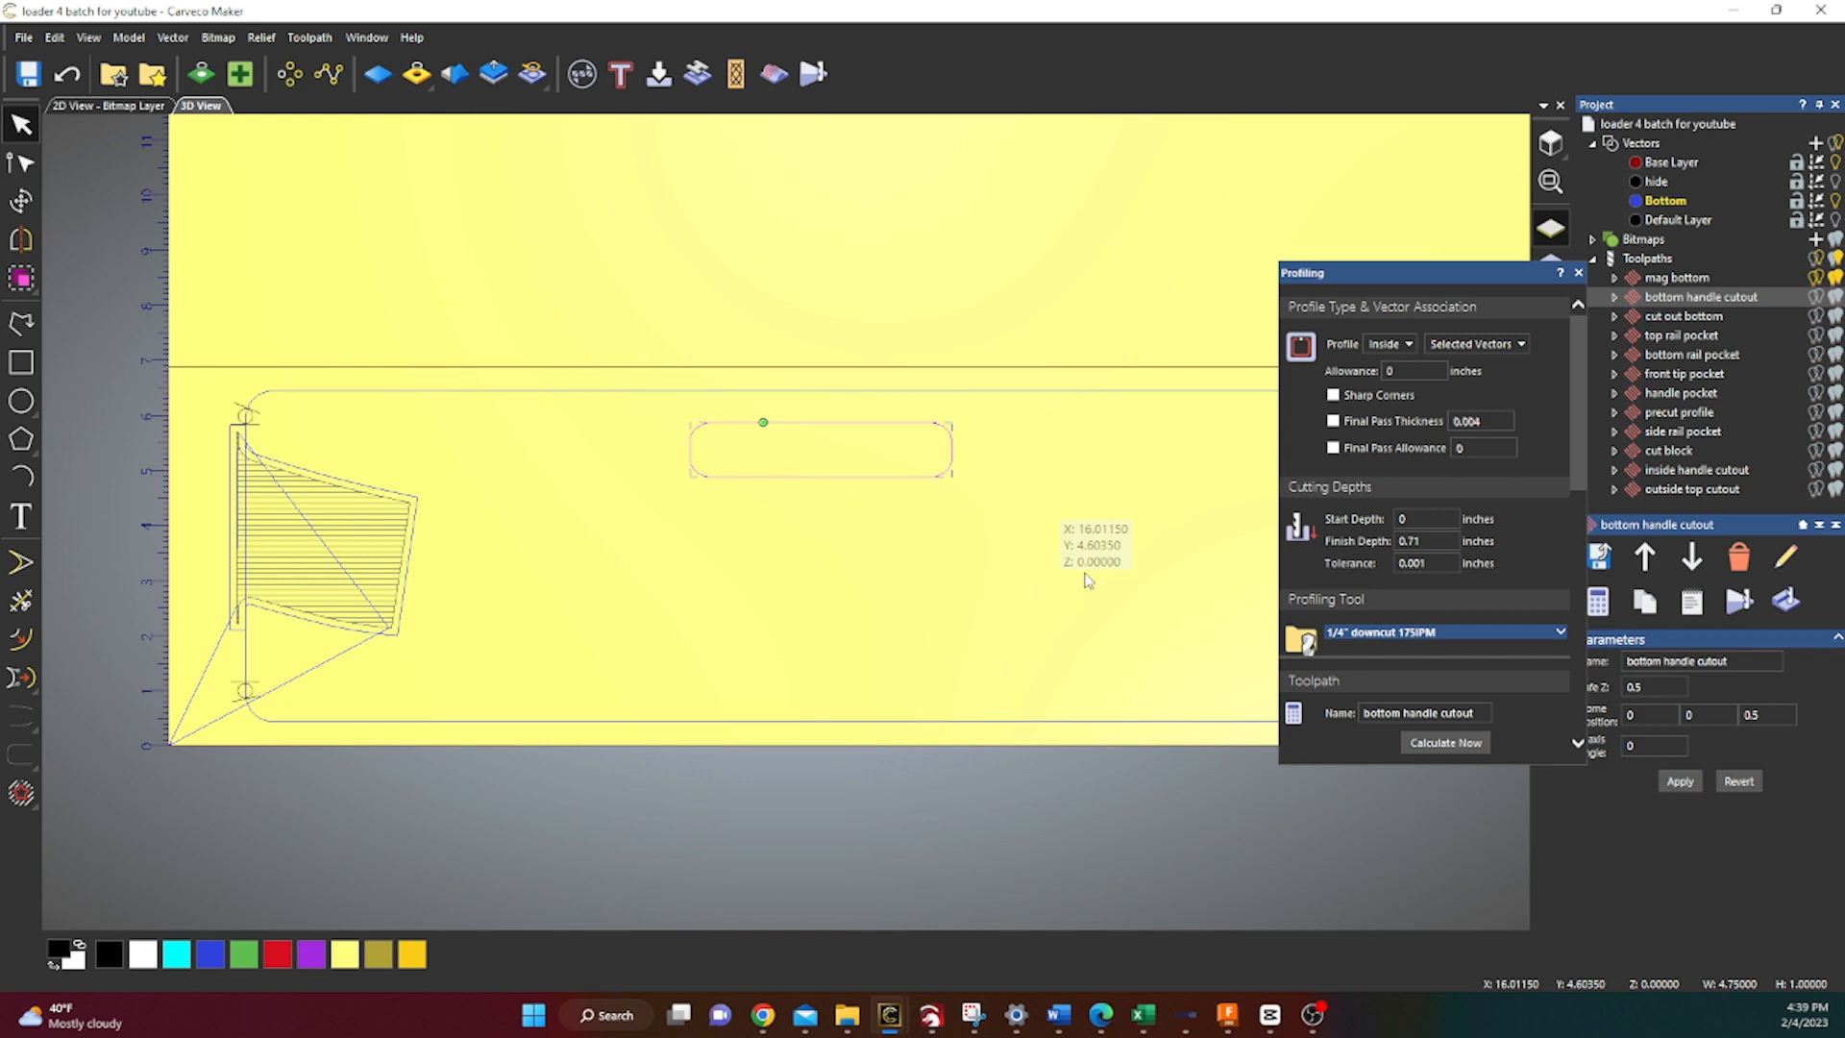
{"action": "mouse_move", "coordinate": [1407, 598]}
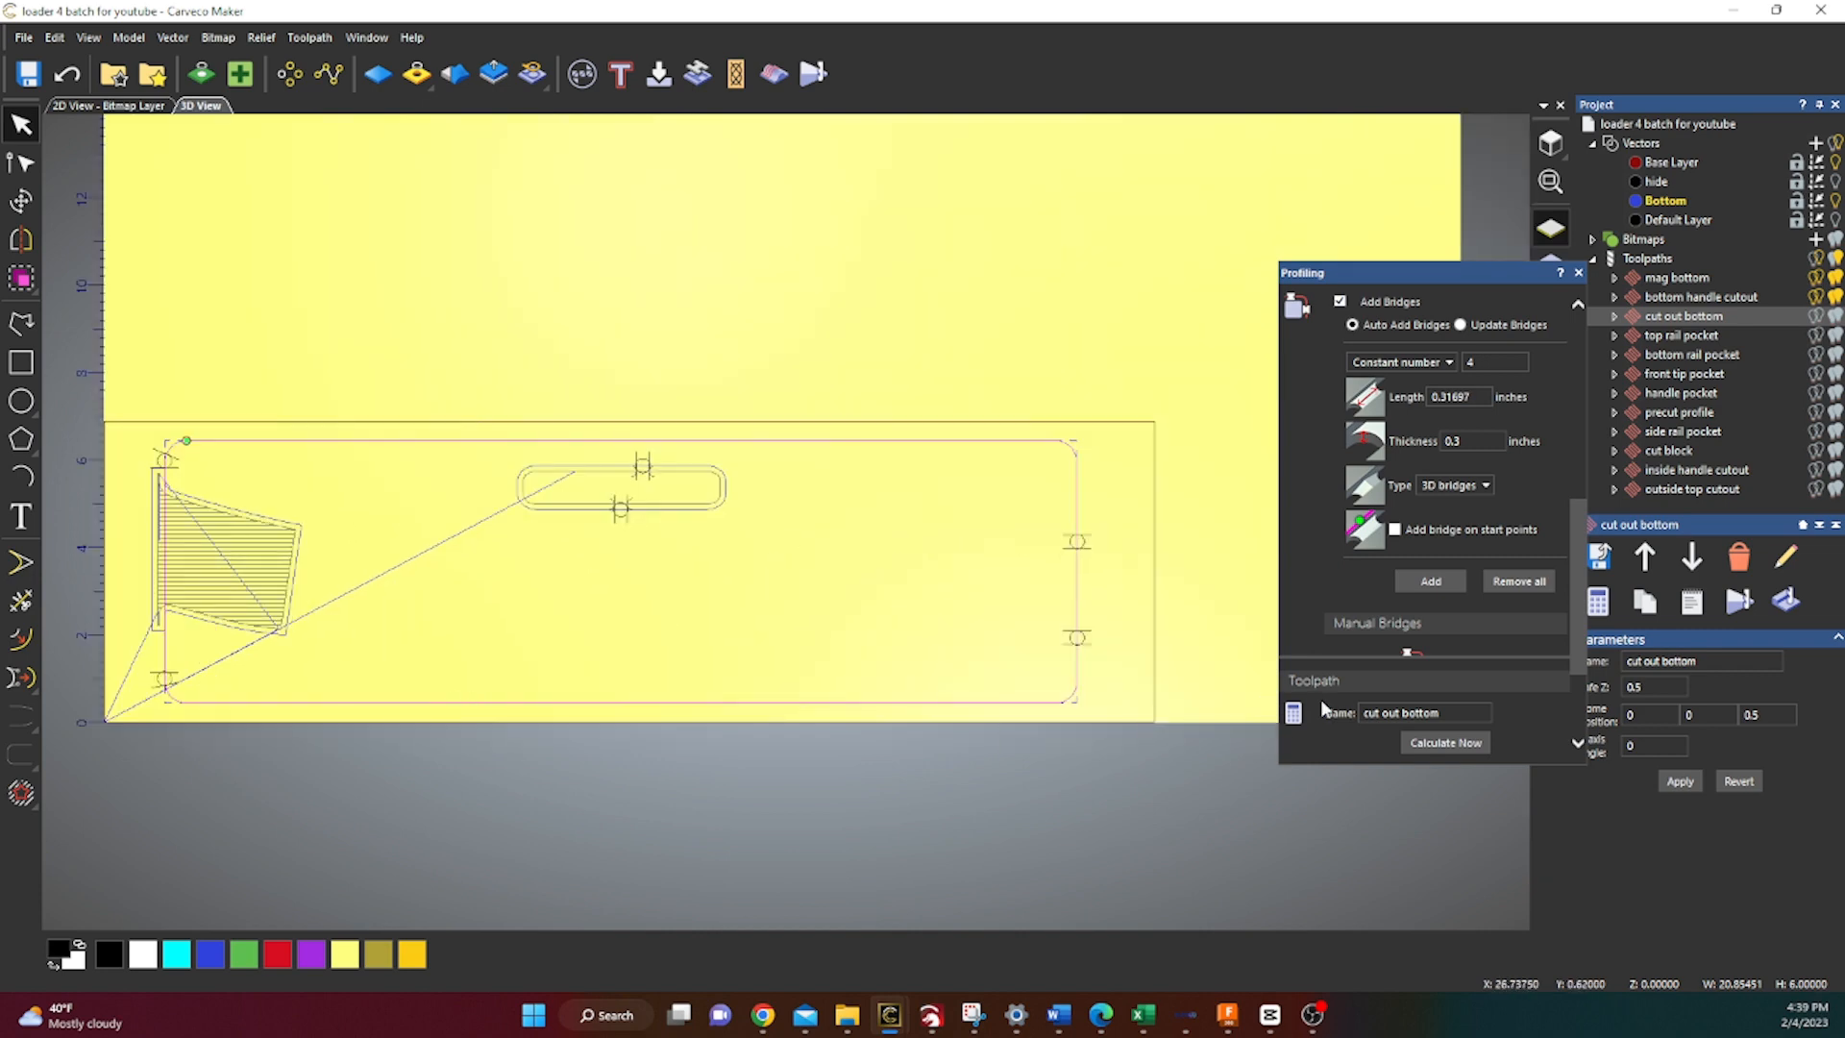
{"action": "mouse_move", "coordinate": [177, 617]}
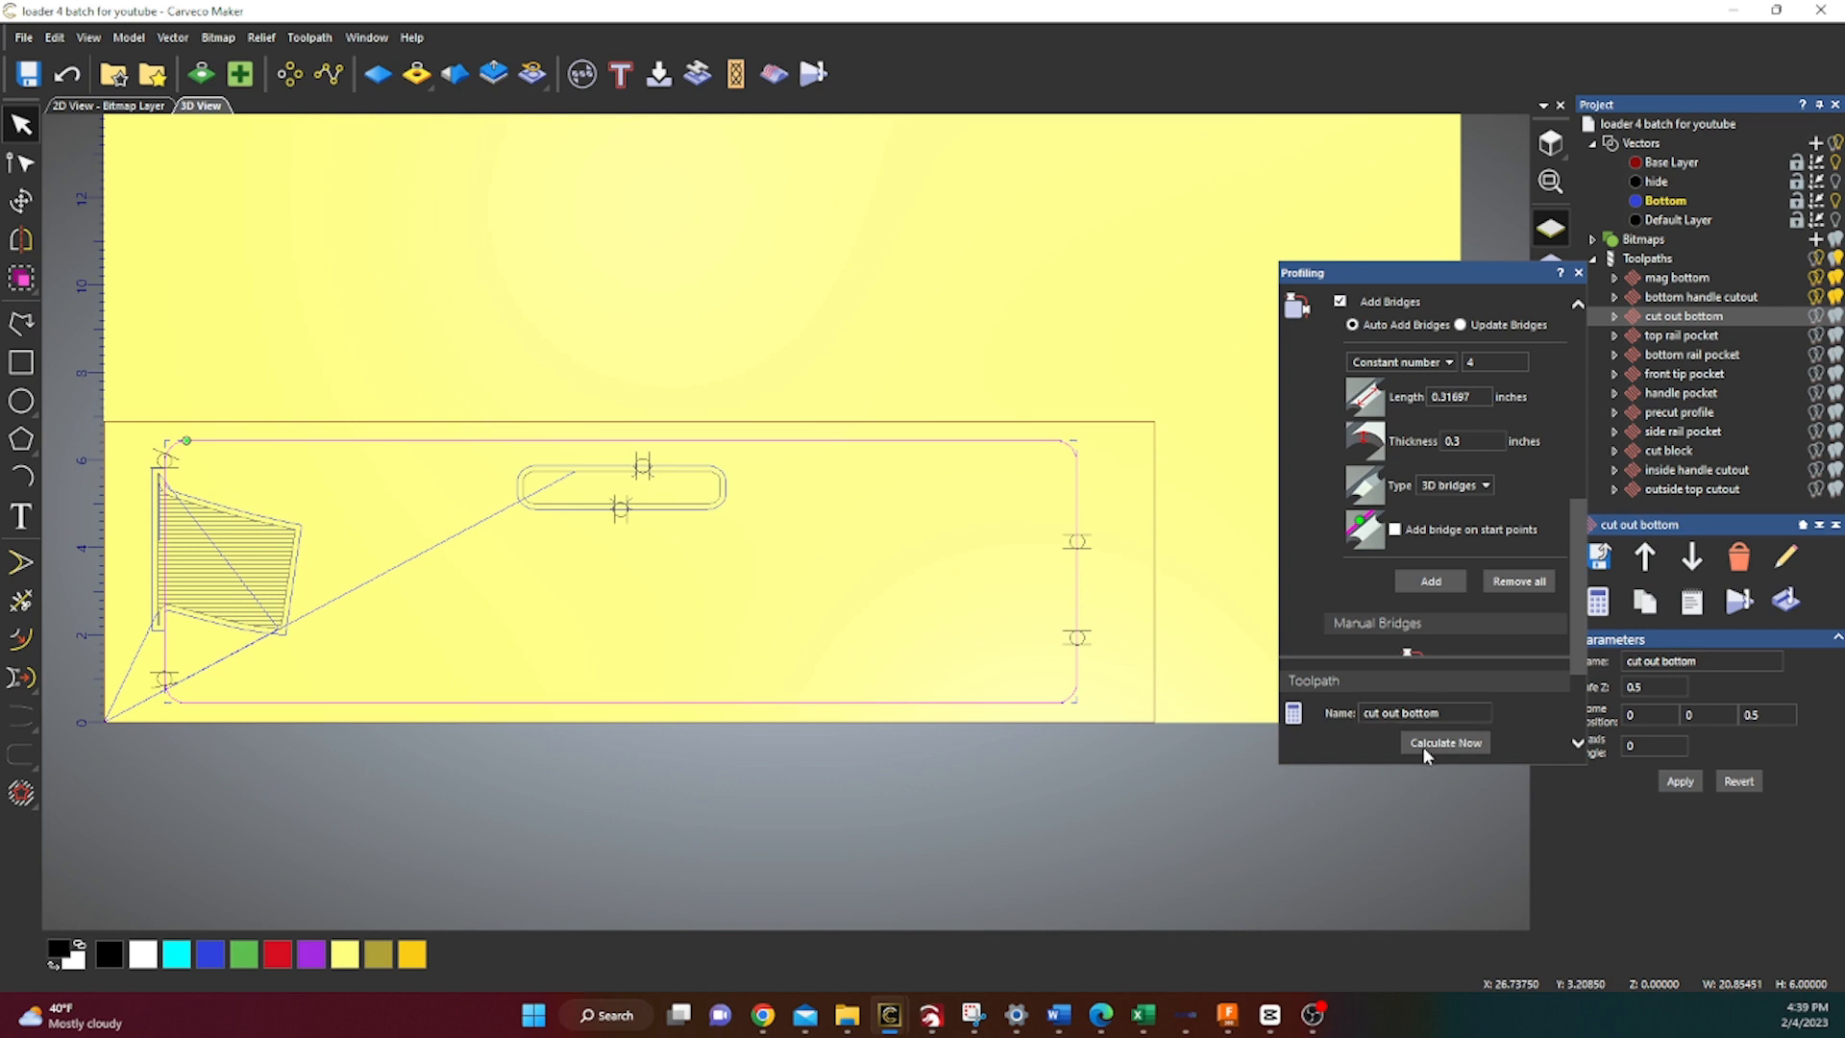
Calculate the cut out bottom profile with its four 3D bridges
{"action": "left_click", "coordinate": [1443, 742]}
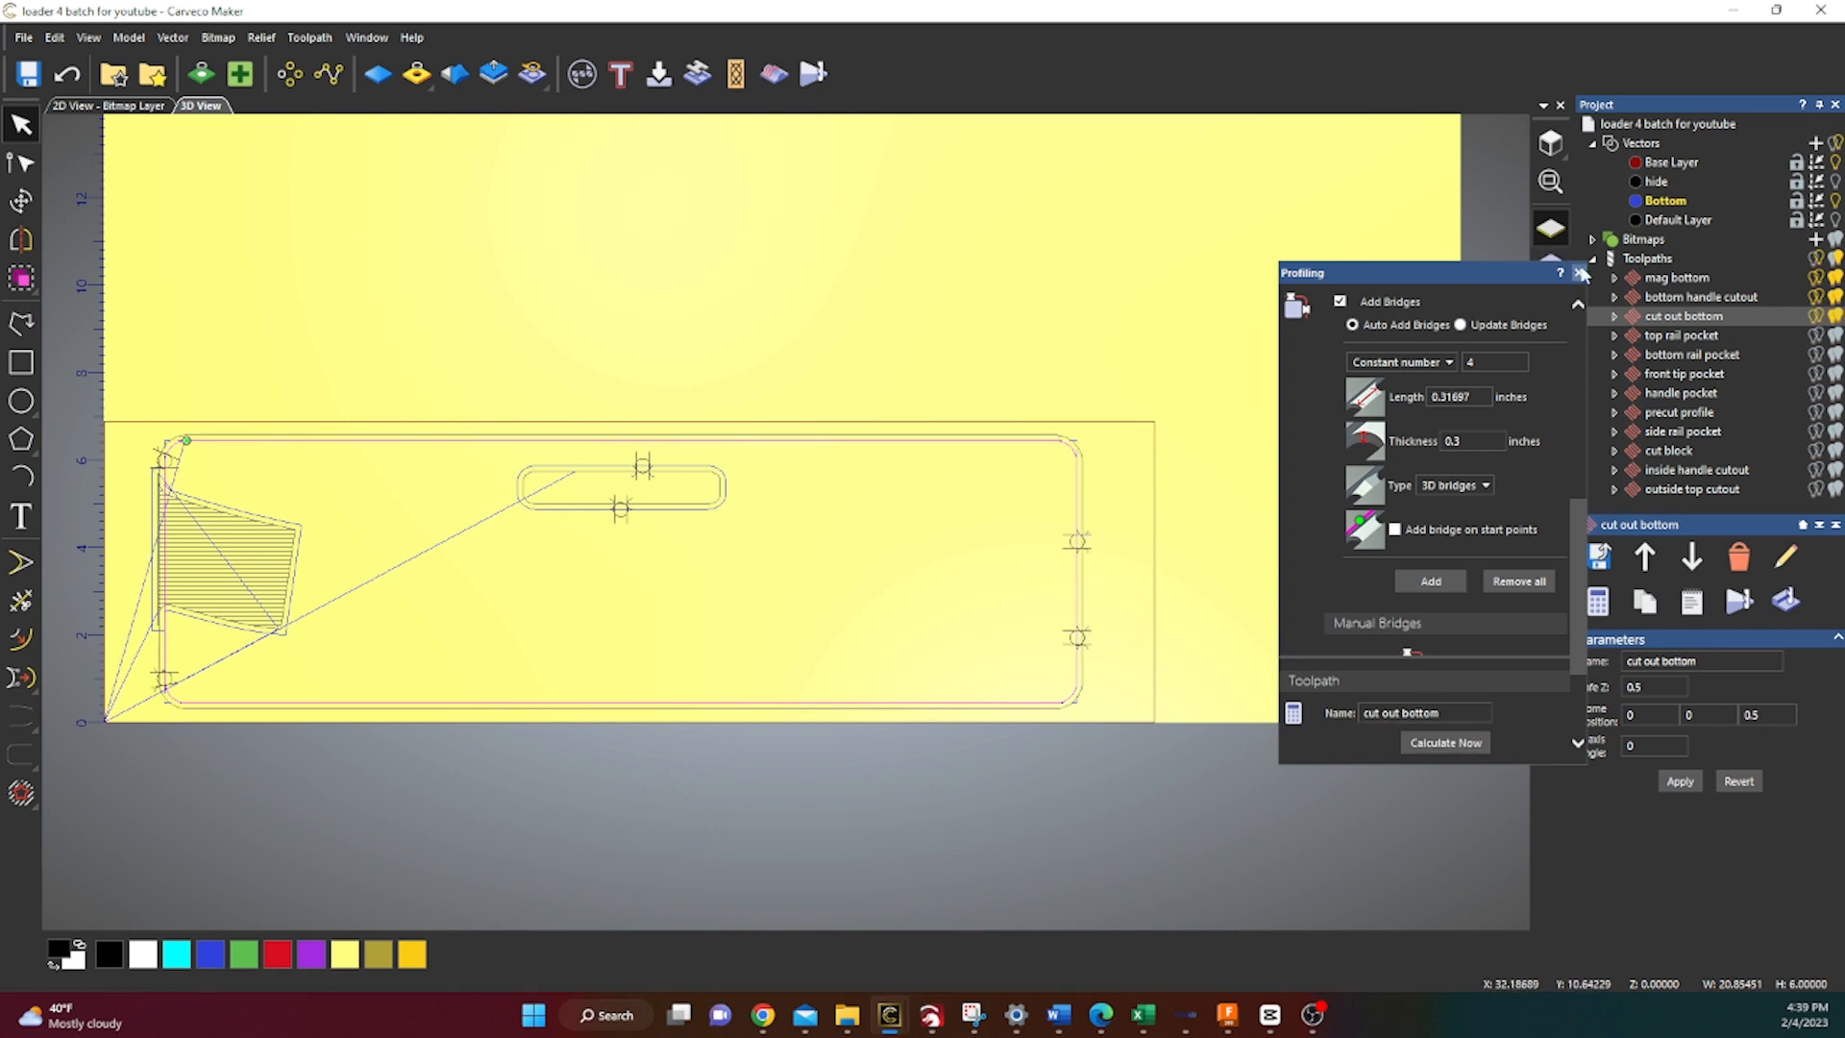
{"action": "left_click", "coordinate": [1582, 271]}
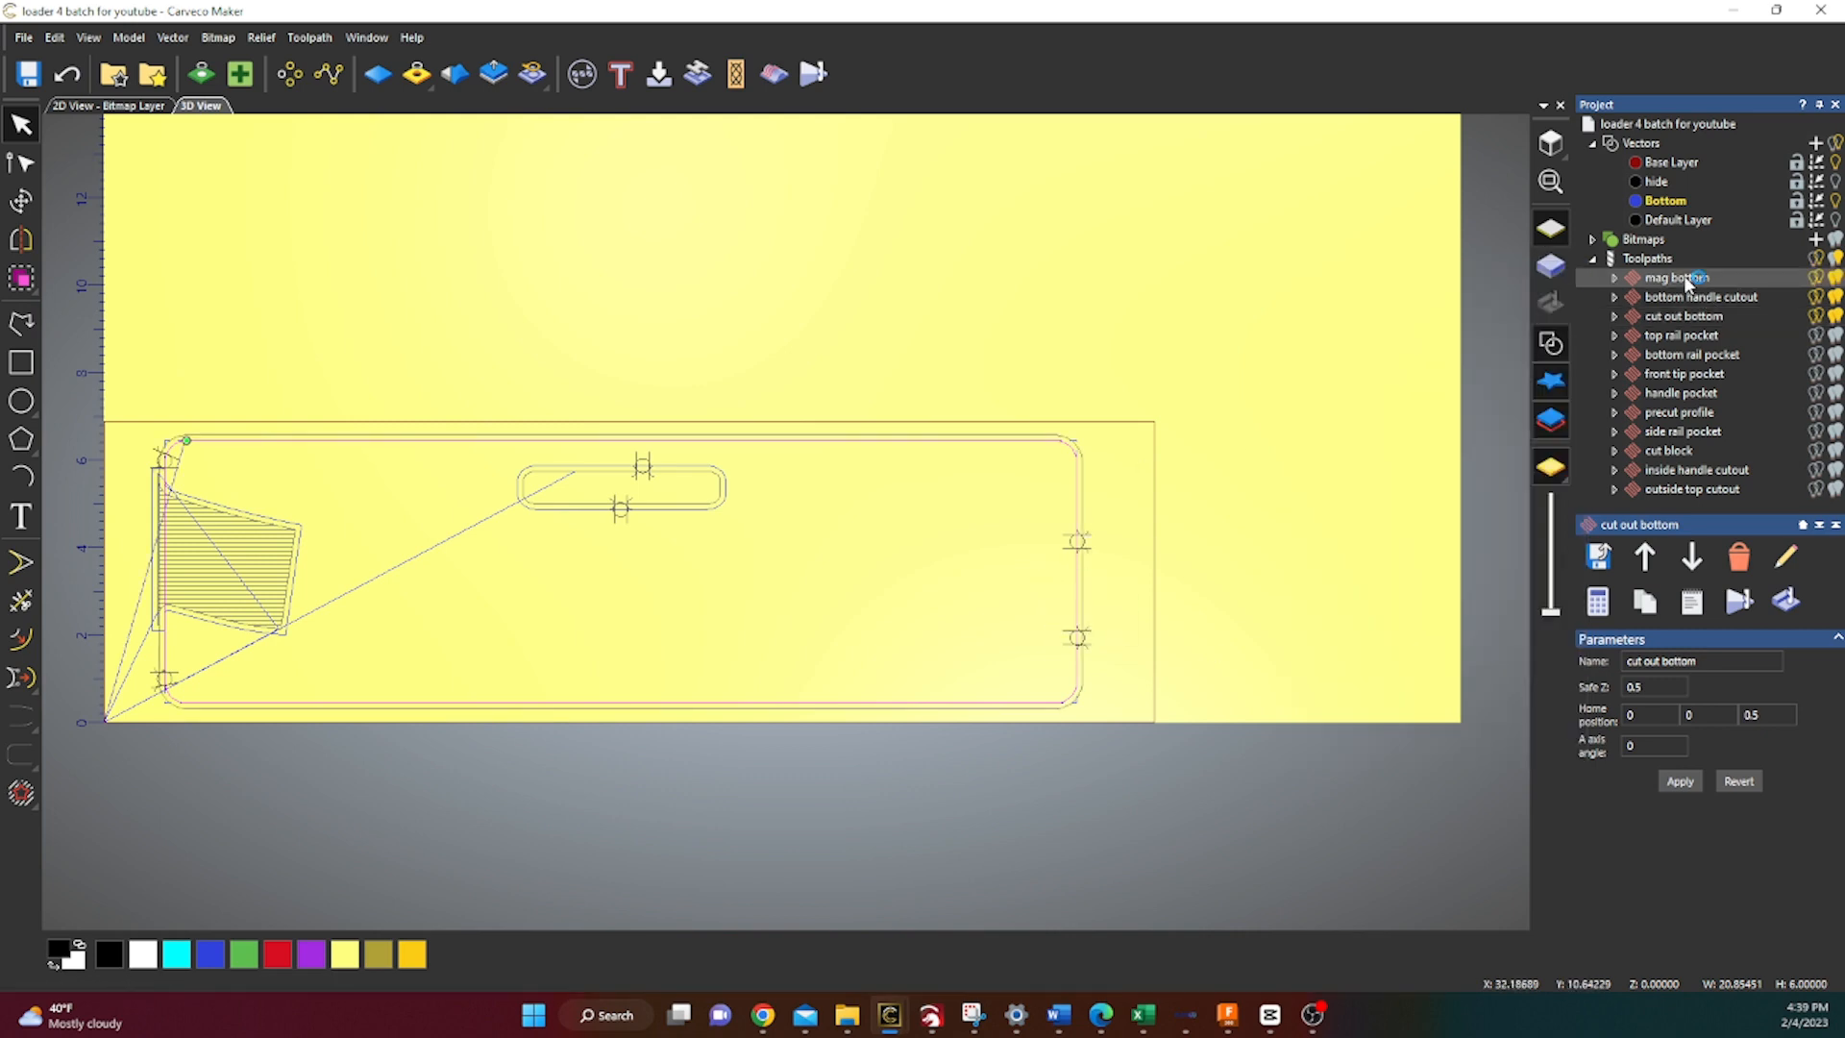
Simulate the mag bottom and cut out bottom toolpaths and tilt the view to inspect the carve
{"action": "left_click", "coordinate": [1675, 277]}
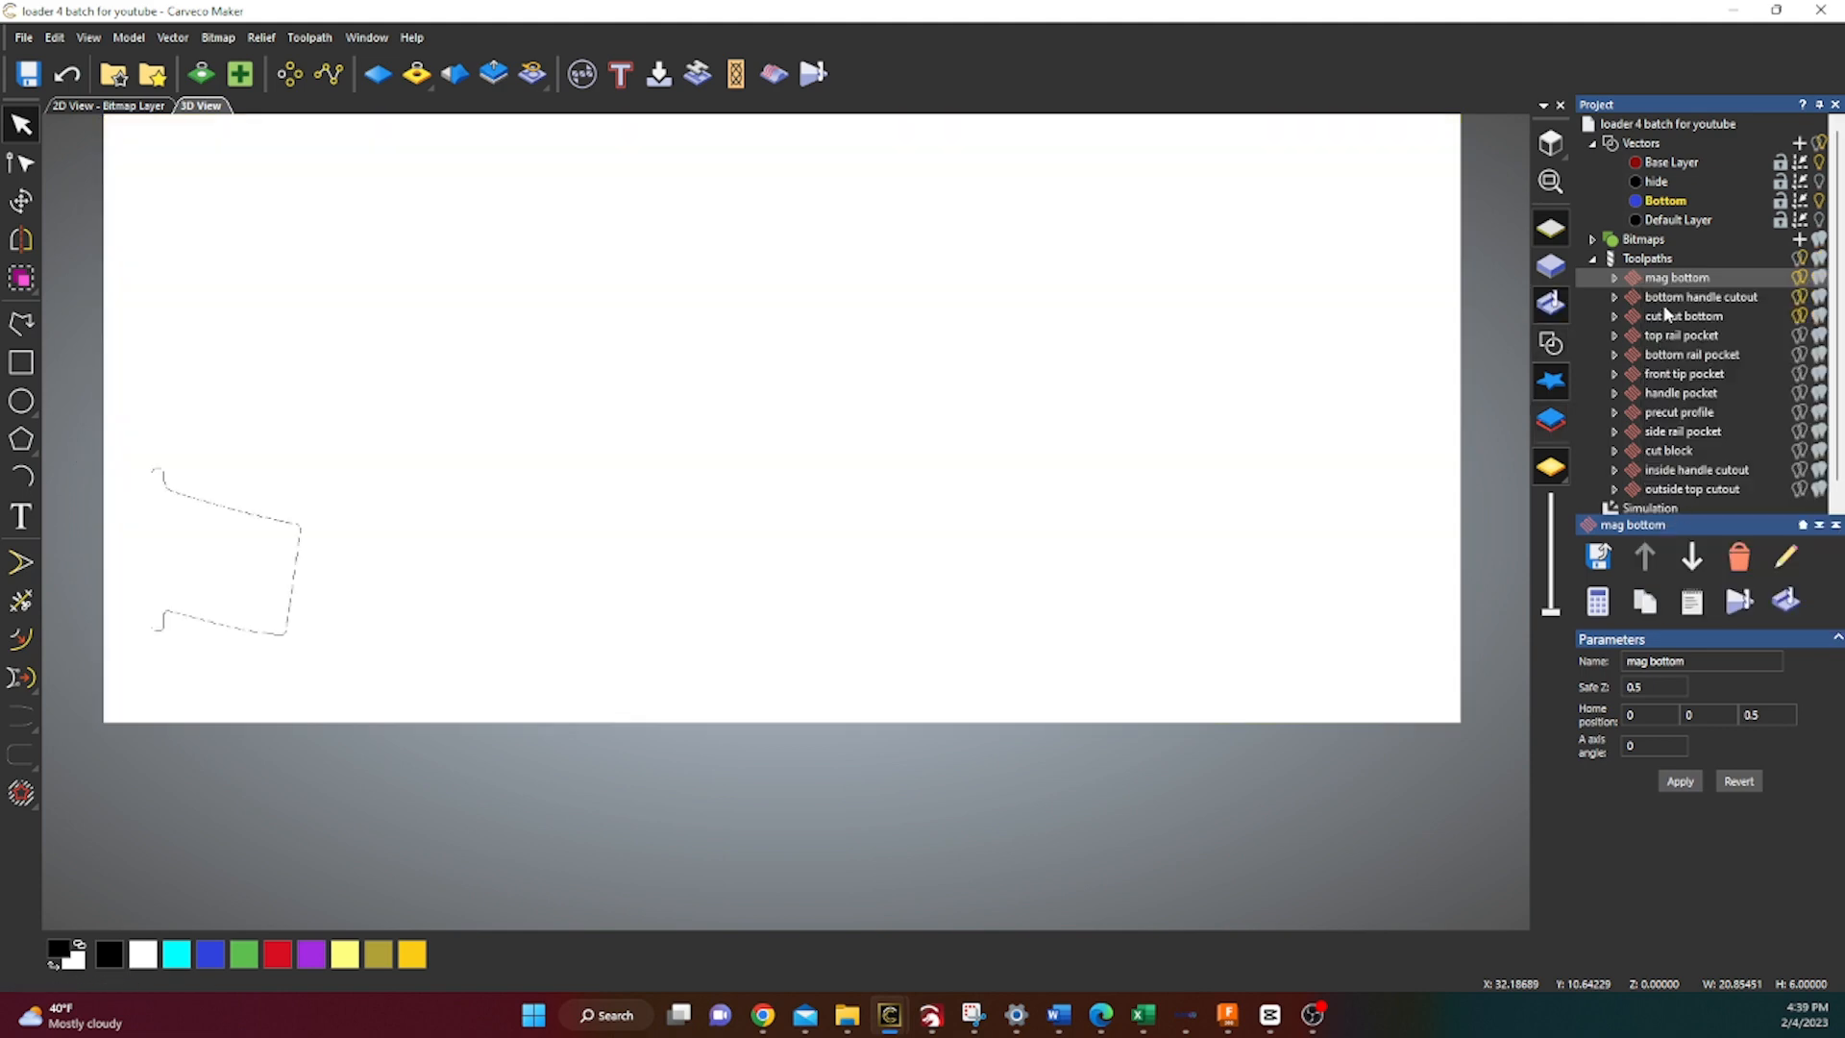
{"action": "right_click", "coordinate": [1699, 296]}
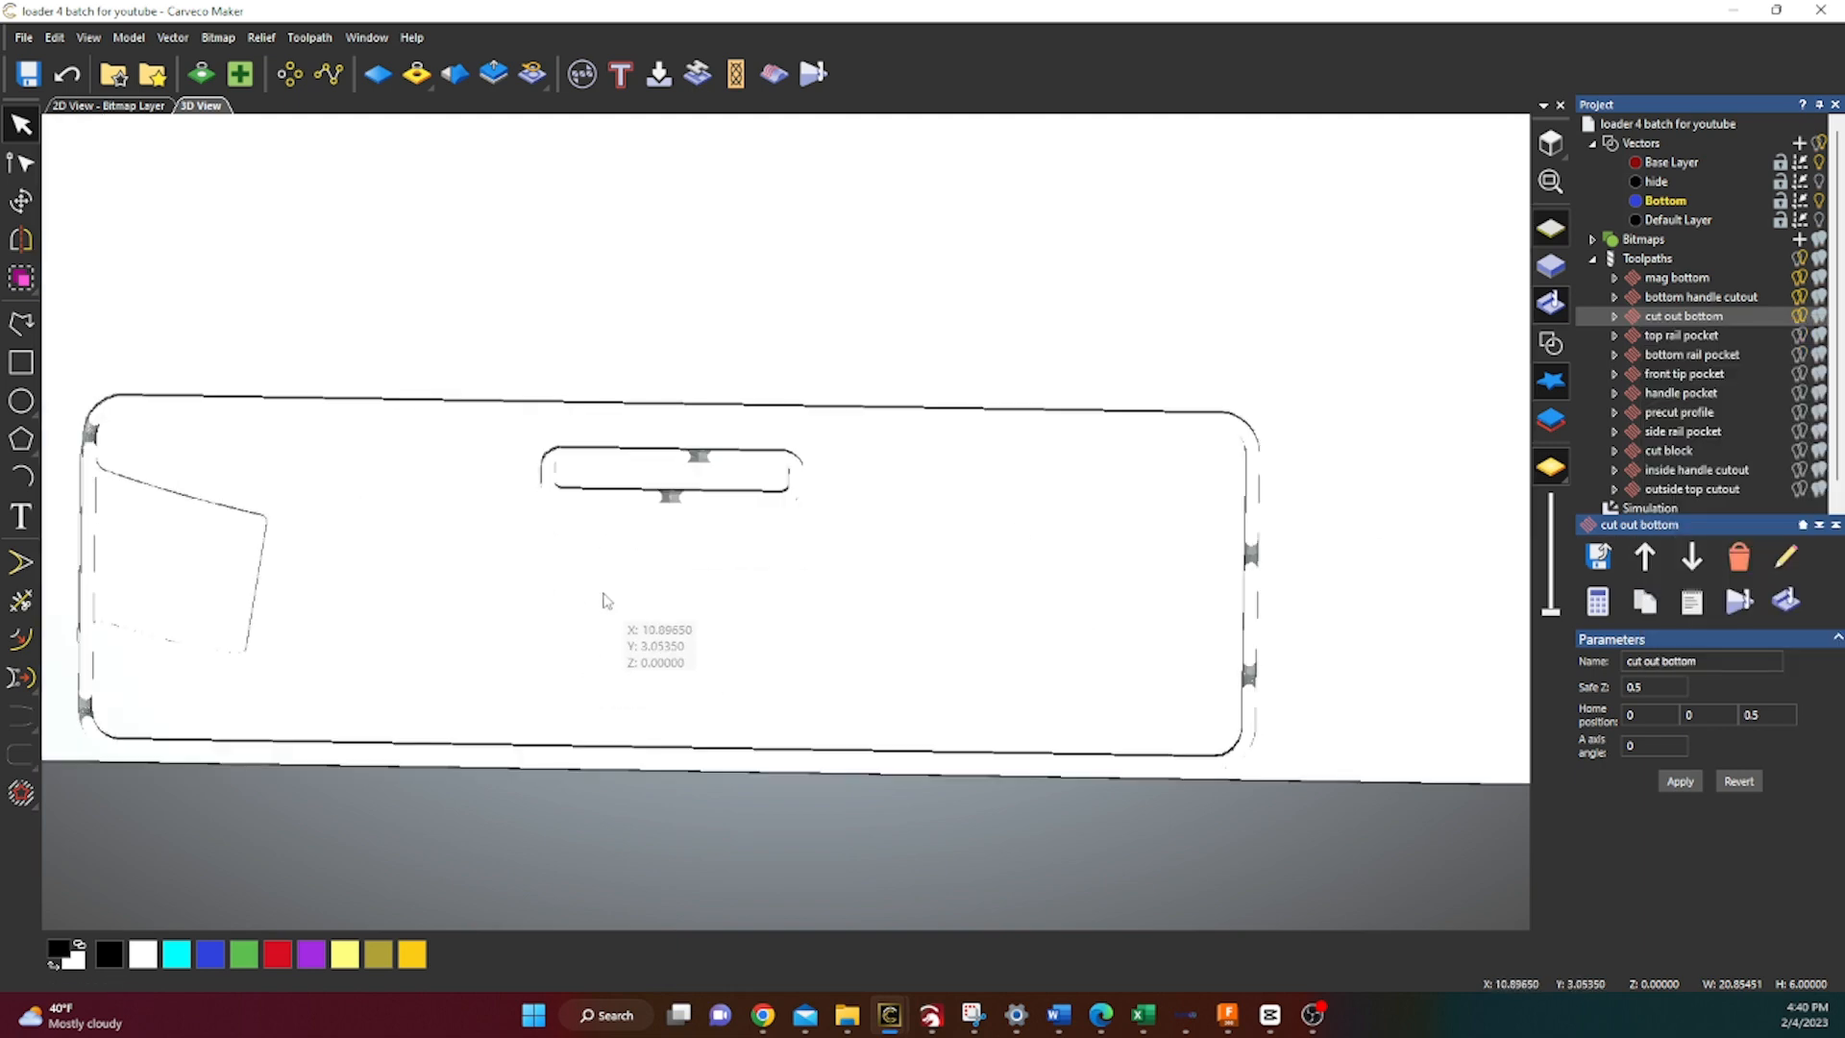
{"action": "left_click_drag", "start_coordinate": [606, 600], "coordinate": [783, 538]}
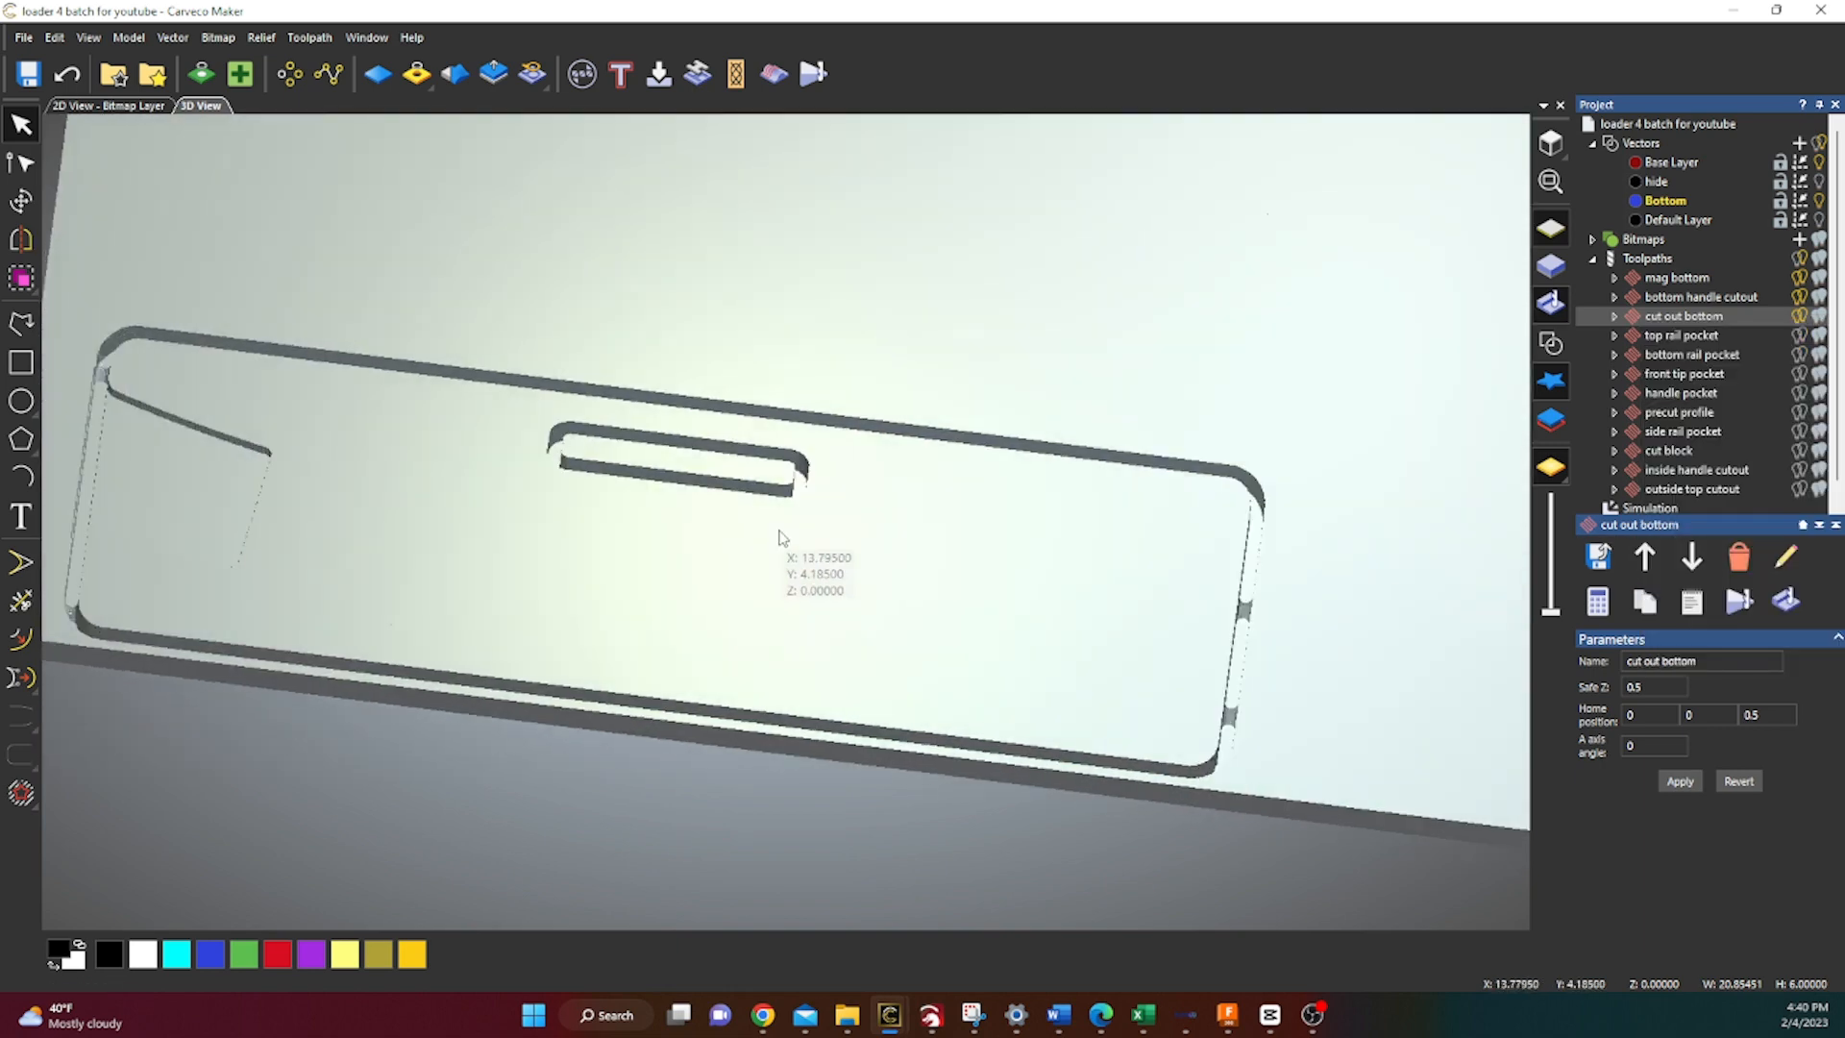